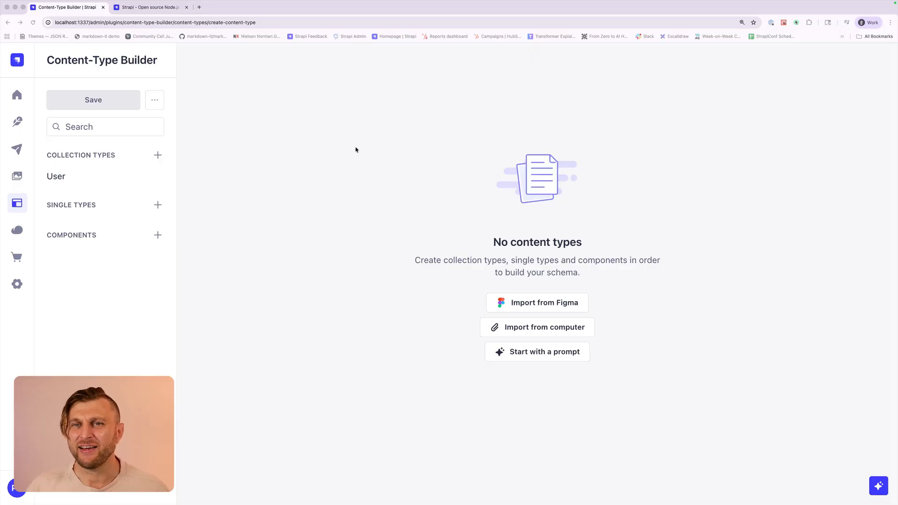
mouse_move(533, 357)
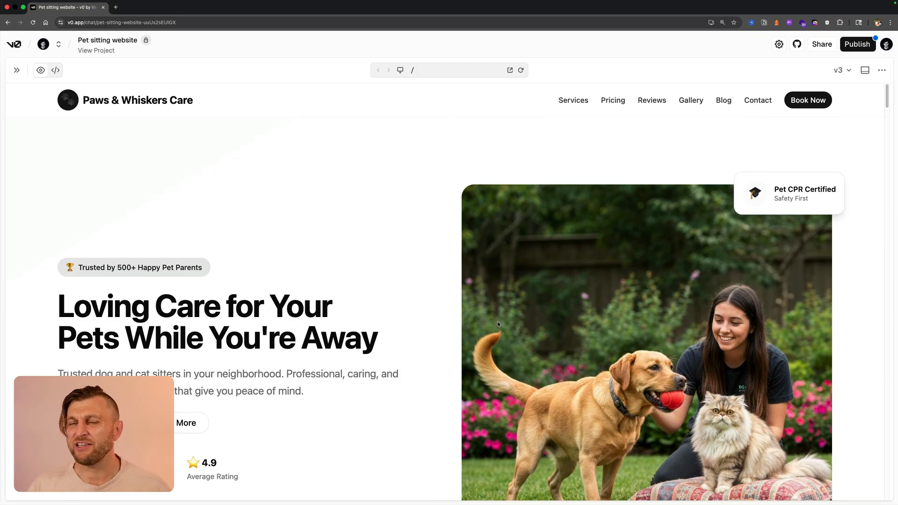
Enter npx create-strapi-app@latest strapi-growth-trial in iTerm2 to scaffold the project
scroll("down", 3)
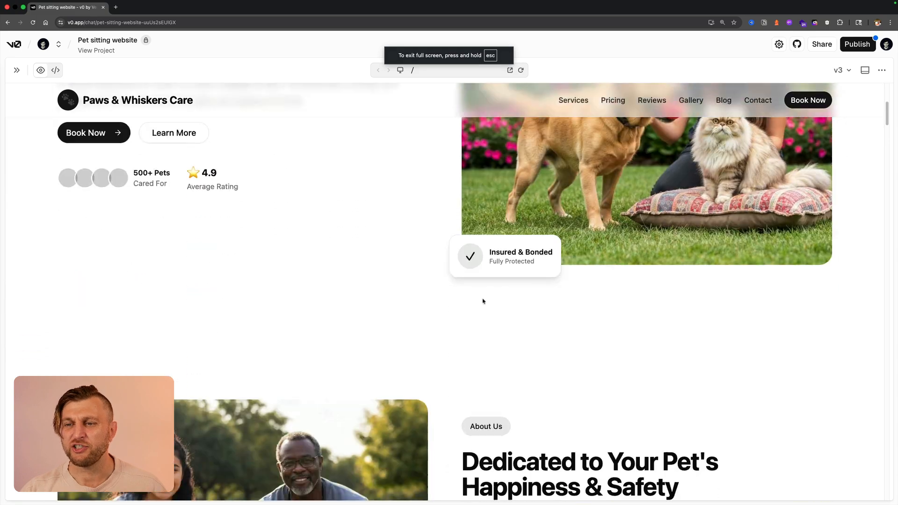
scroll("down", 3)
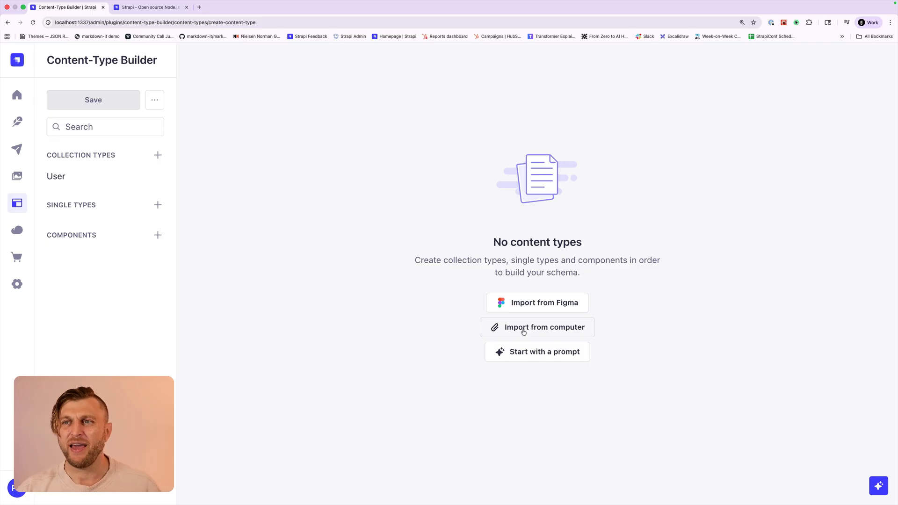
mouse_move(368, 230)
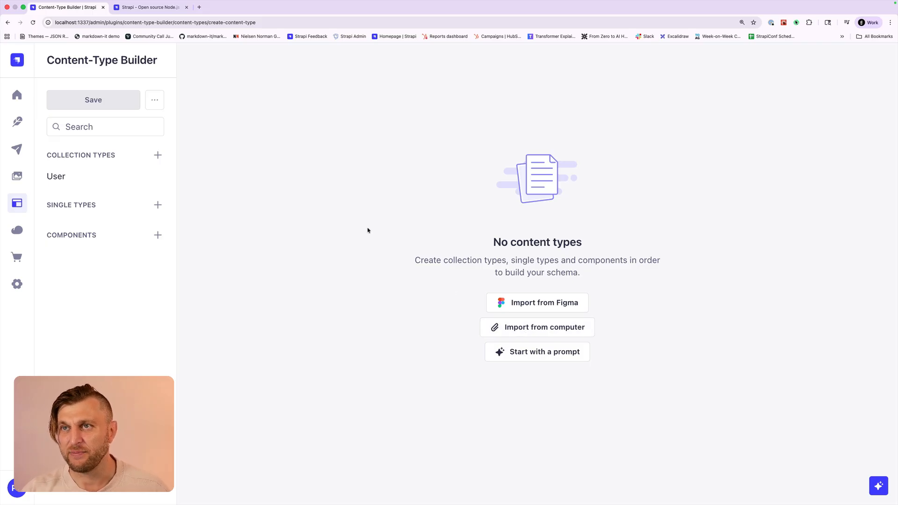
left_click(150, 7)
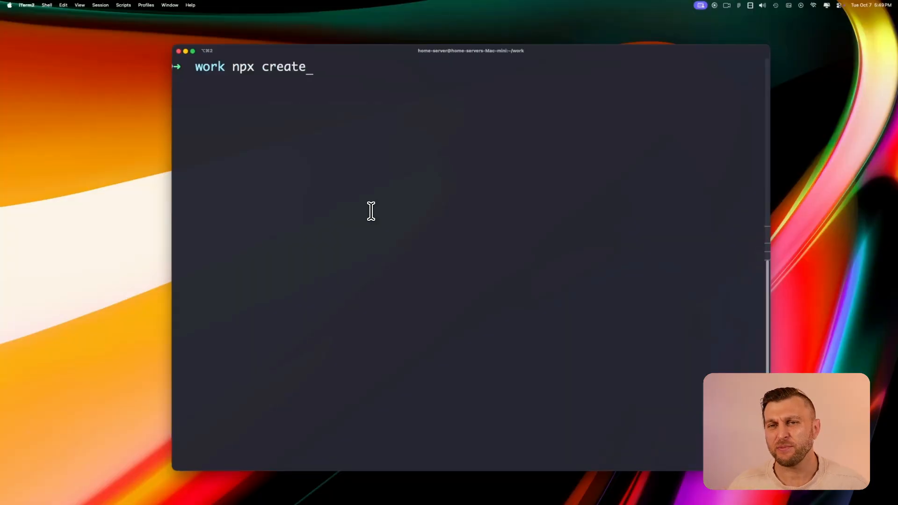
type("-strapi-app@latest")
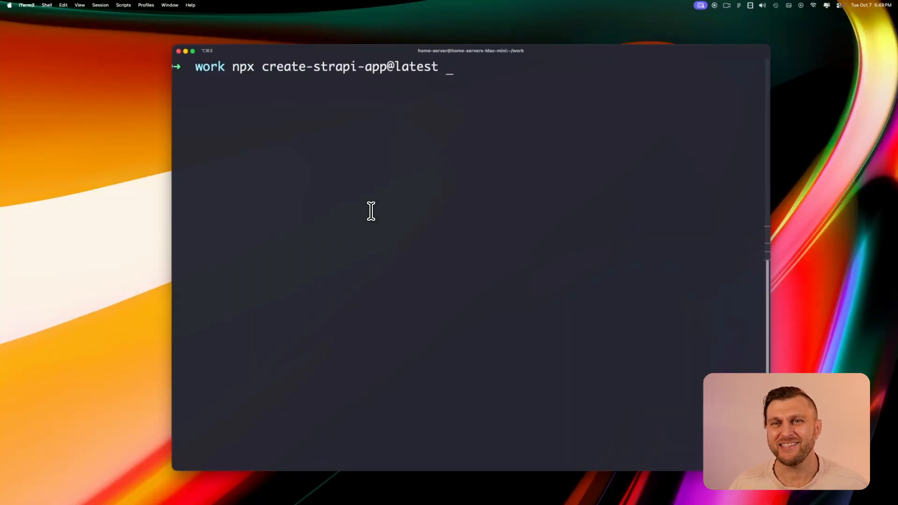
type("strapi-growth-trial")
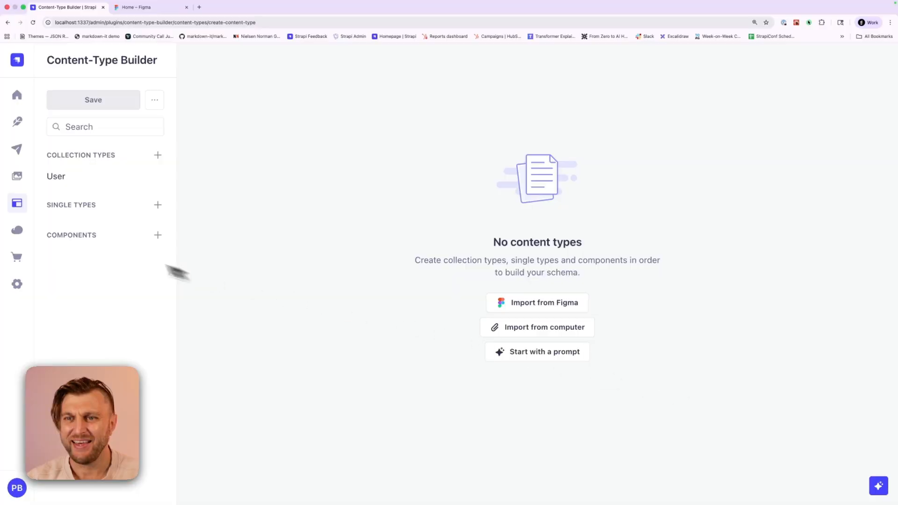
mouse_move(17, 203)
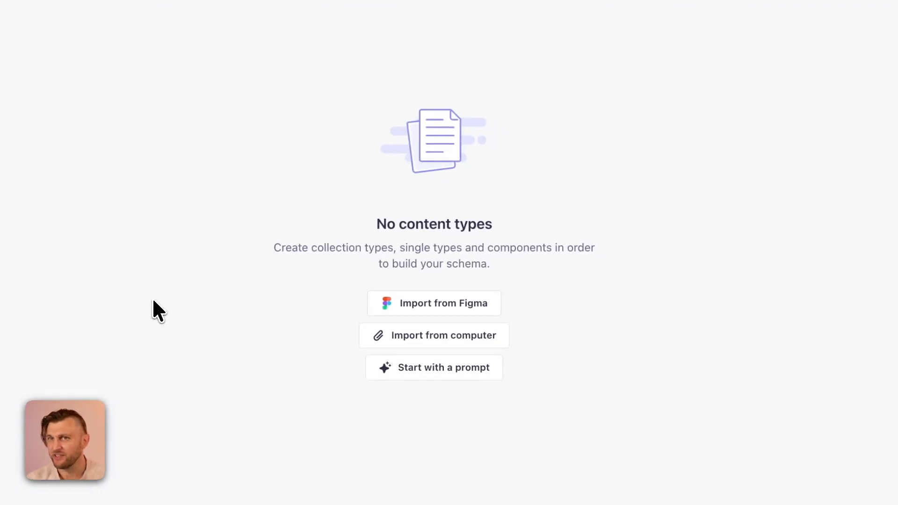
mouse_move(336, 324)
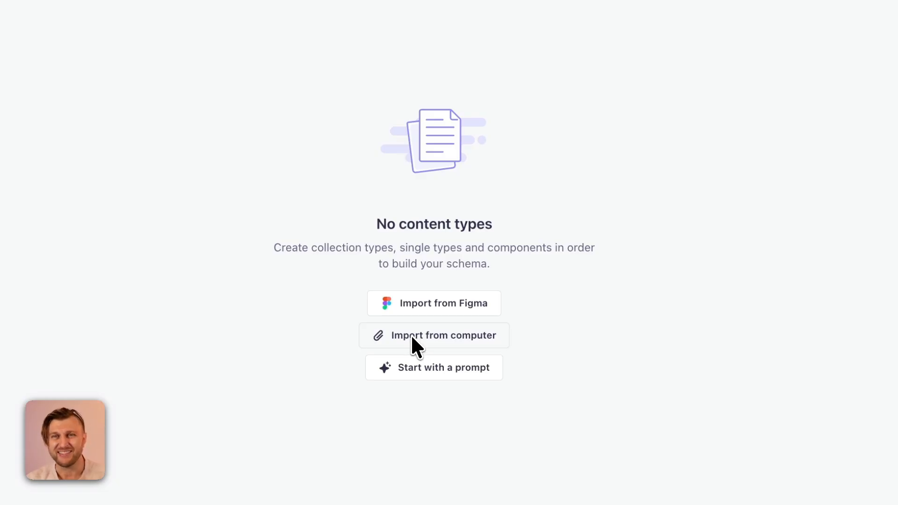
mouse_move(423, 378)
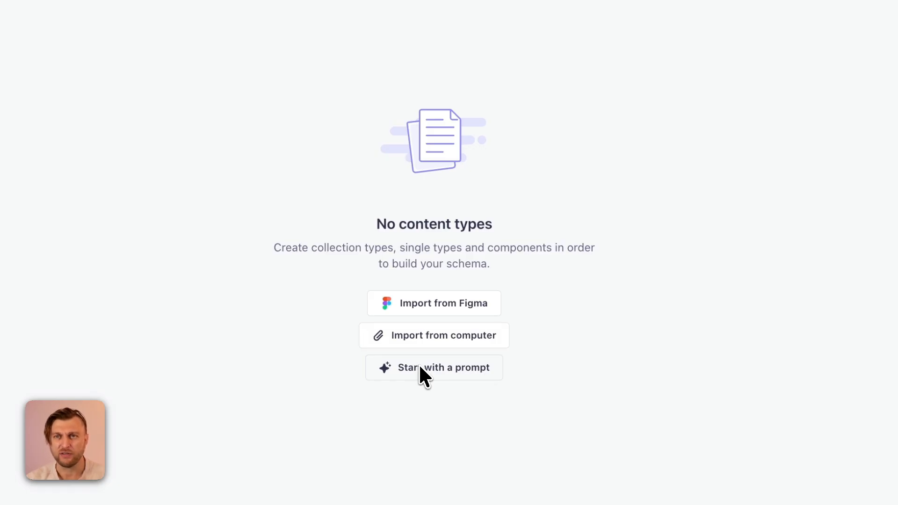
Start the Figma import and open the 'How to get a Figma API token' help
left_click(434, 304)
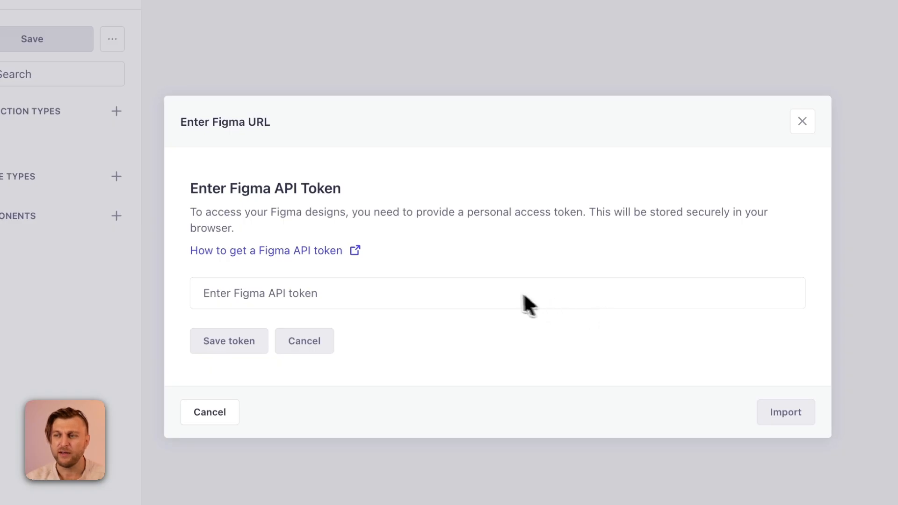
mouse_move(295, 289)
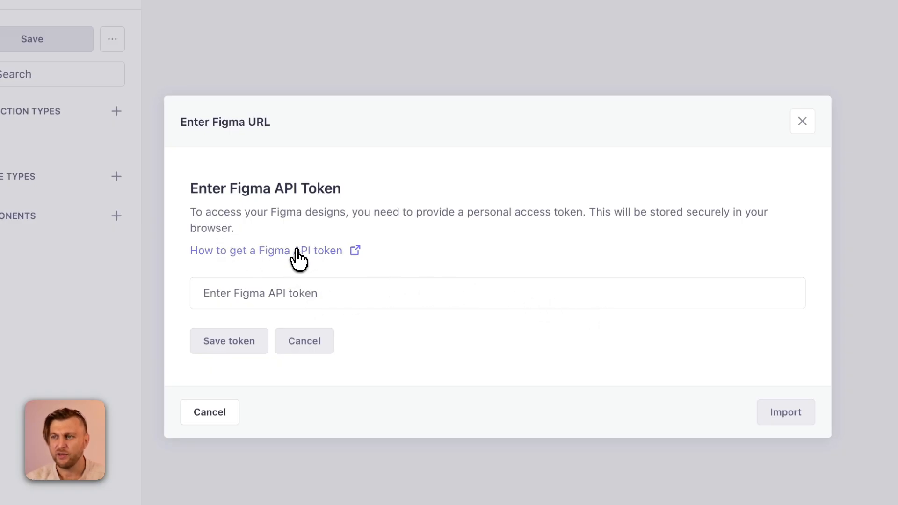
left_click(285, 251)
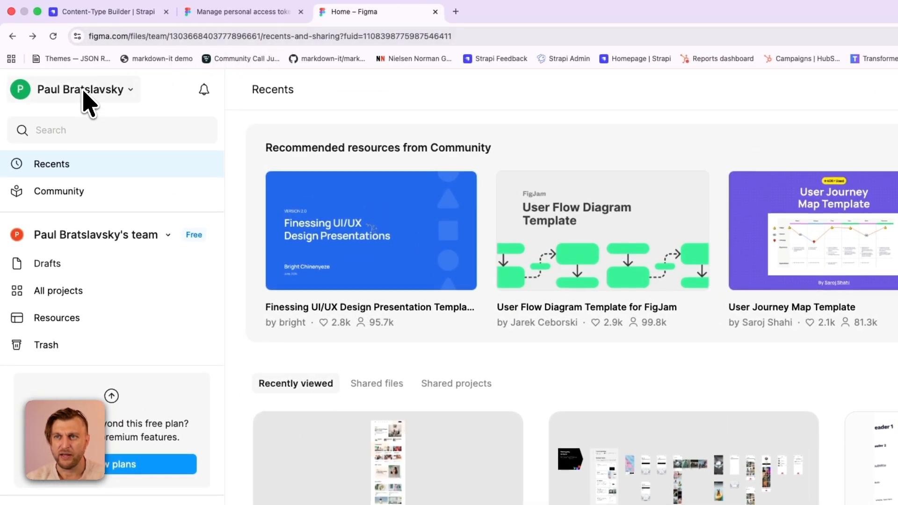
Go to Figma account Settings, Security tab, down to Personal access tokens
left_click(84, 89)
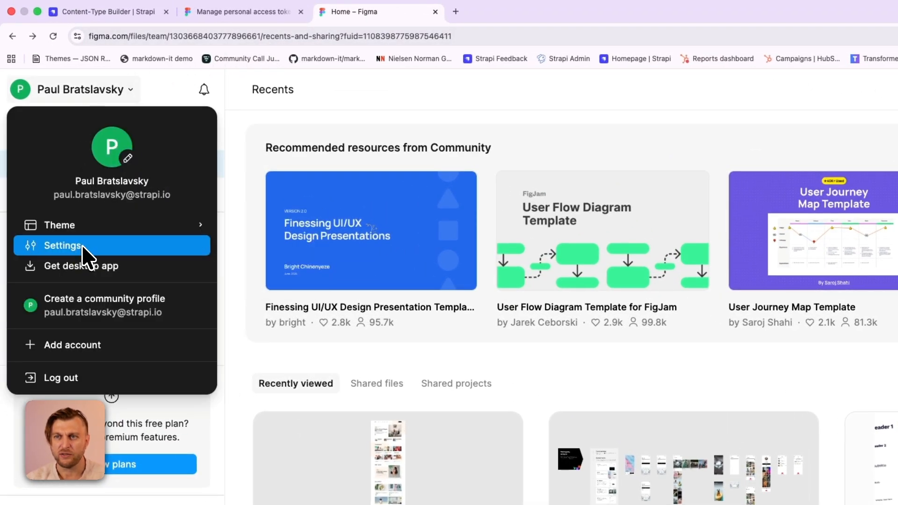
left_click(61, 246)
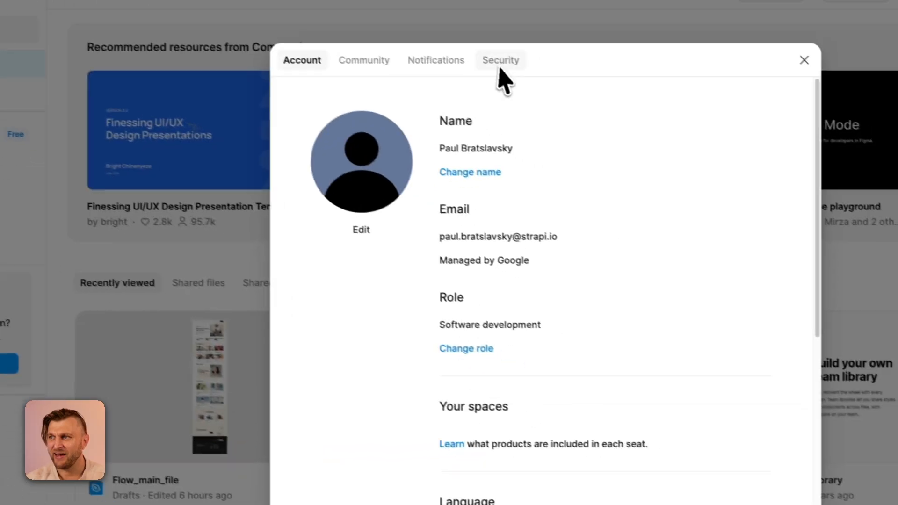
left_click(501, 60)
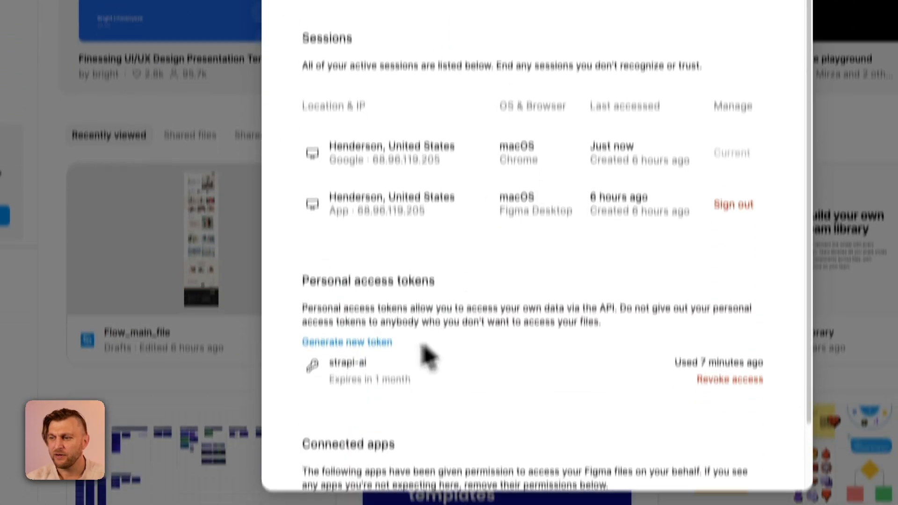
scroll("down", 3)
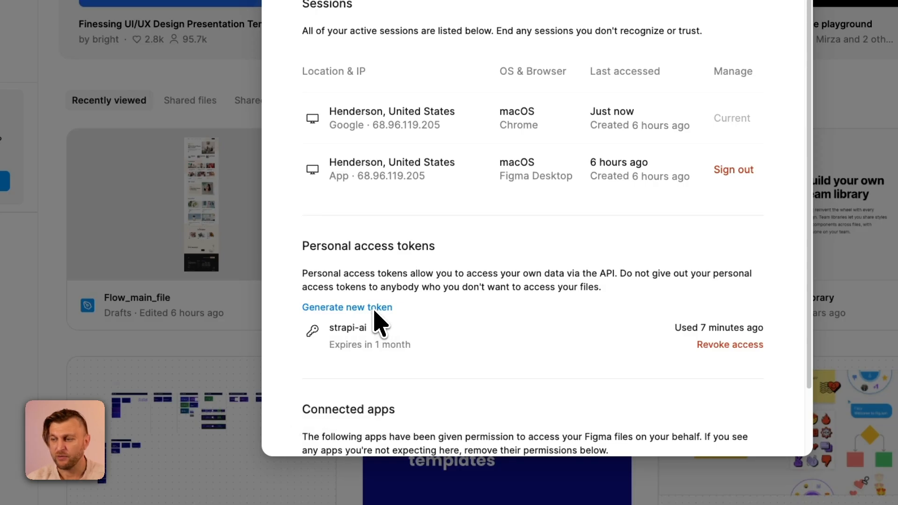
mouse_move(346, 325)
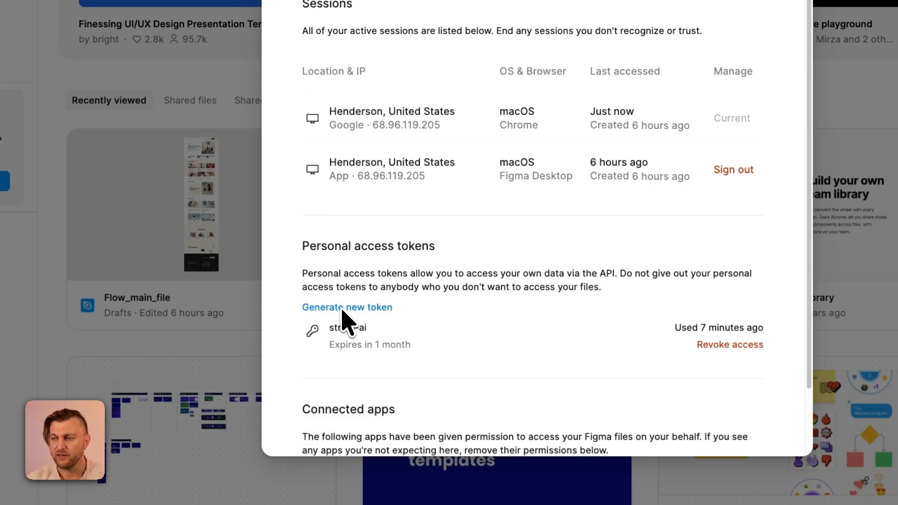
Generate a Figma personal access token named 'test' with user and file scopes
left_click(347, 307)
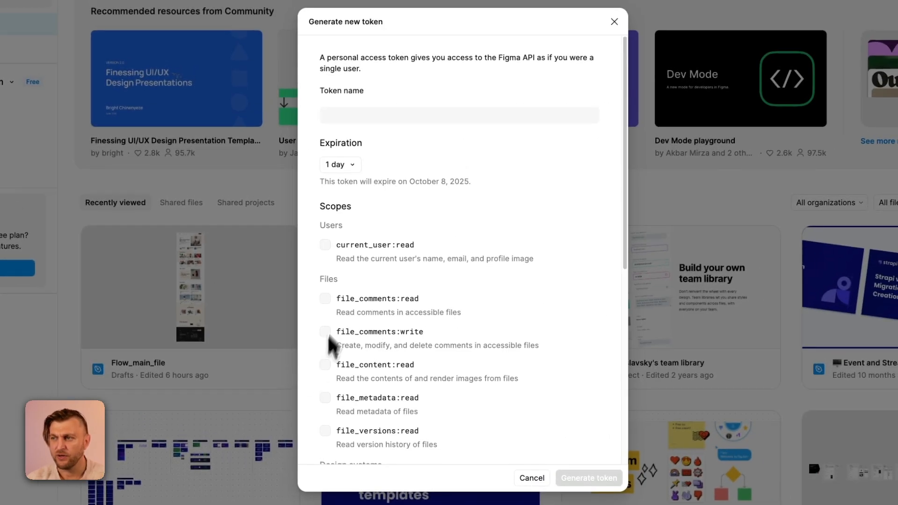
type("t")
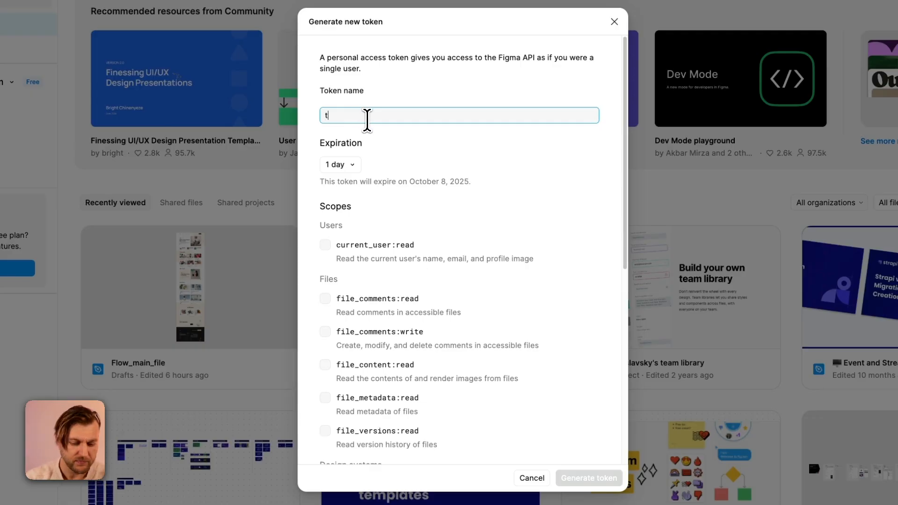
type("est")
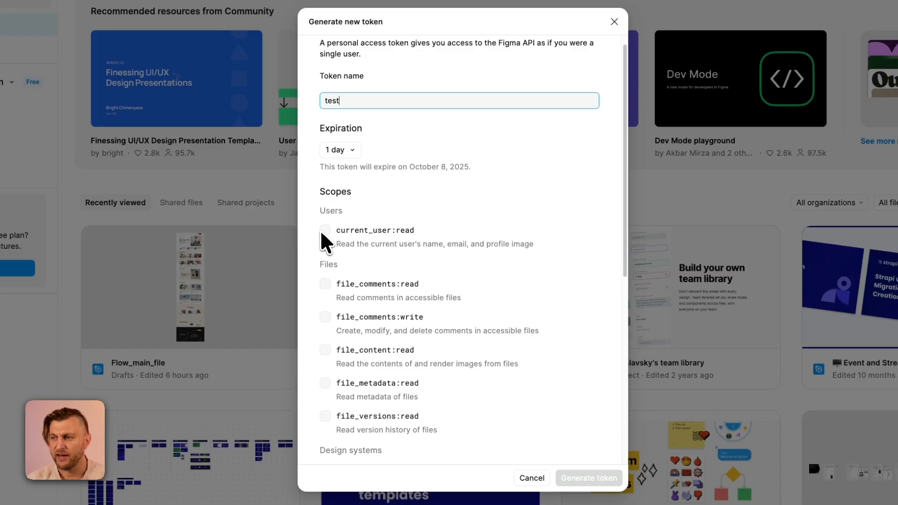
left_click(325, 230)
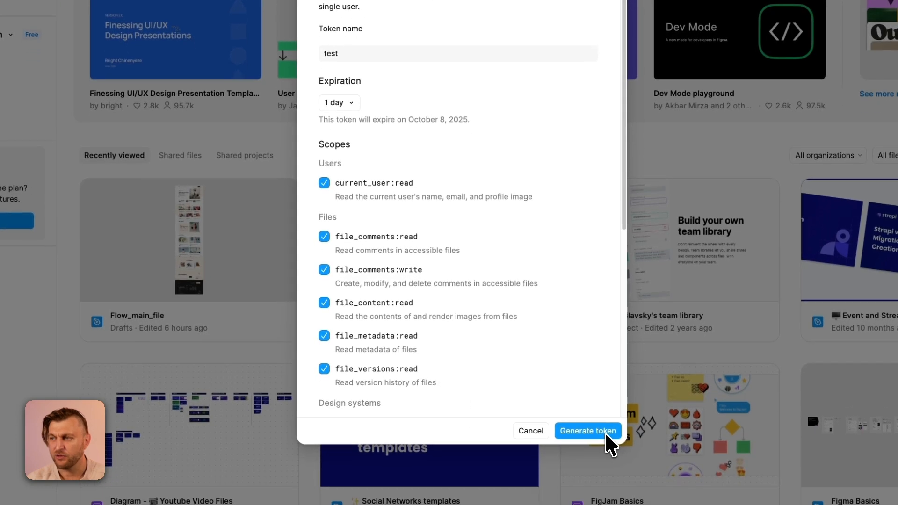
left_click(588, 431)
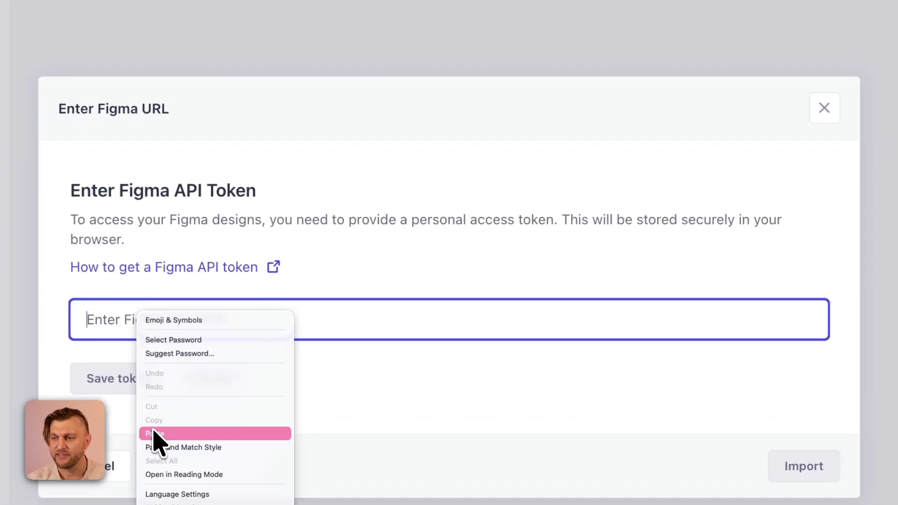
Paste and save the Figma API token in Strapi, then return to Figma
left_click(157, 433)
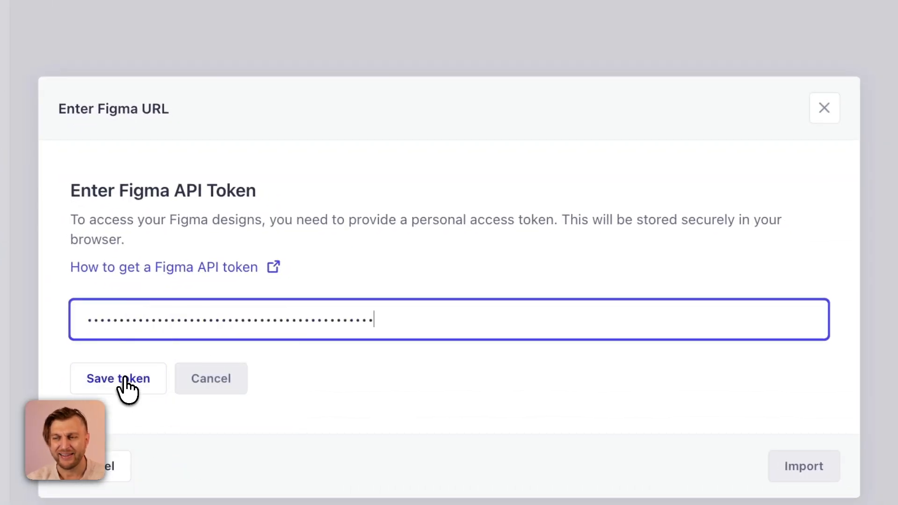
left_click(118, 378)
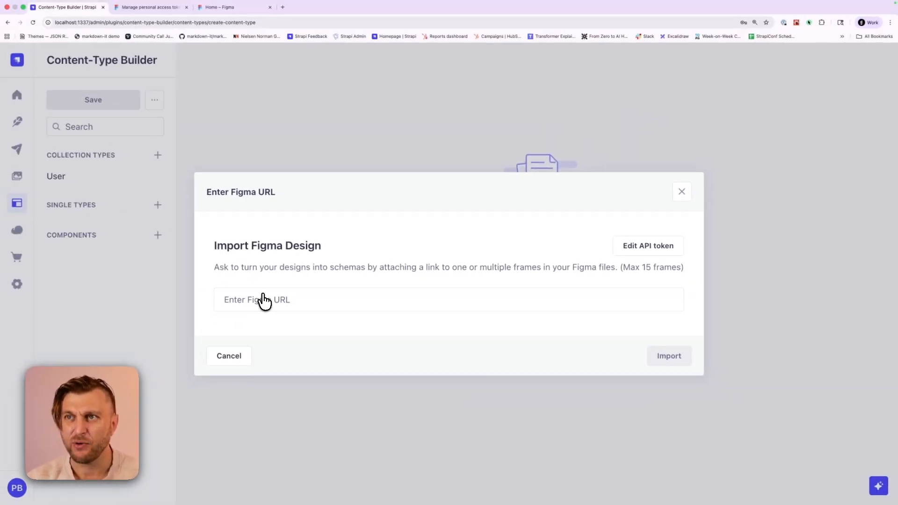
left_click(220, 7)
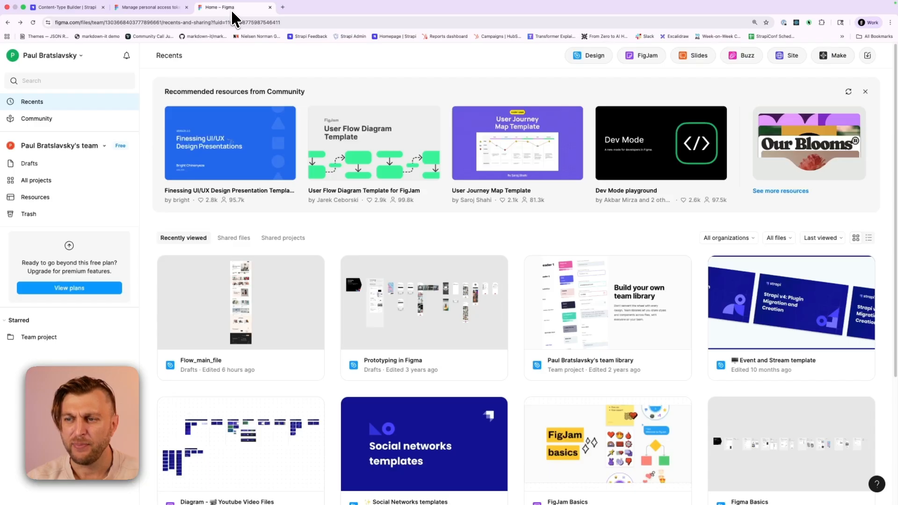
Open Flow_main_file, copy the Homepage frame's share link, and return to Strapi
left_click(241, 302)
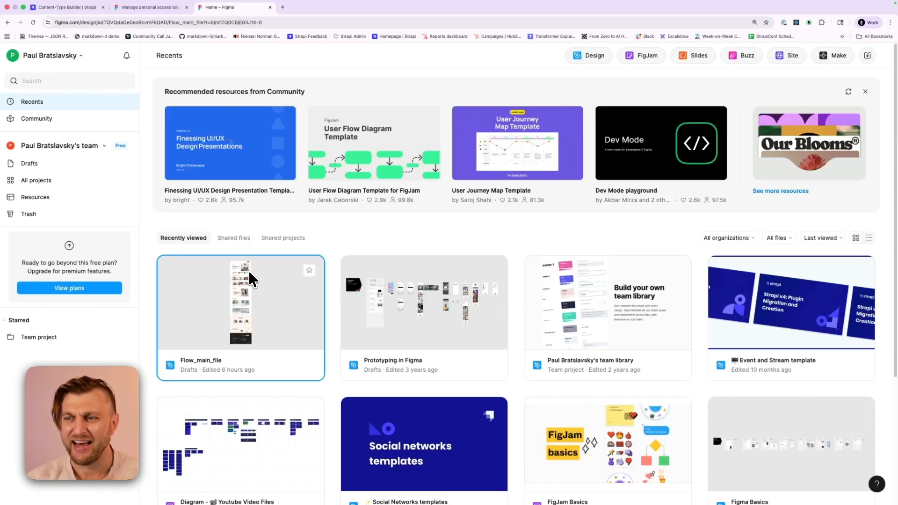
double_click(240, 301)
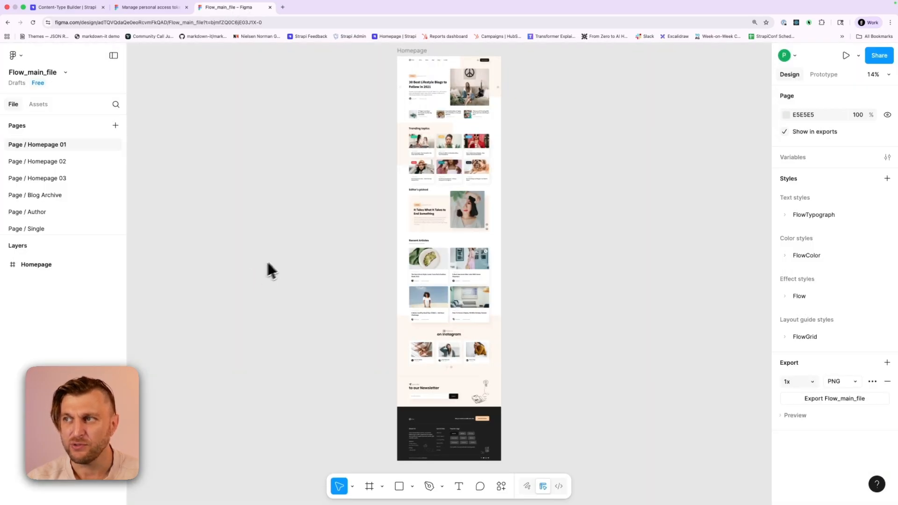
mouse_move(403, 238)
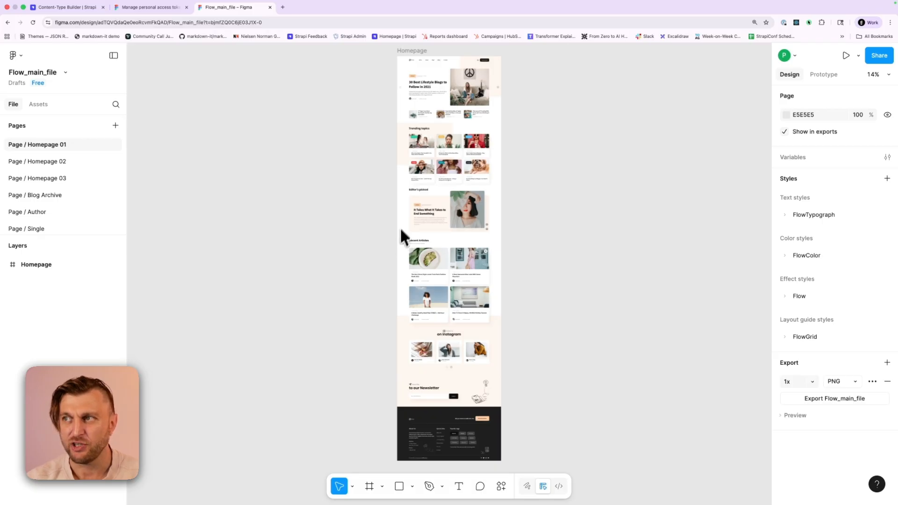
left_click(412, 50)
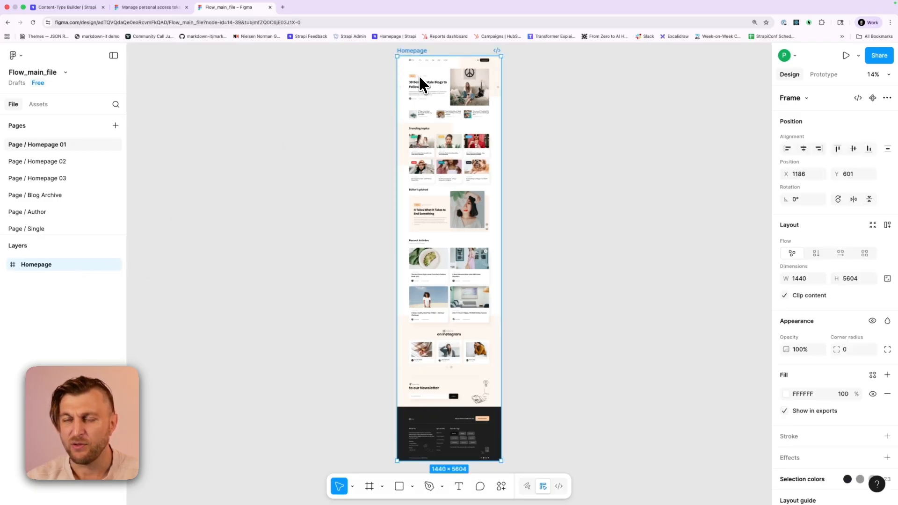
left_click(879, 55)
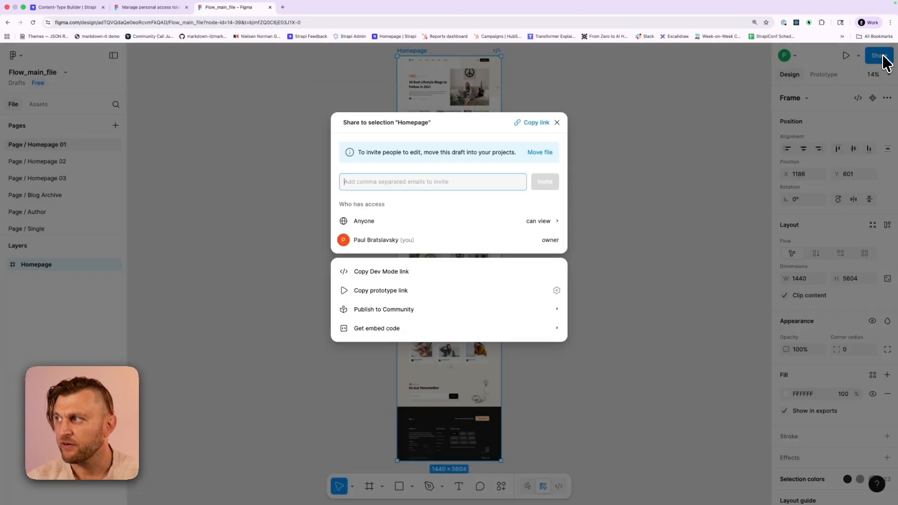
left_click(536, 123)
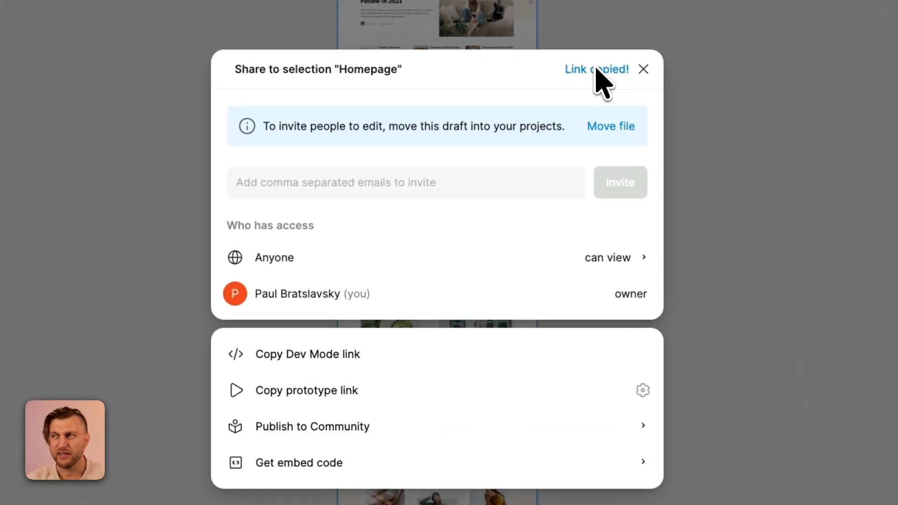
left_click(643, 69)
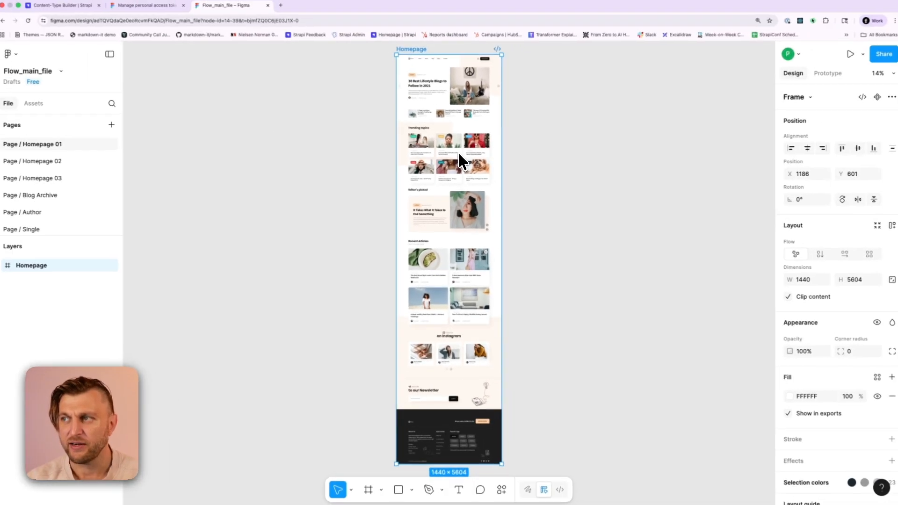
left_click(65, 8)
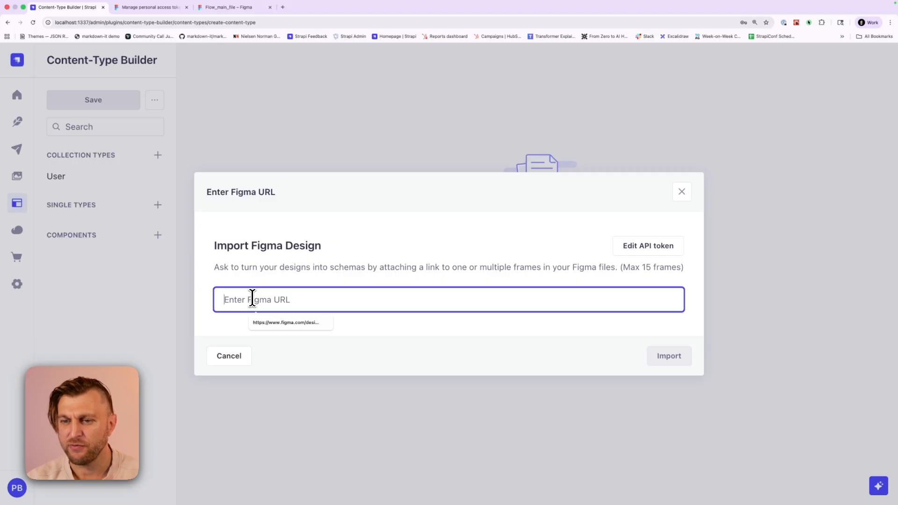
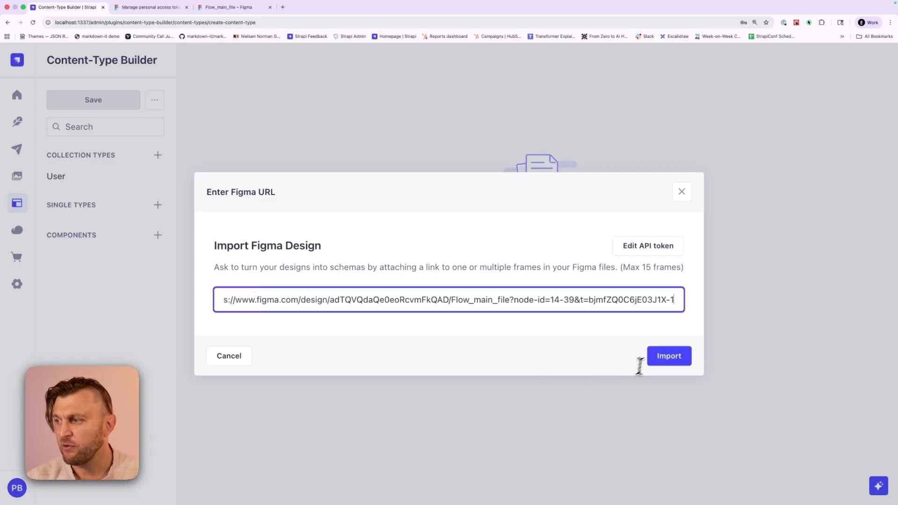
Paste the Flow_main_file Homepage link into Strapi and import the Homepage frame
left_click(669, 356)
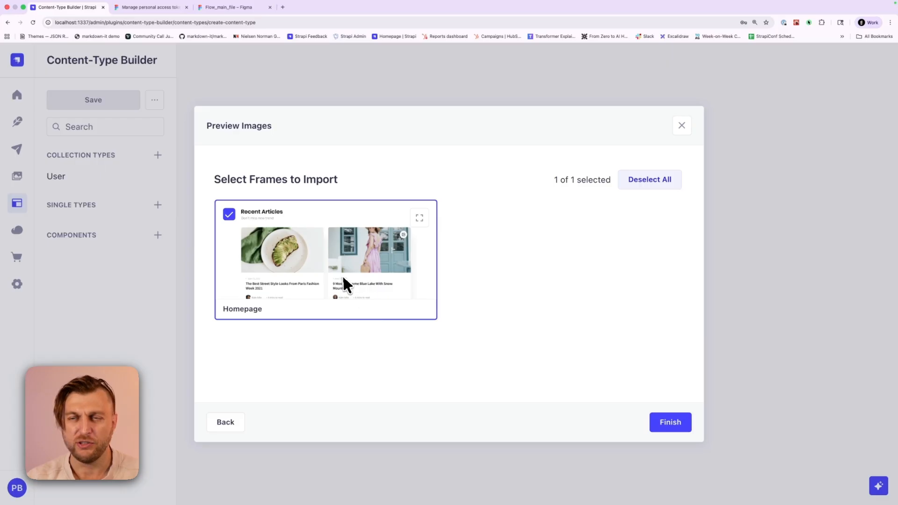
mouse_move(333, 282)
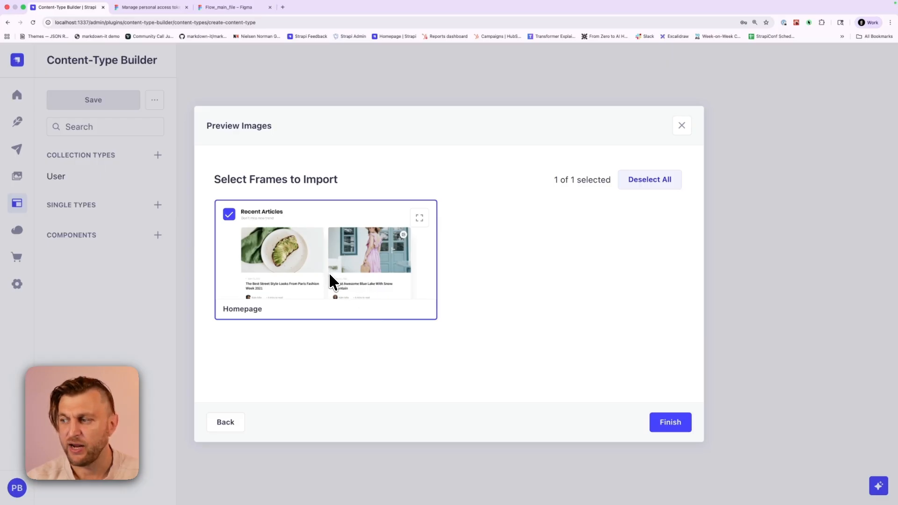
left_click(671, 422)
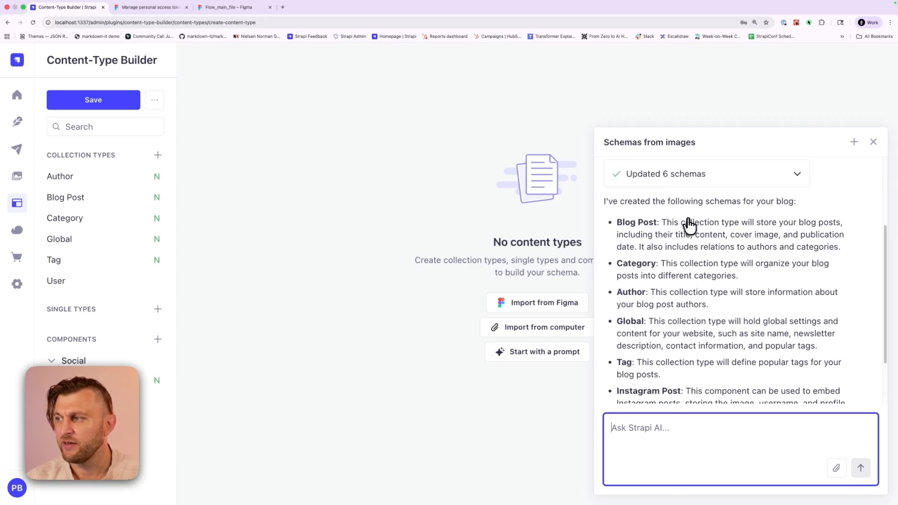
mouse_move(712, 271)
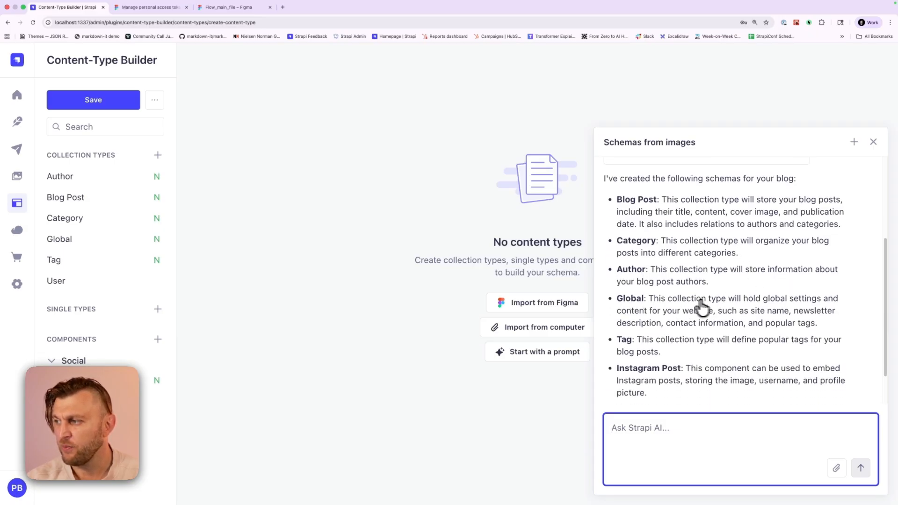
mouse_move(746, 316)
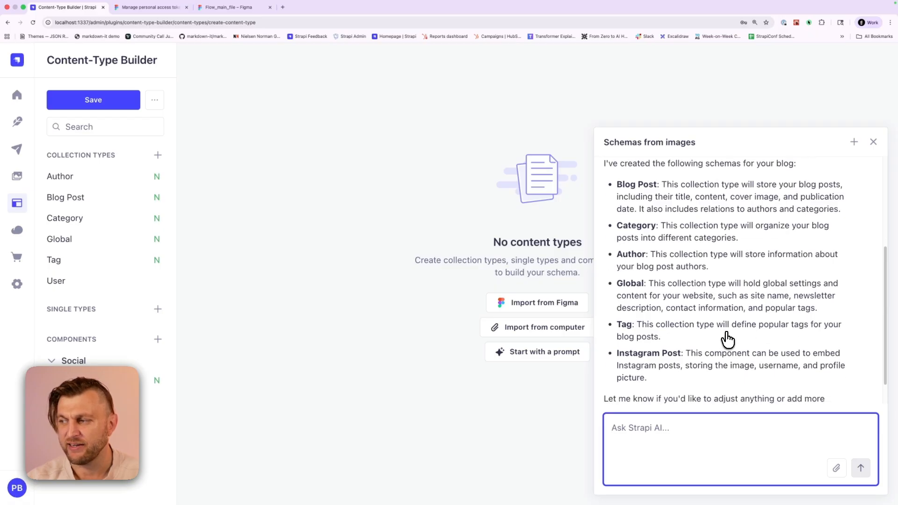
Scroll through Strapi AI's schema summary and open the generated Author collection type
scroll("down", 3)
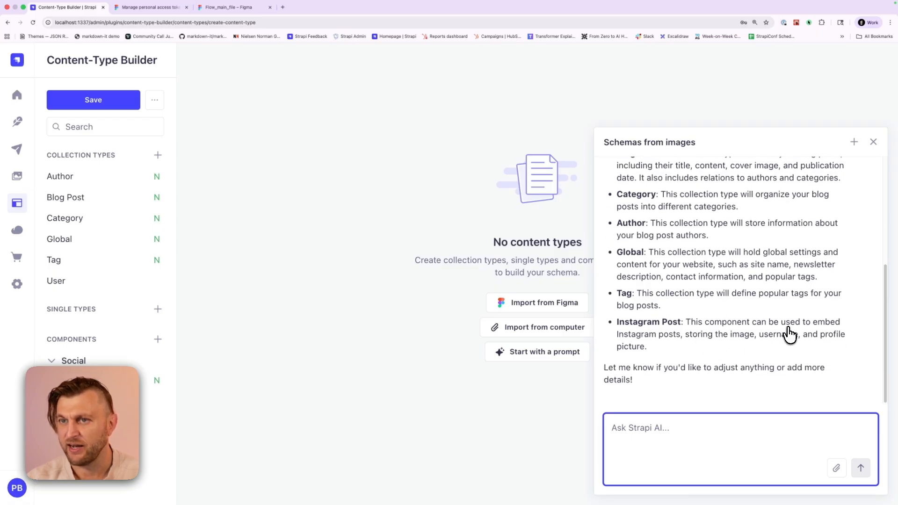
left_click(60, 177)
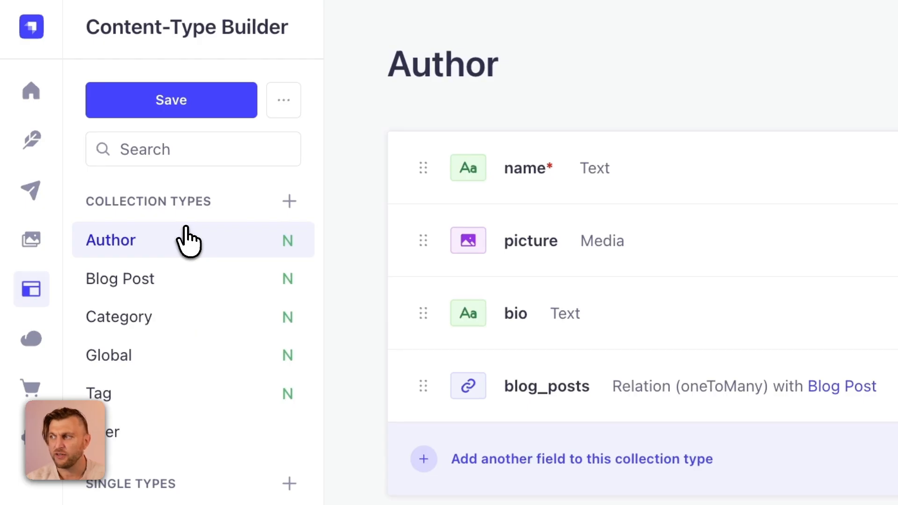
Review the Blog Post and Global collection types, then open the Instagram Post component
left_click(120, 279)
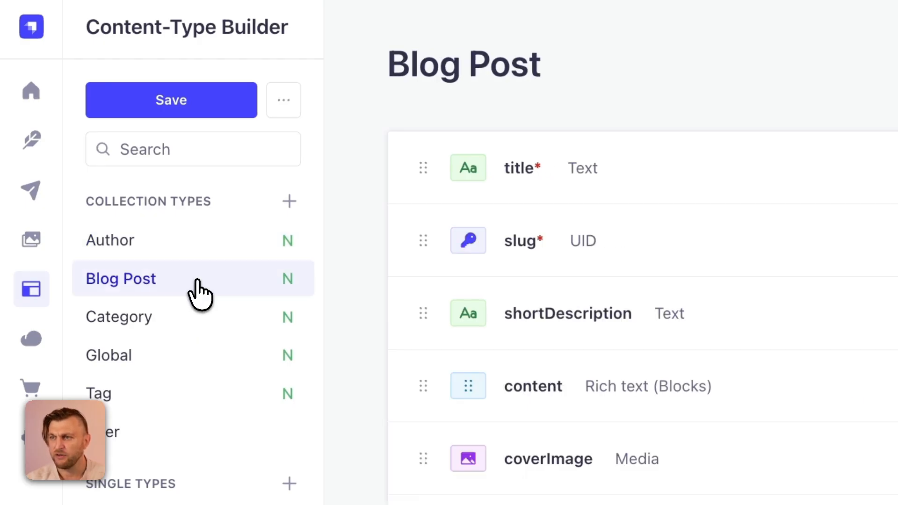
scroll("down", 3)
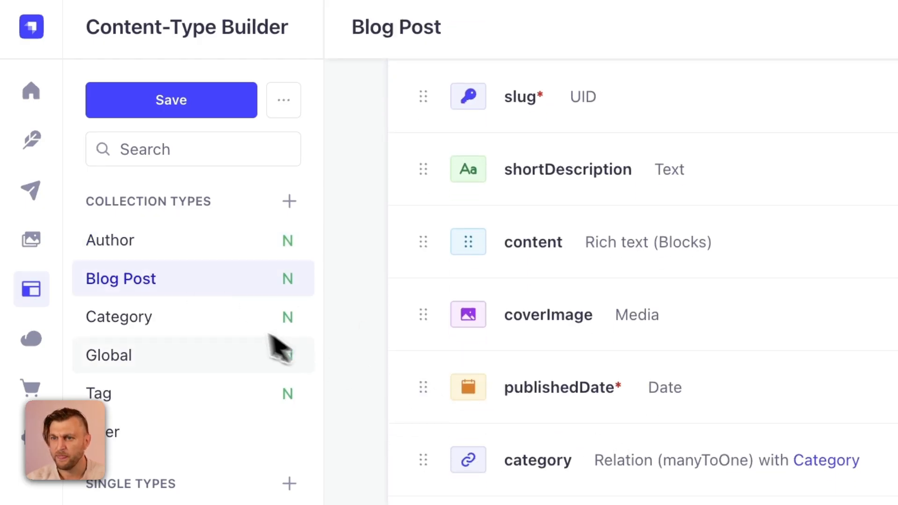
left_click(109, 355)
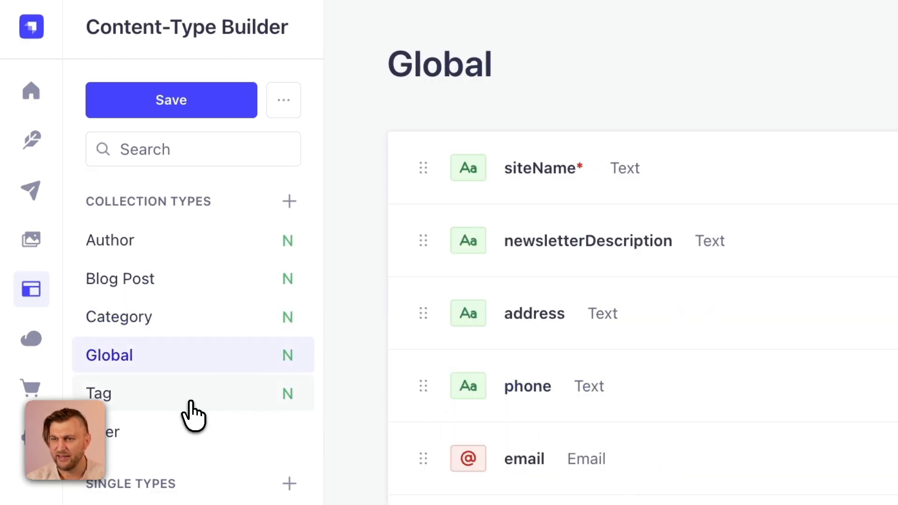
scroll("down", 3)
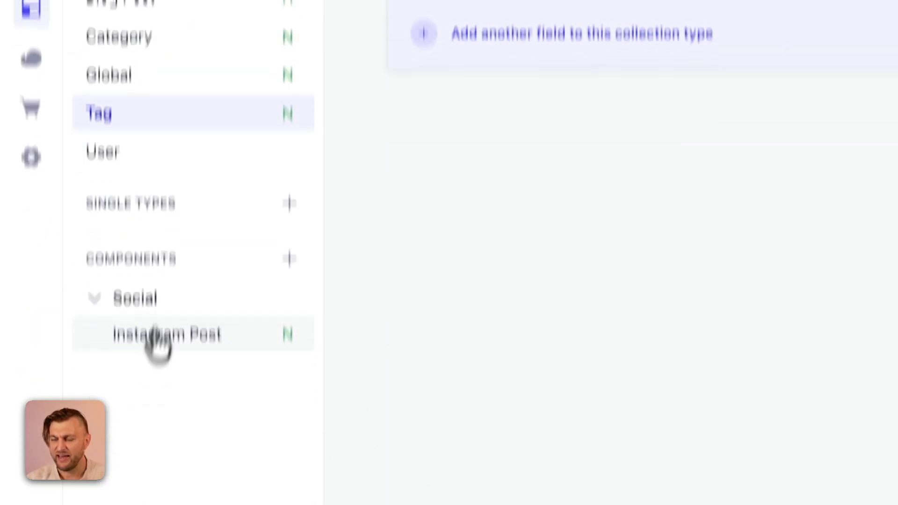
left_click(166, 335)
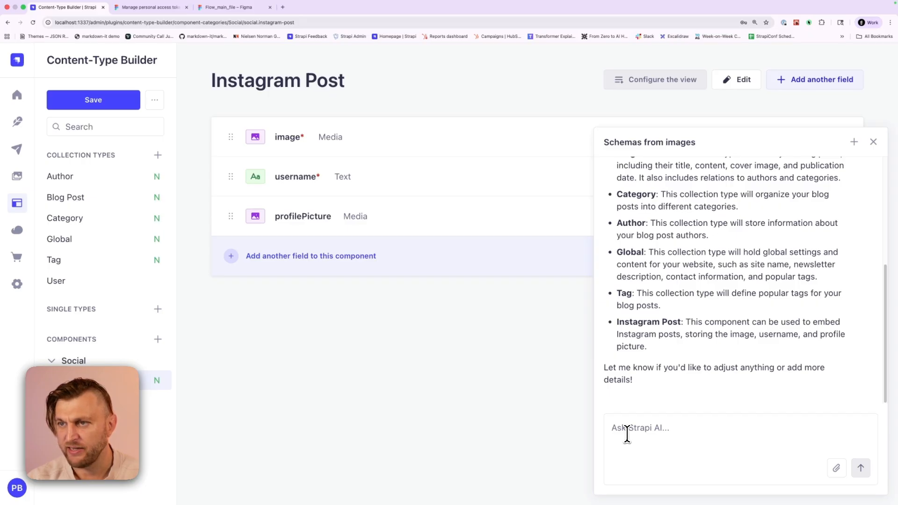
Send Strapi AI a prompt to create home page blocks based on the provided Figma file
left_click(640, 433)
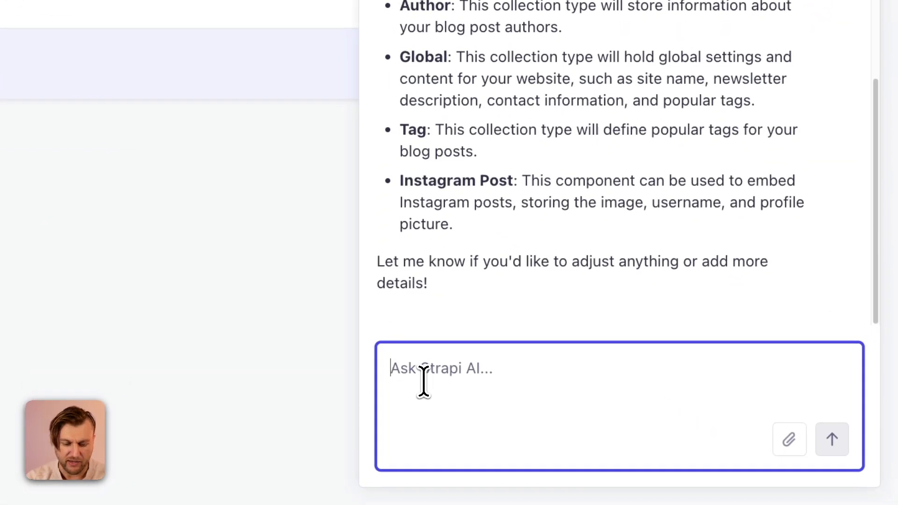
type("Create blocks for the")
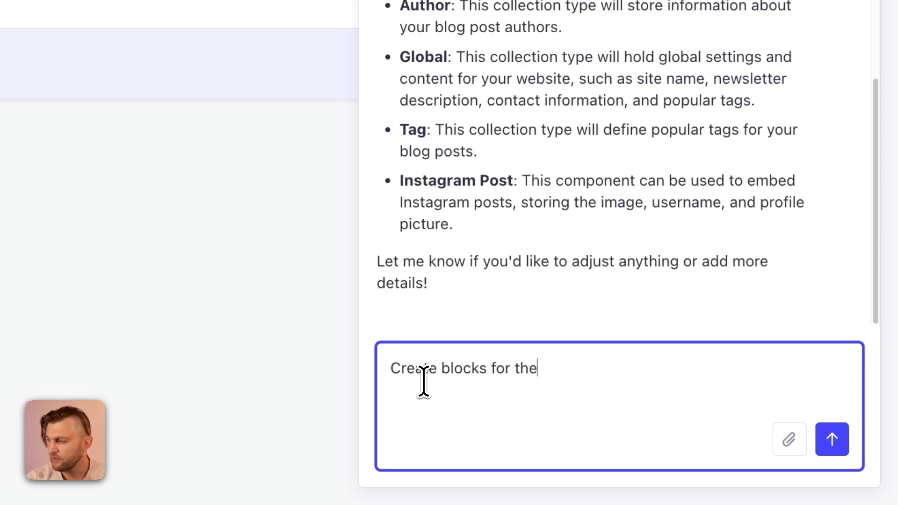
type("home page")
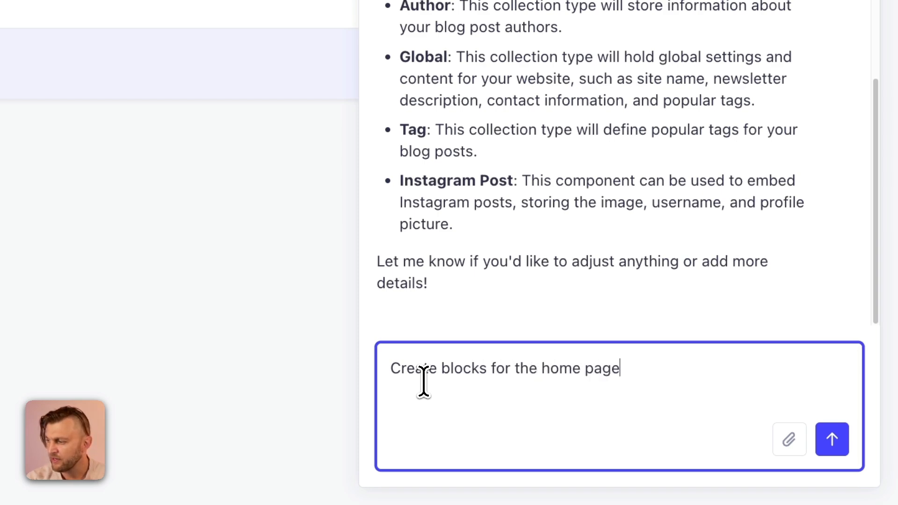
type("based on")
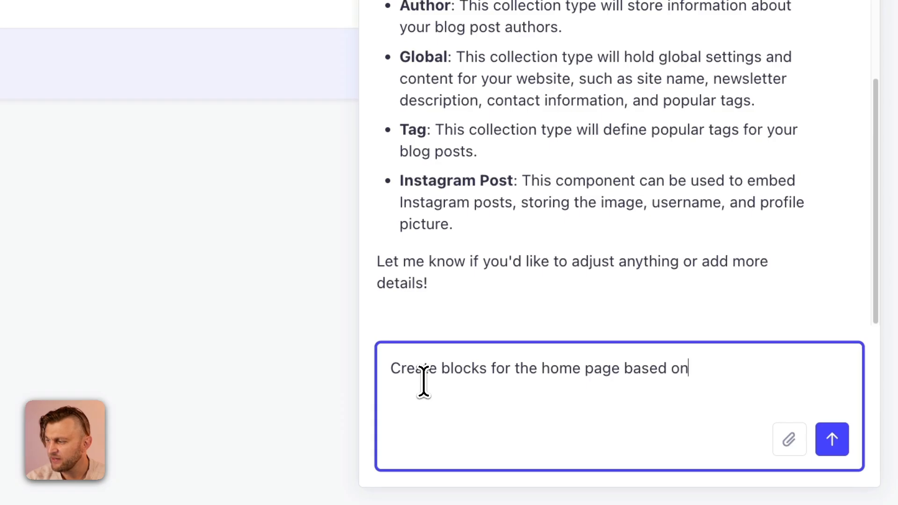
type("the")
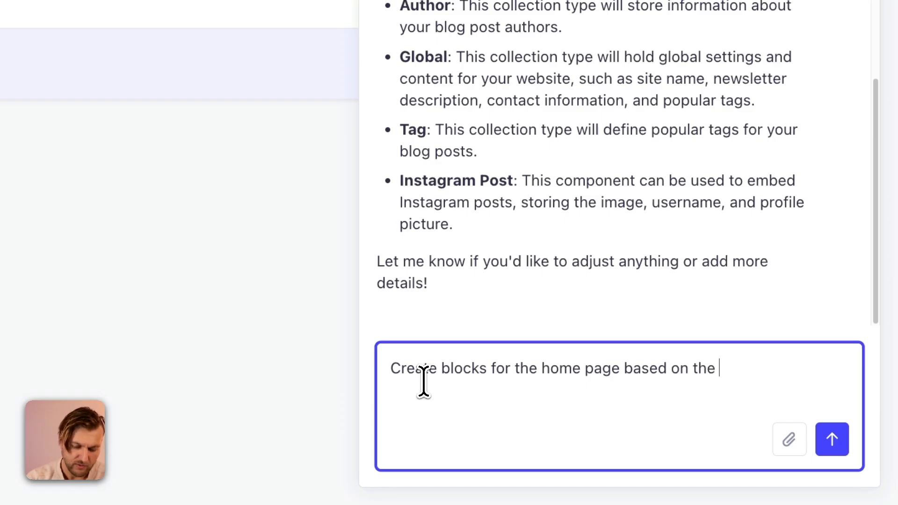
type("provided figma file.")
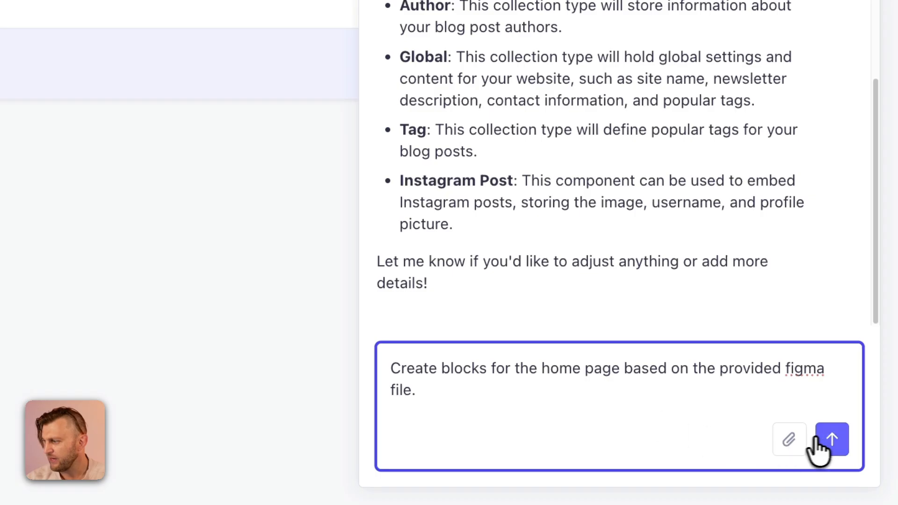
left_click(832, 439)
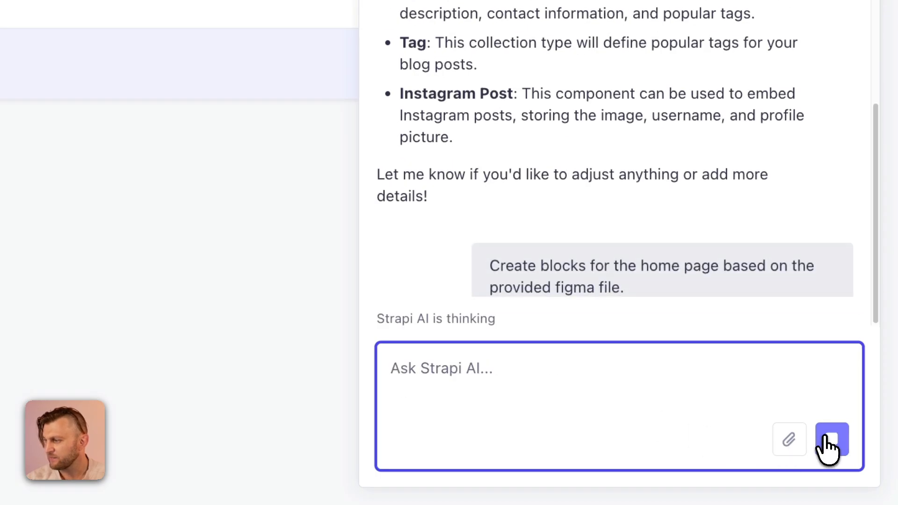
mouse_move(789, 439)
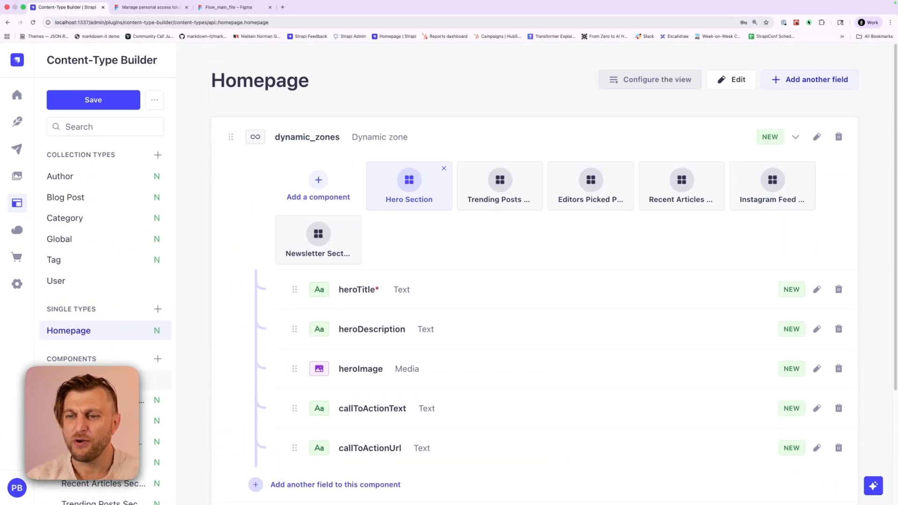
mouse_move(769, 420)
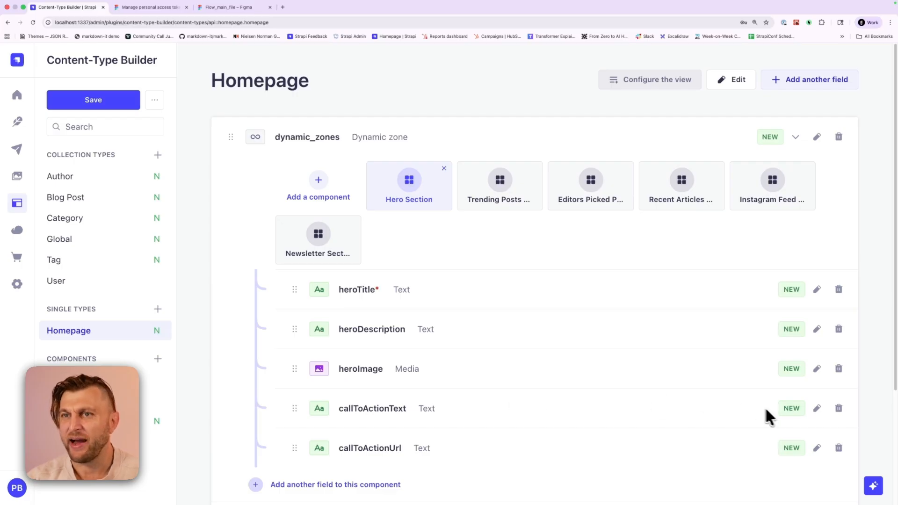
mouse_move(604, 222)
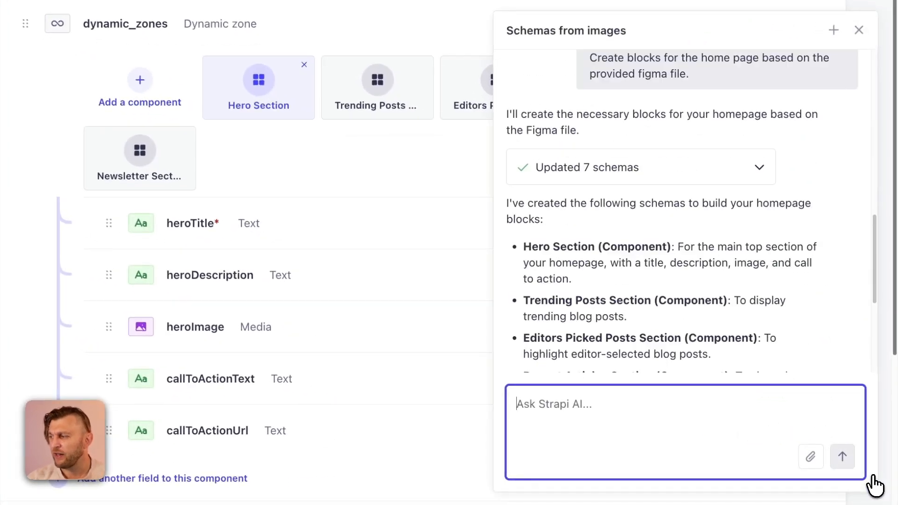
Review Strapi AI's summary of the 7 updated schemas, including the new Homepage single type
scroll("down", 3)
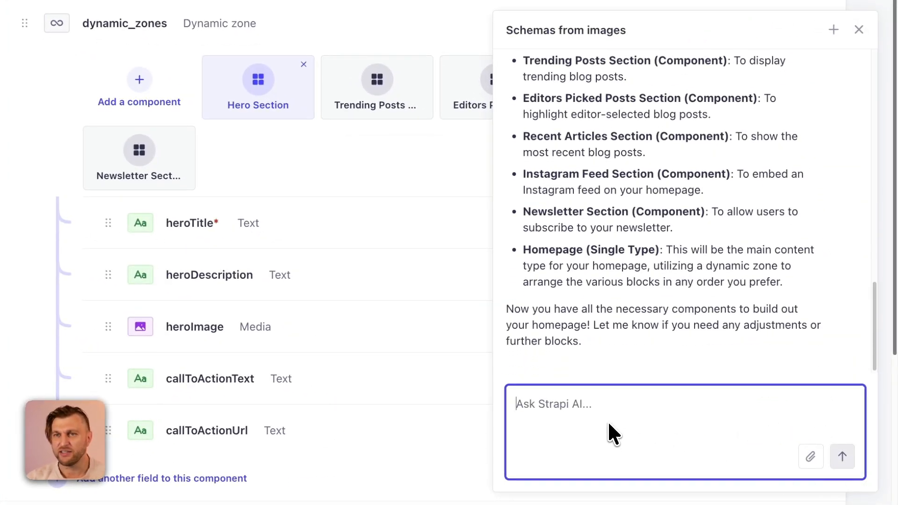
left_click(811, 456)
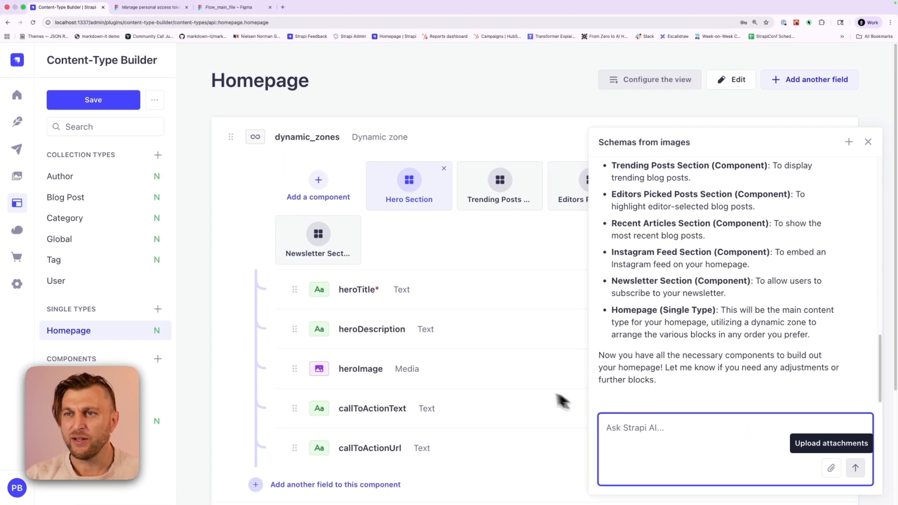
mouse_move(505, 343)
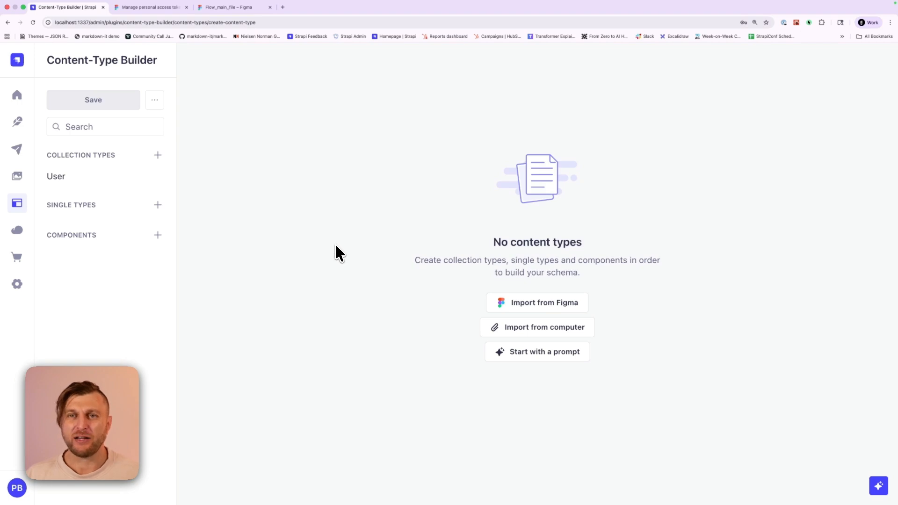
mouse_move(344, 263)
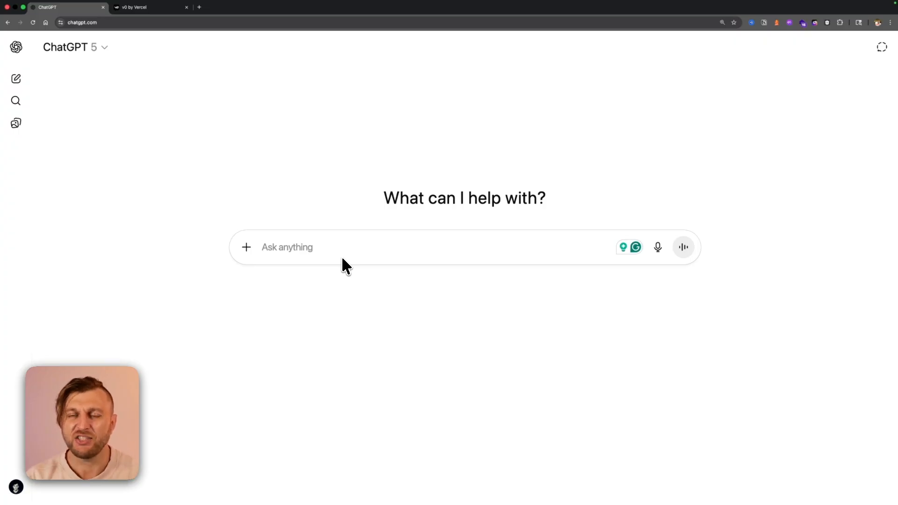
Ask ChatGPT for a UI-generation prompt for a dog and cat sitting website's key sections
type("Create a")
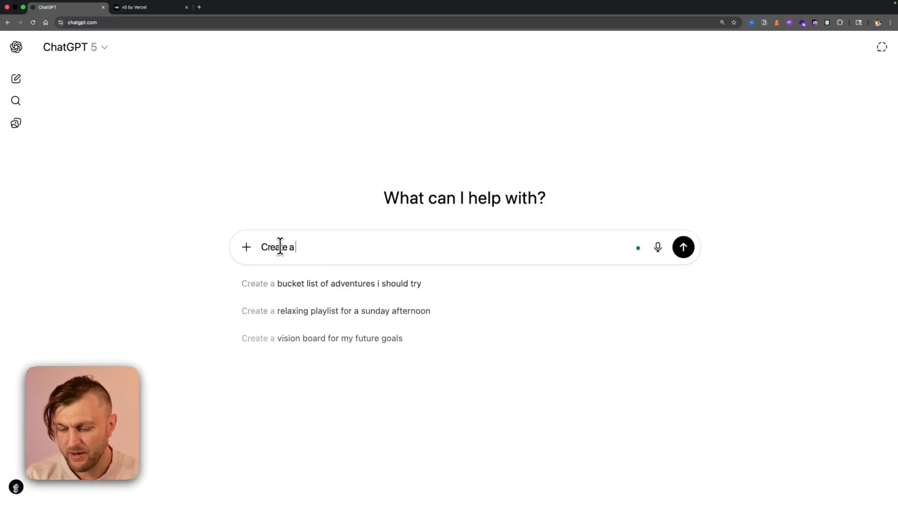
type("prompt to")
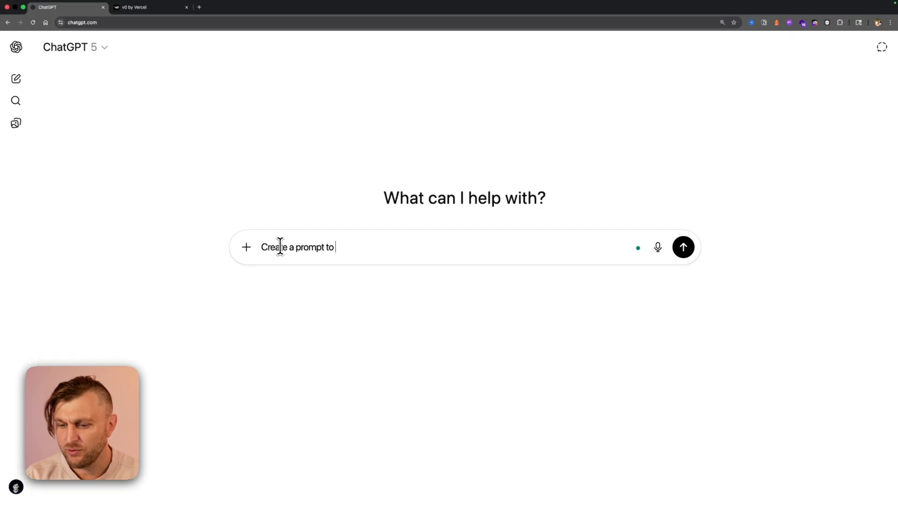
type("generate ui for a d")
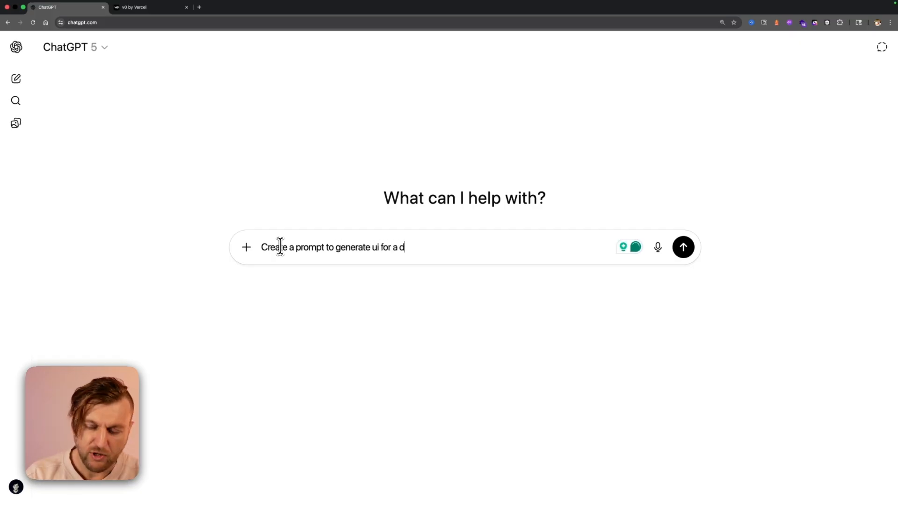
type("og and cat")
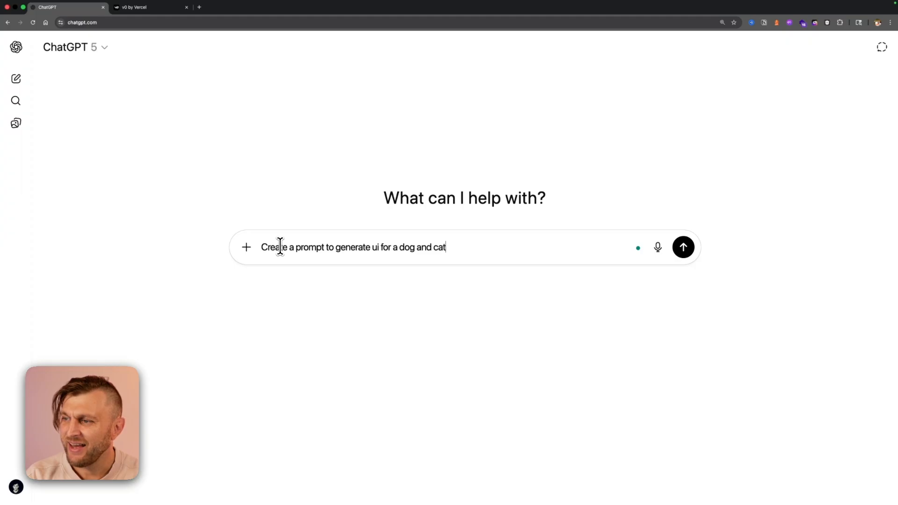
type("sitting web")
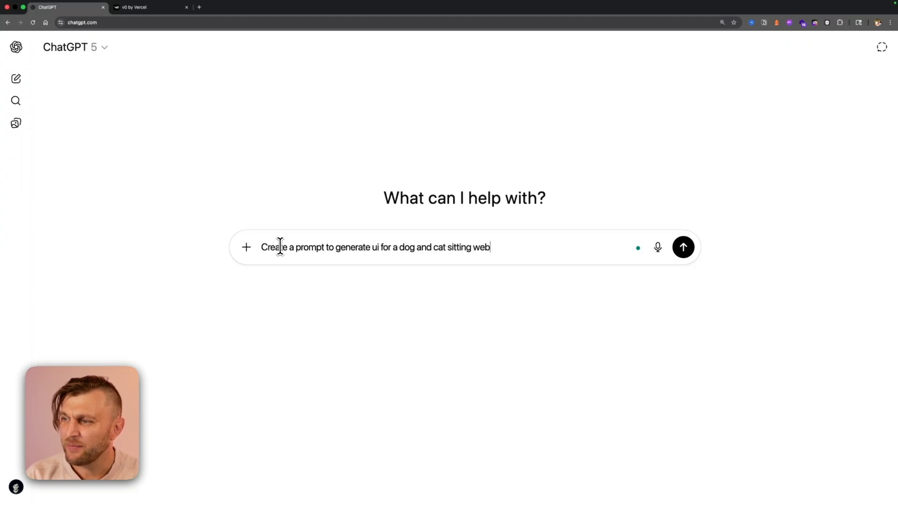
type("site please include all")
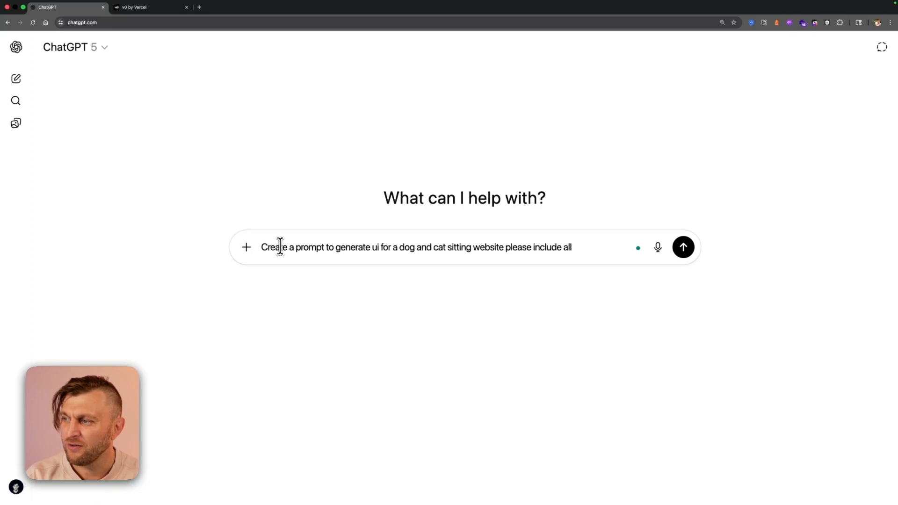
type("the most important sections and fea")
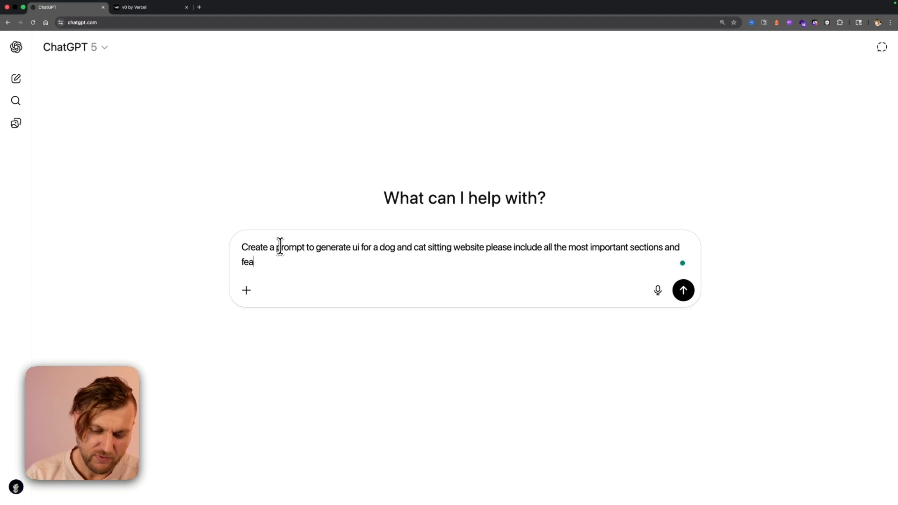
left_click(683, 290)
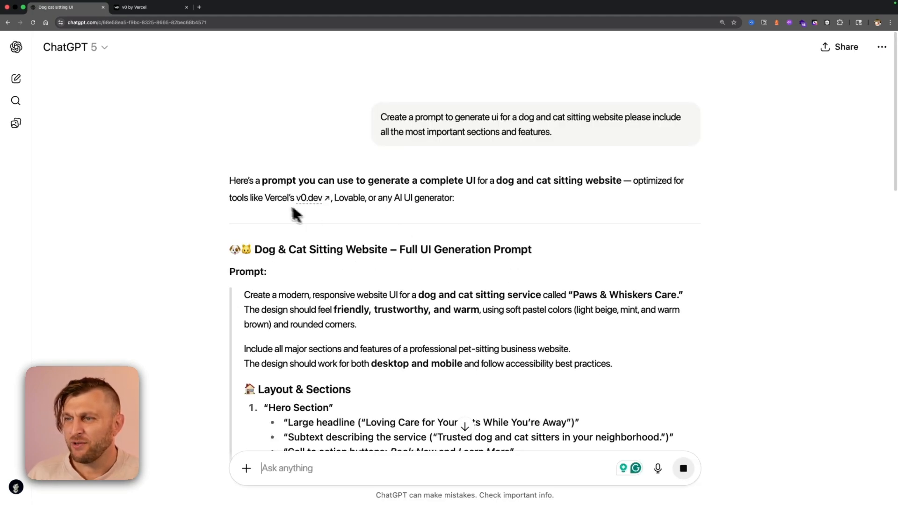
mouse_move(304, 202)
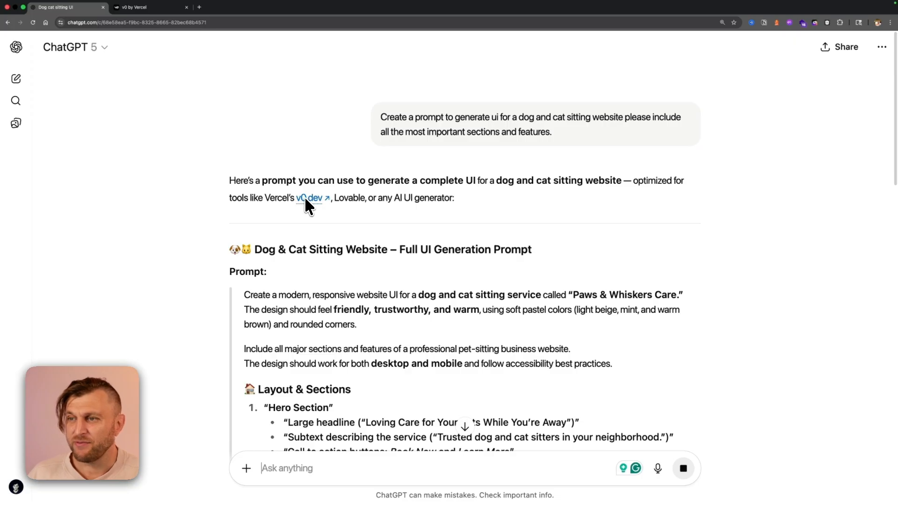
Scroll through ChatGPT's reply and copy the Paws & Whiskers Care UI prompt
scroll("down", 3)
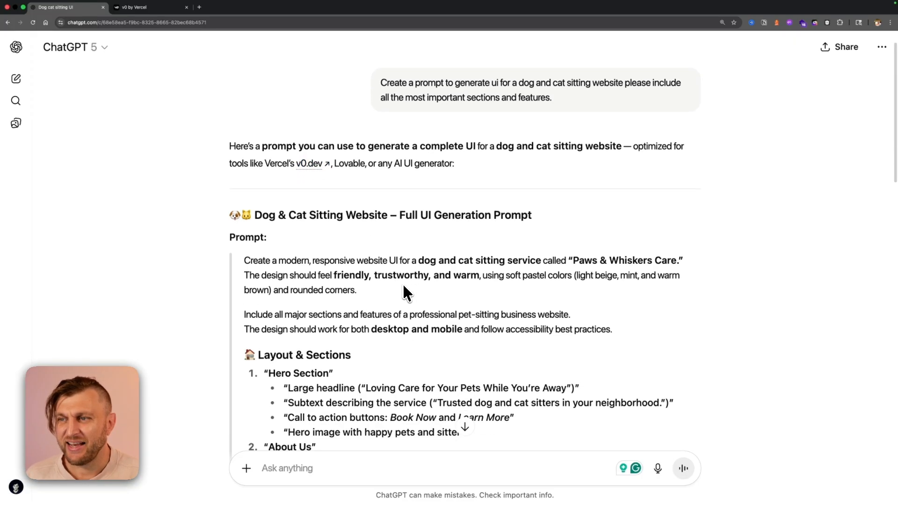
scroll("down", 3)
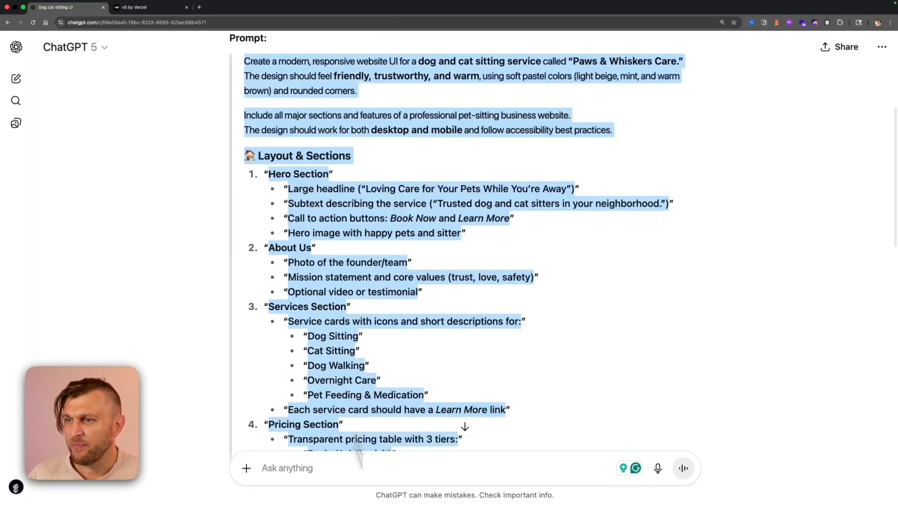
left_click(140, 7)
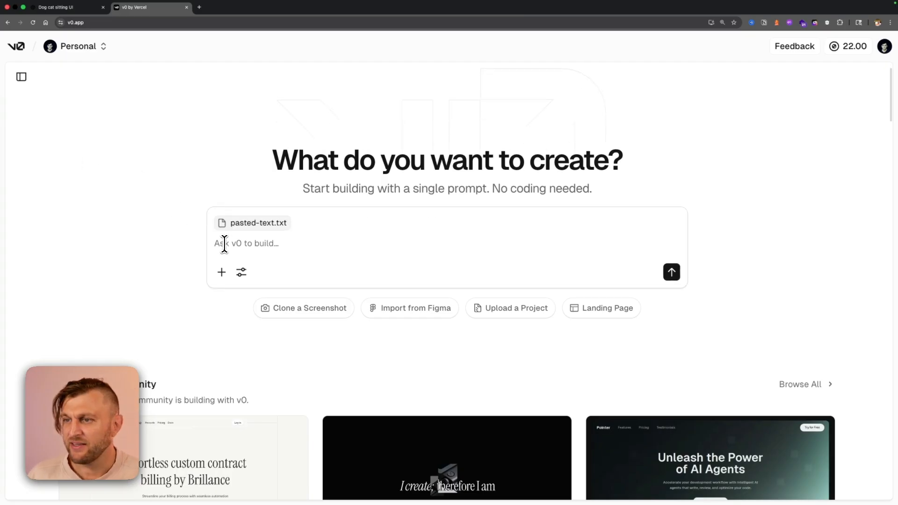
Submit the pasted prompt to v0, dismiss the Chat Sidebar notice, and browse the preview
left_click(672, 272)
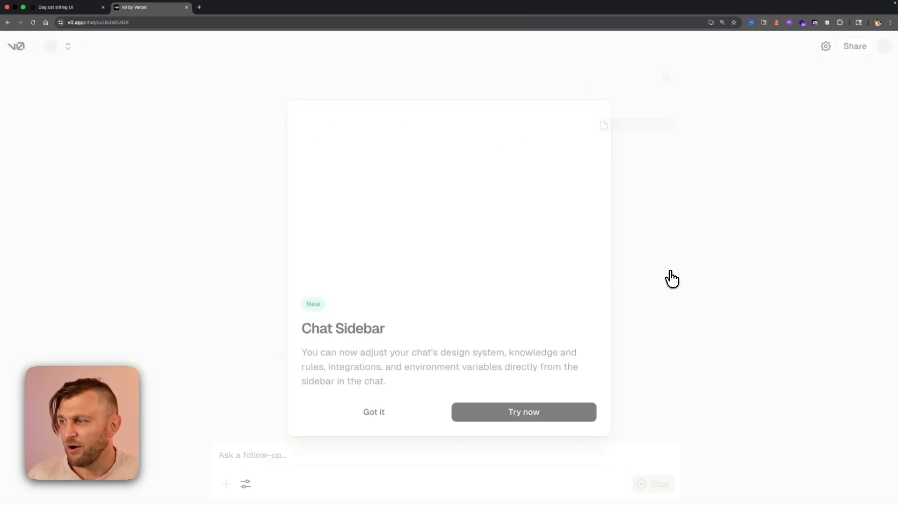
left_click(374, 412)
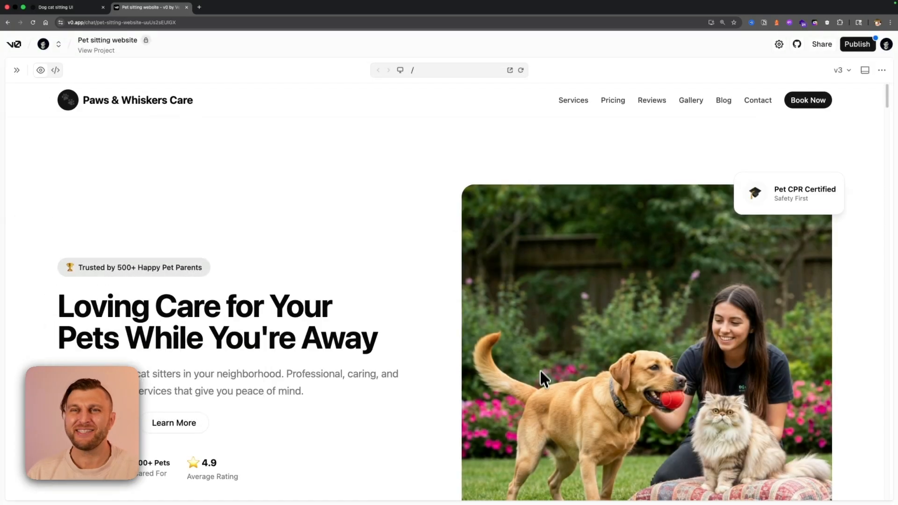
scroll("down", 3)
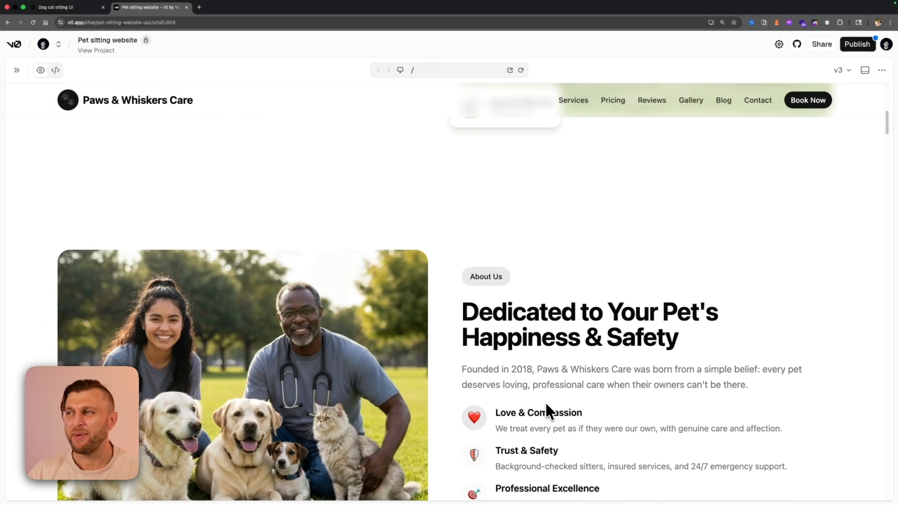
scroll("down", 3)
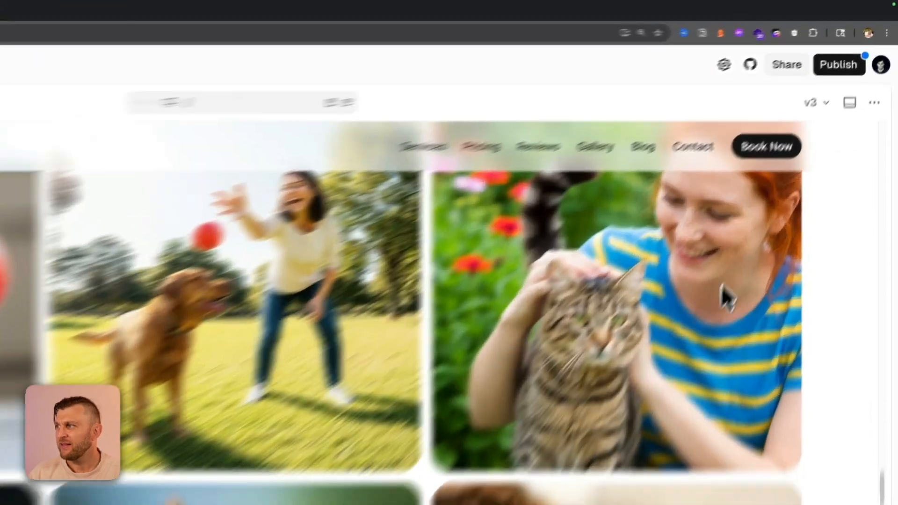
Download the generated pet sitting site's code as a ZIP from the preview's ⋯ menu
left_click(868, 124)
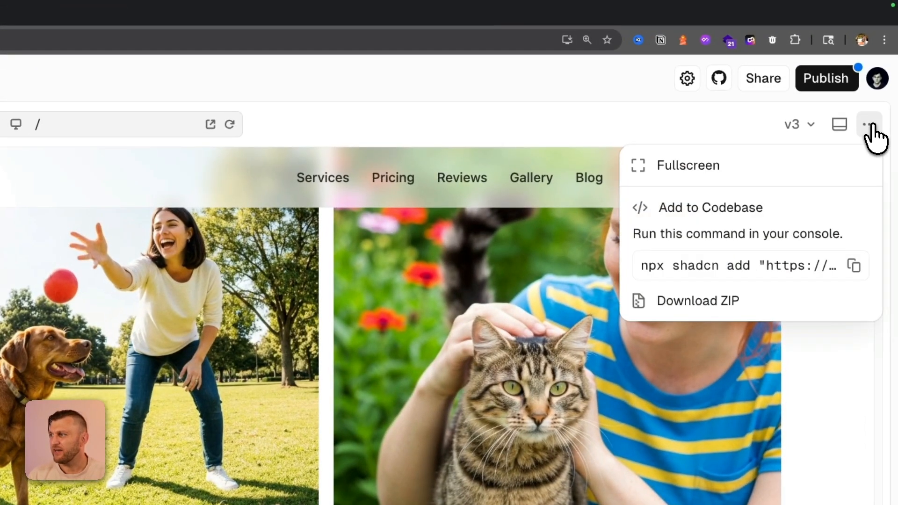
left_click(698, 301)
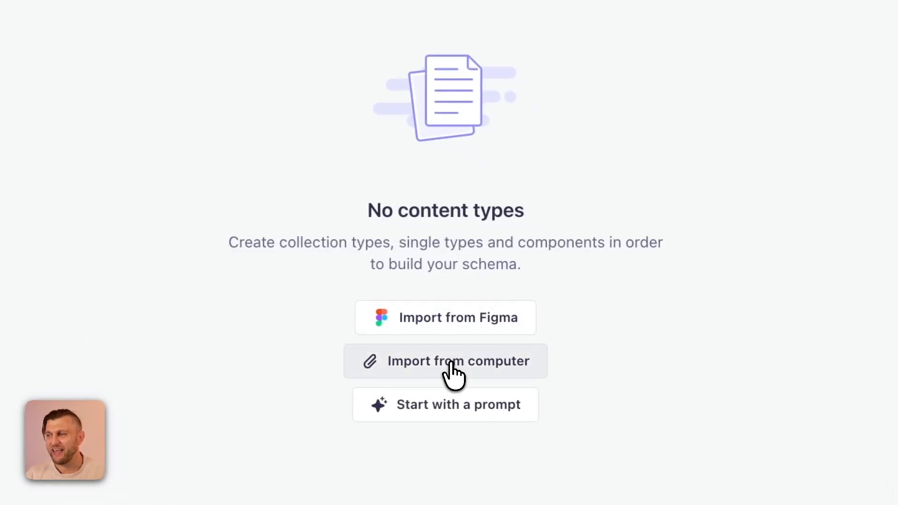
Import paws-whiskers-care.zip from the computer into the Content-Type Builder
left_click(446, 361)
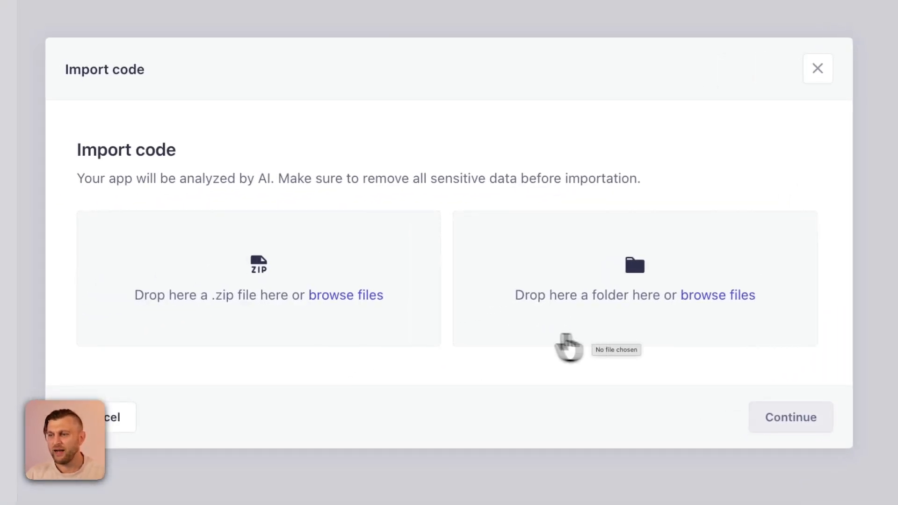
mouse_move(341, 302)
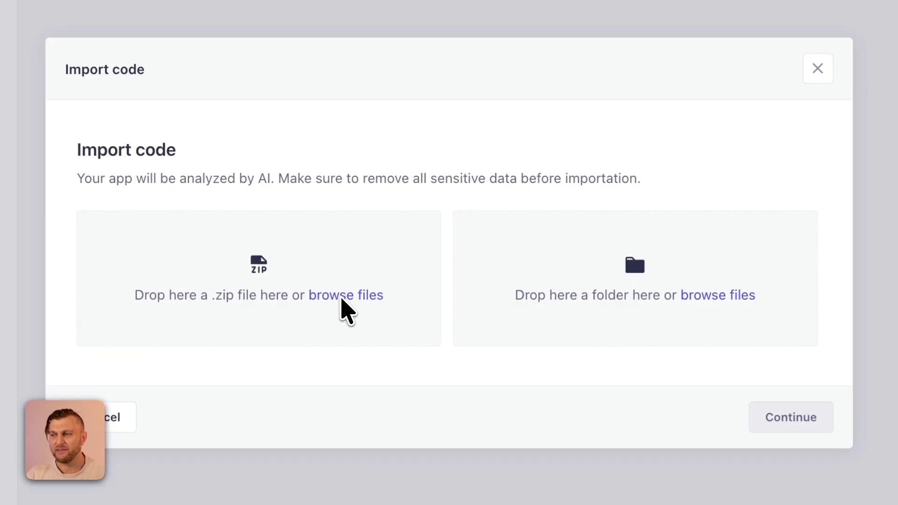
left_click(346, 295)
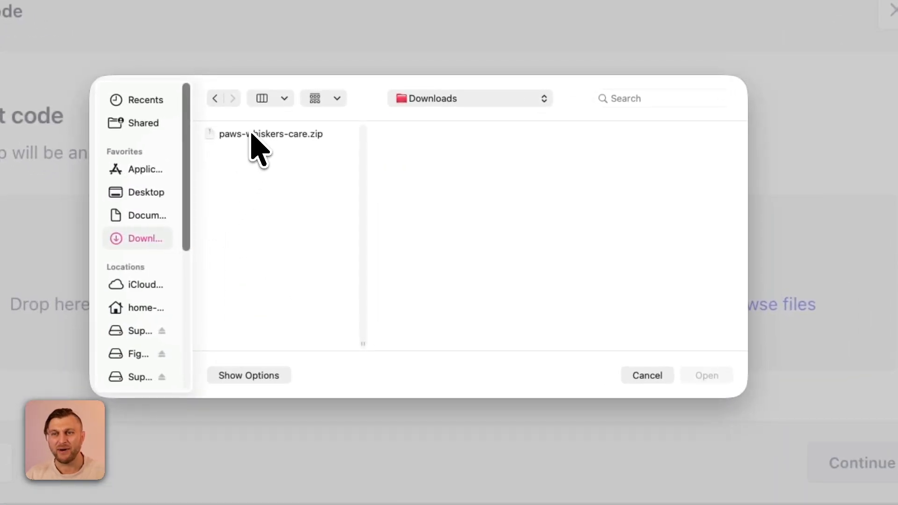
left_click(270, 134)
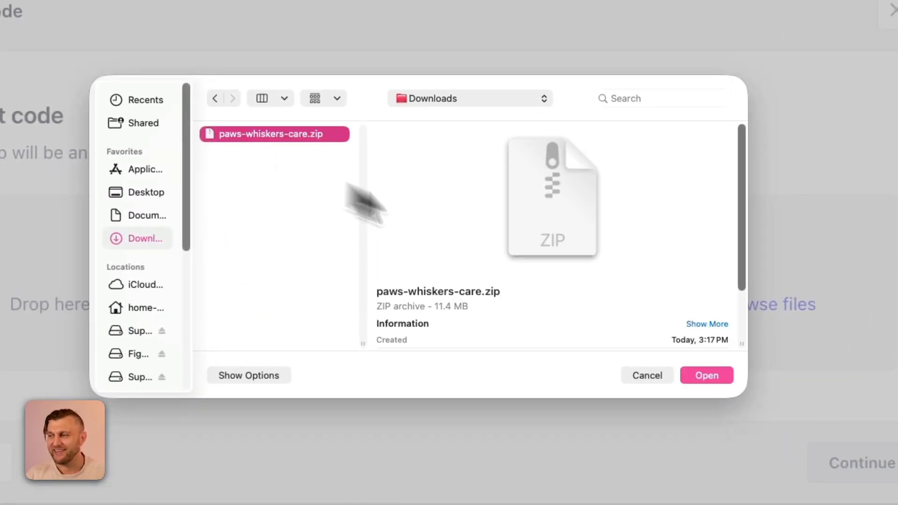
left_click(707, 375)
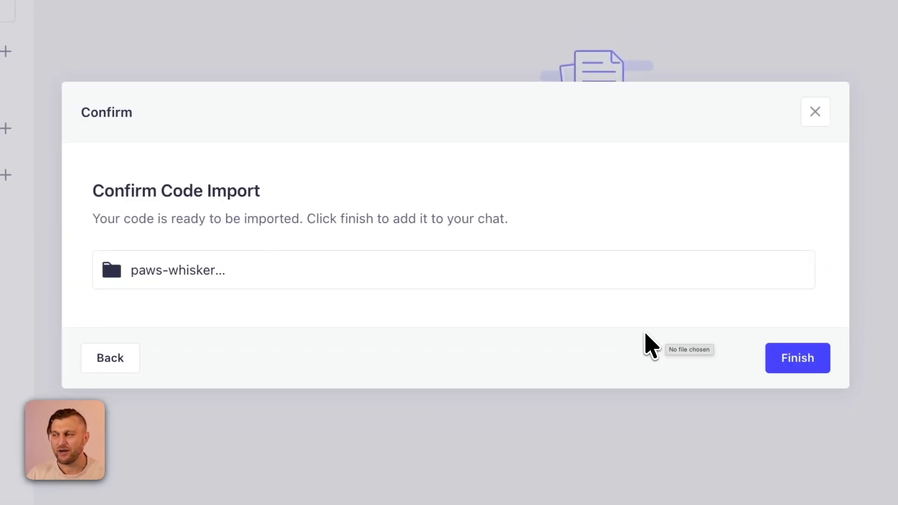
mouse_move(584, 332)
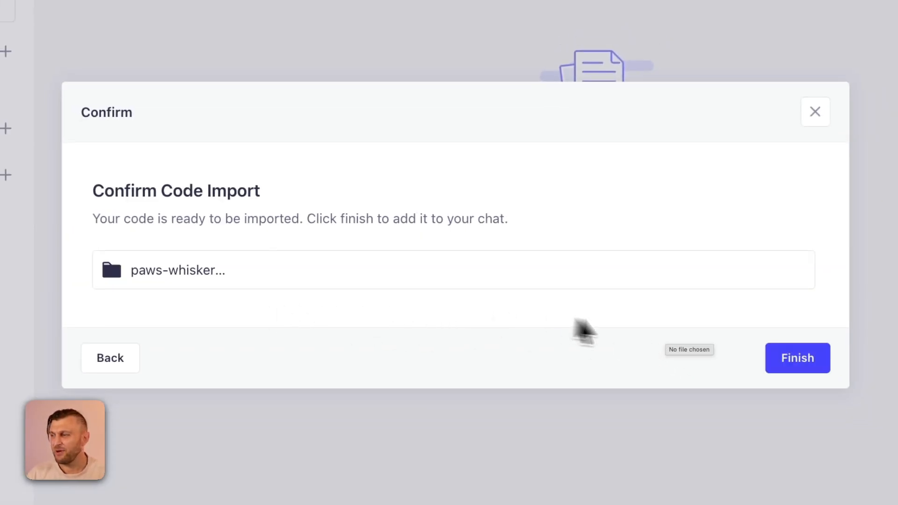
left_click(798, 358)
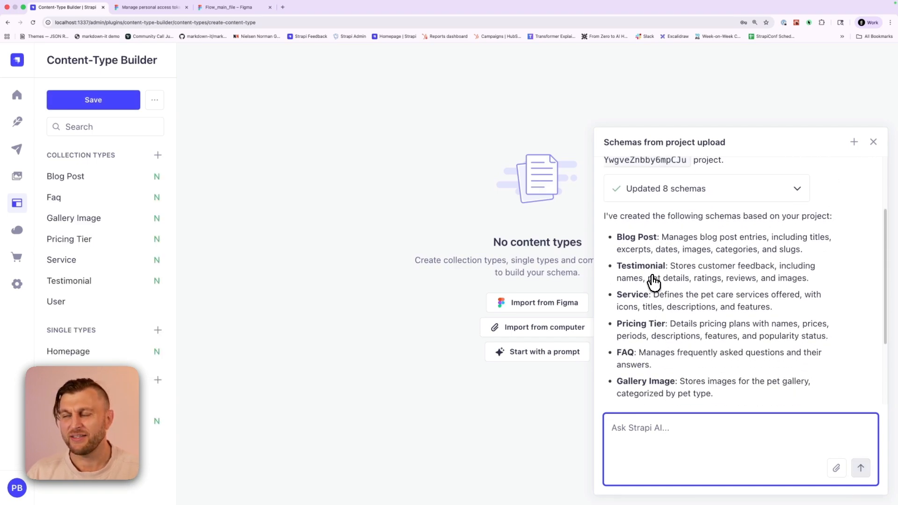
Scroll the 'Schemas from project upload' summary listing Homepage and the Feature component
scroll("down", 3)
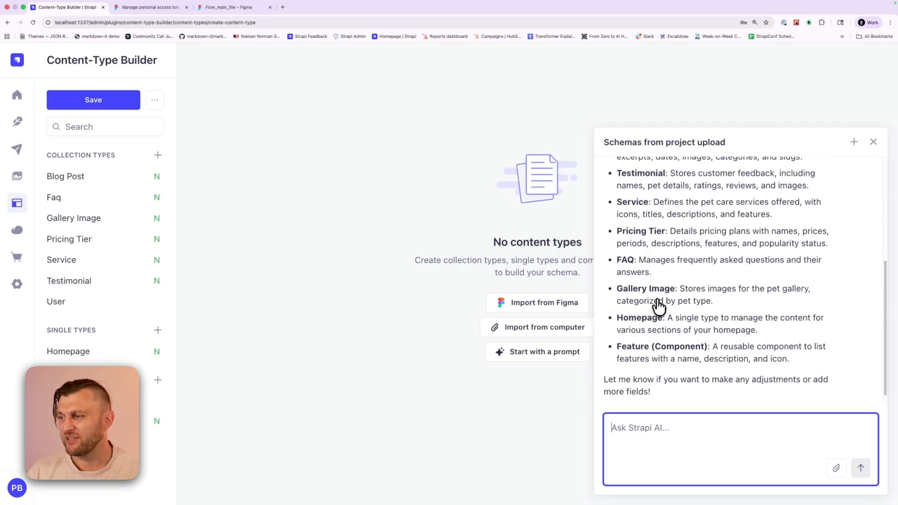
mouse_move(735, 366)
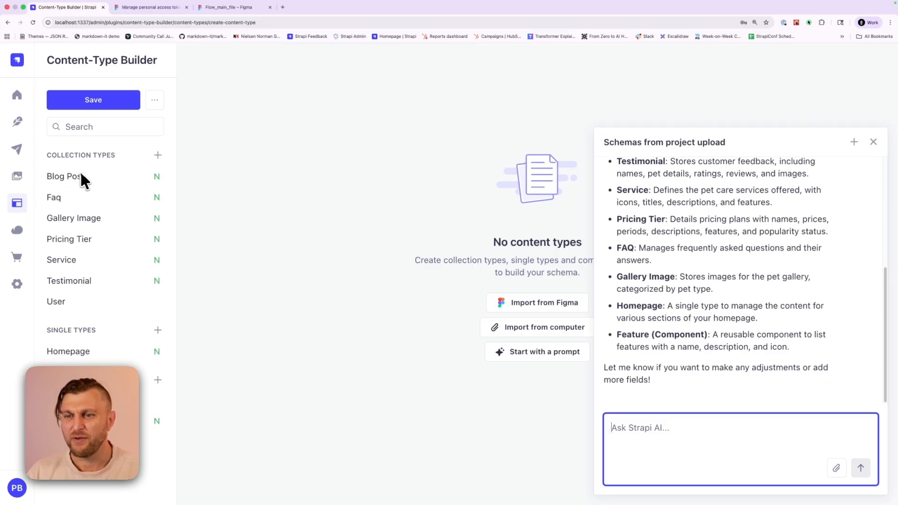
mouse_move(292, 454)
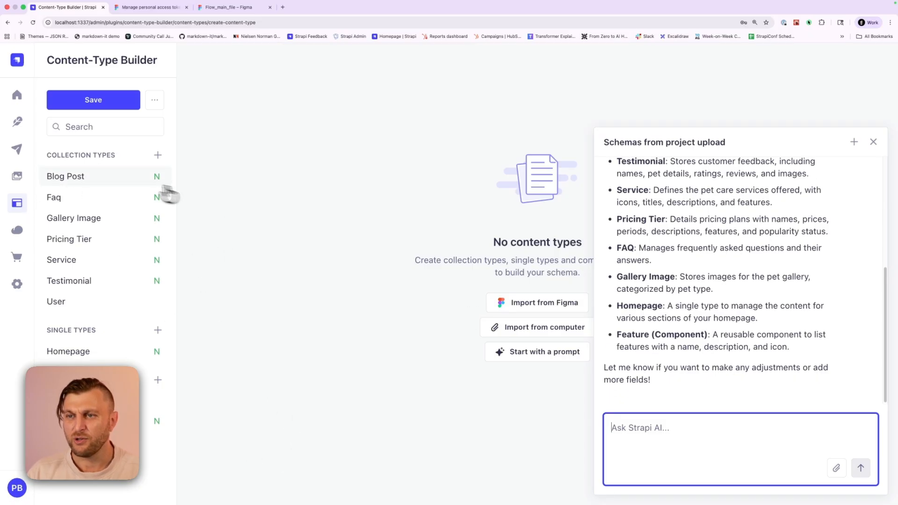
Open Blog Post and ask Strapi AI to add a markdown rich text field called content
left_click(66, 177)
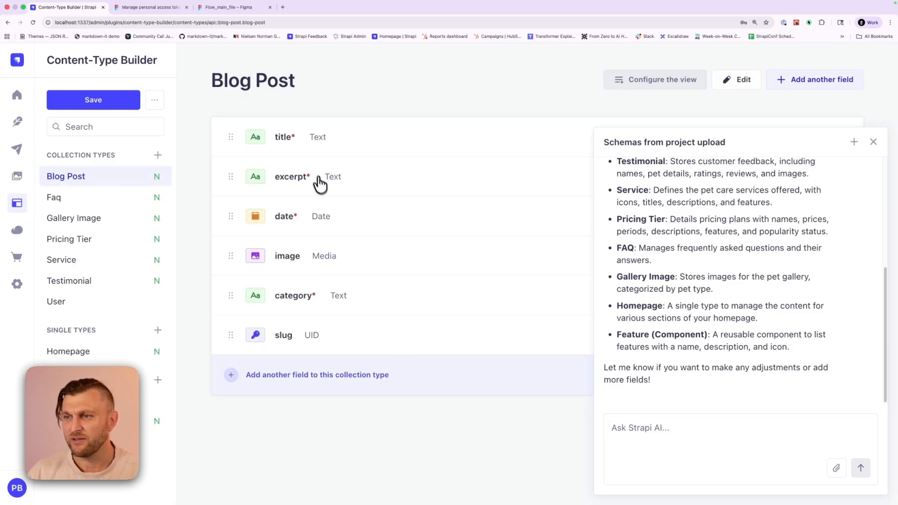
mouse_move(313, 321)
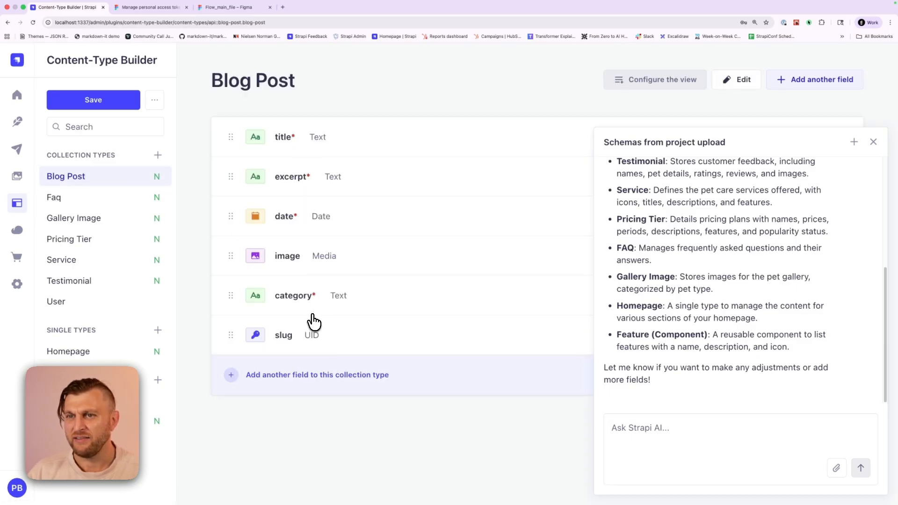
mouse_move(281, 262)
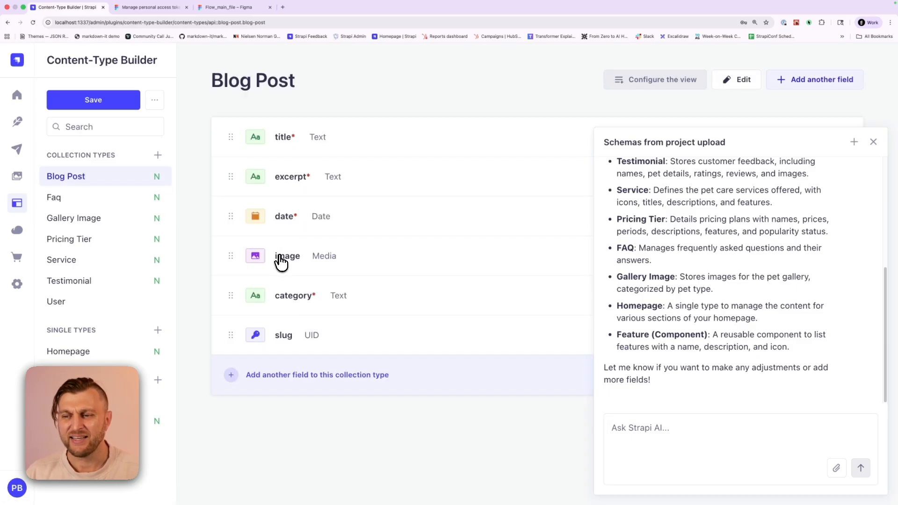
mouse_move(327, 301)
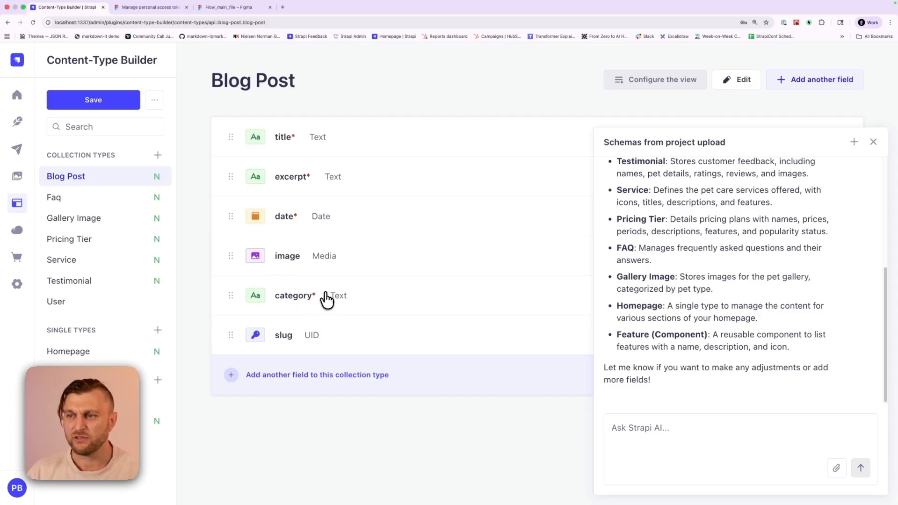
mouse_move(384, 180)
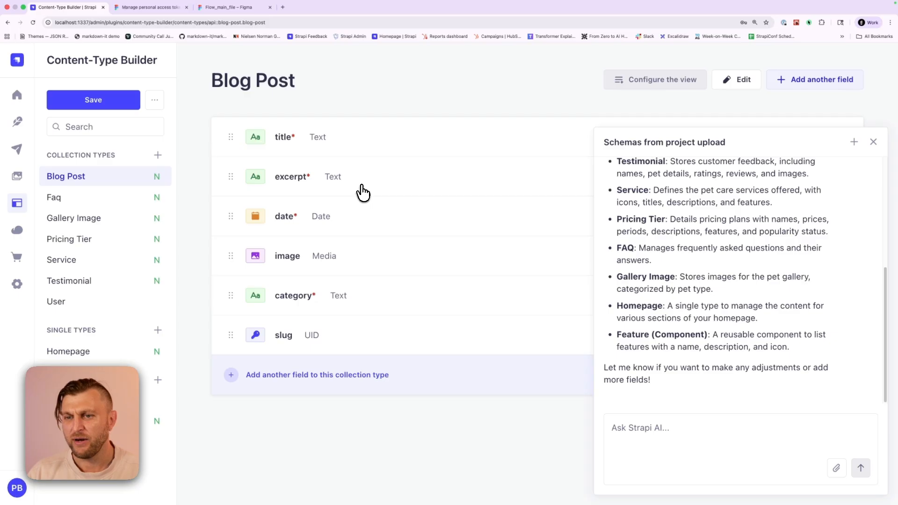
mouse_move(338, 184)
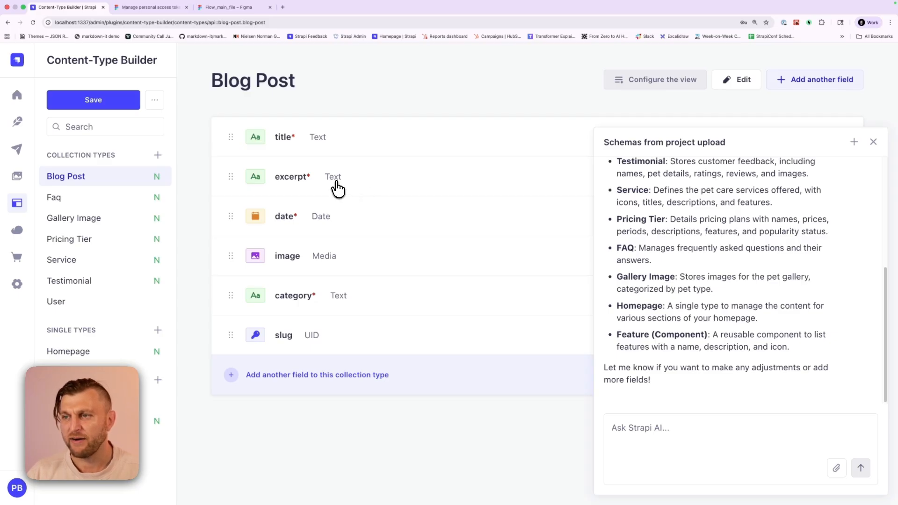
mouse_move(308, 183)
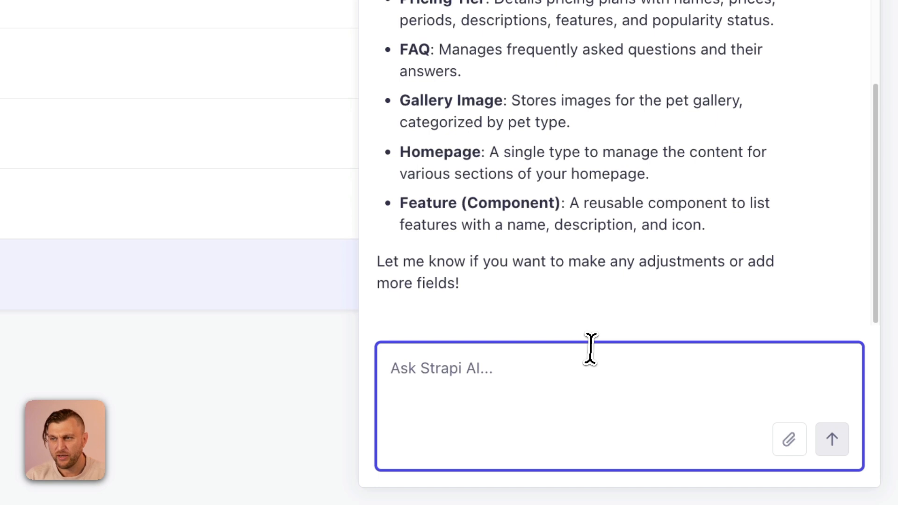
type("To the")
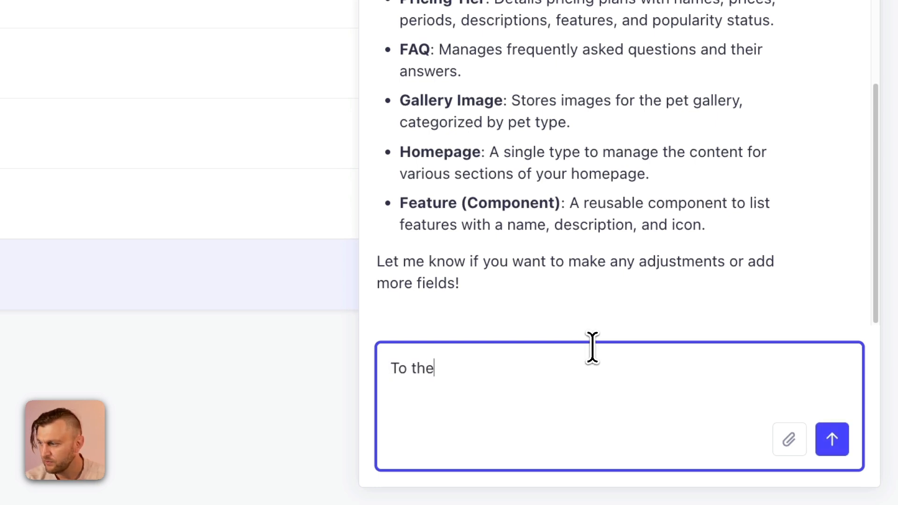
type("blog post content add a")
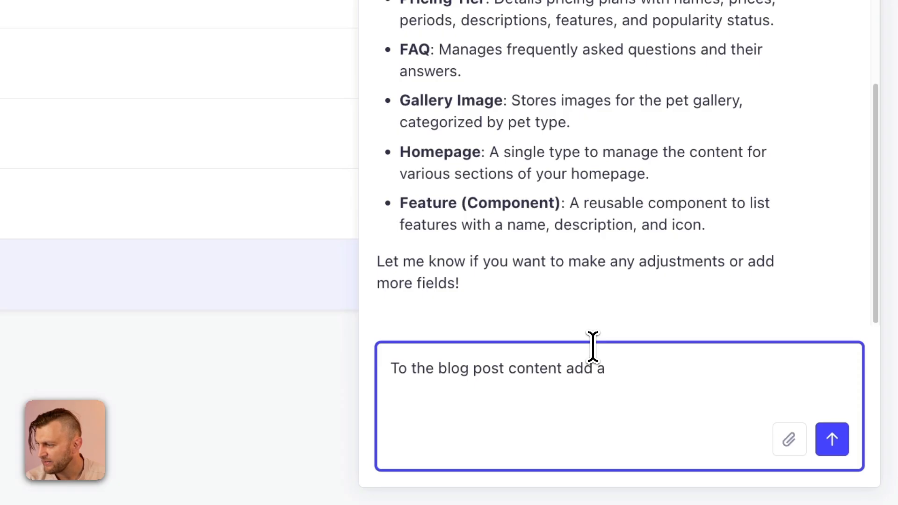
type("markdown richtext field called content")
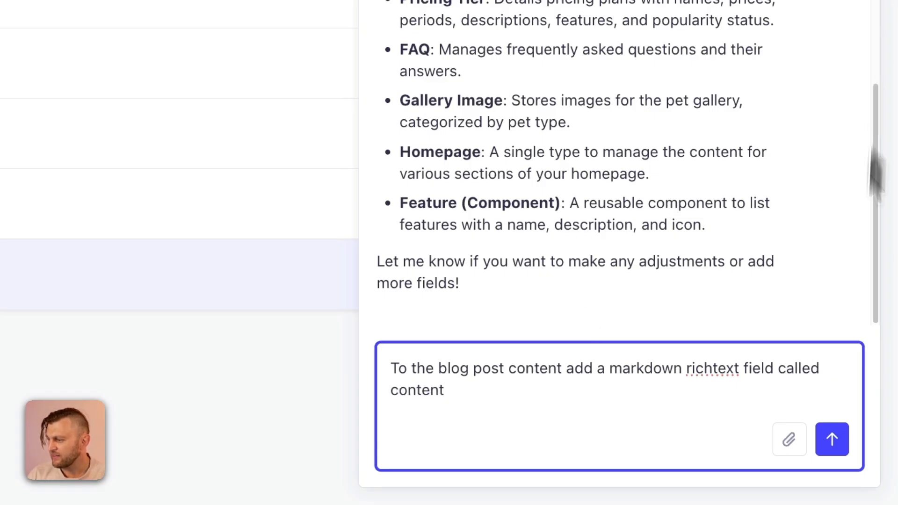
left_click(832, 440)
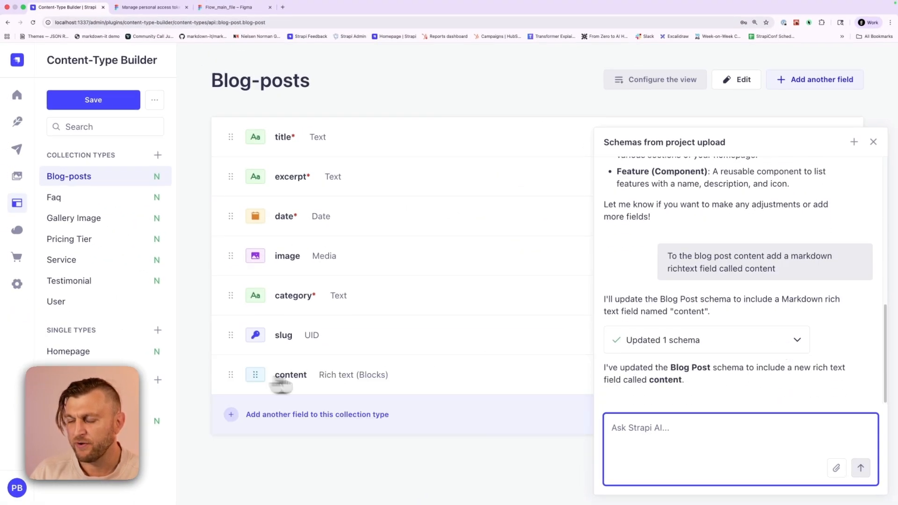
Review Homepage's hero, about, services, pricing, booking, testimonials and gallery fields with the AI panel hidden
left_click(68, 351)
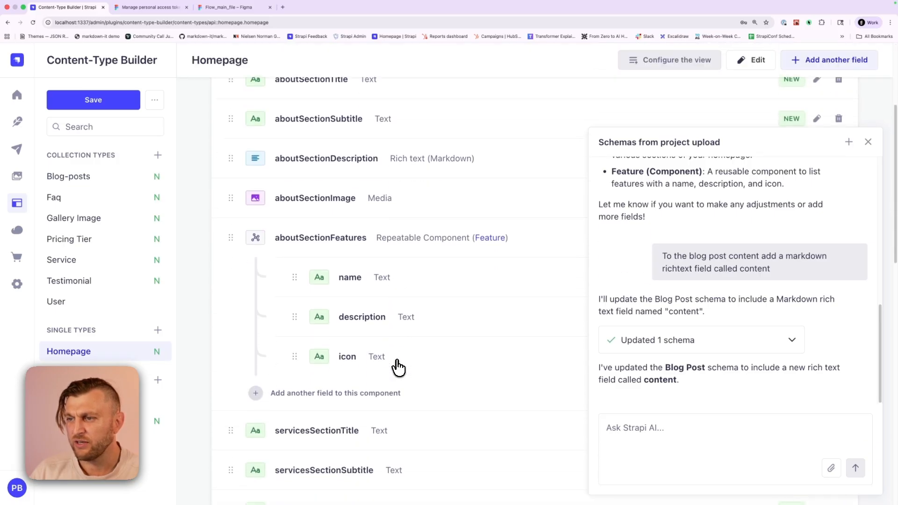
scroll("down", 3)
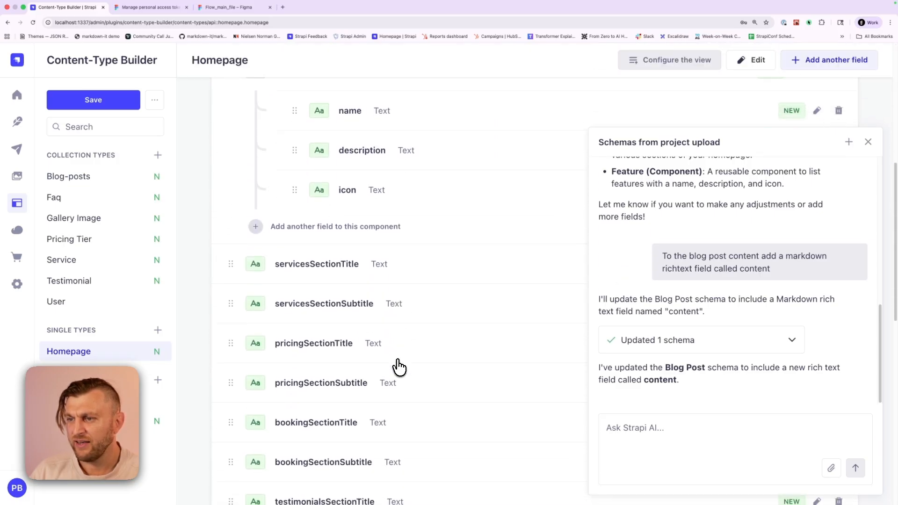
scroll("down", 3)
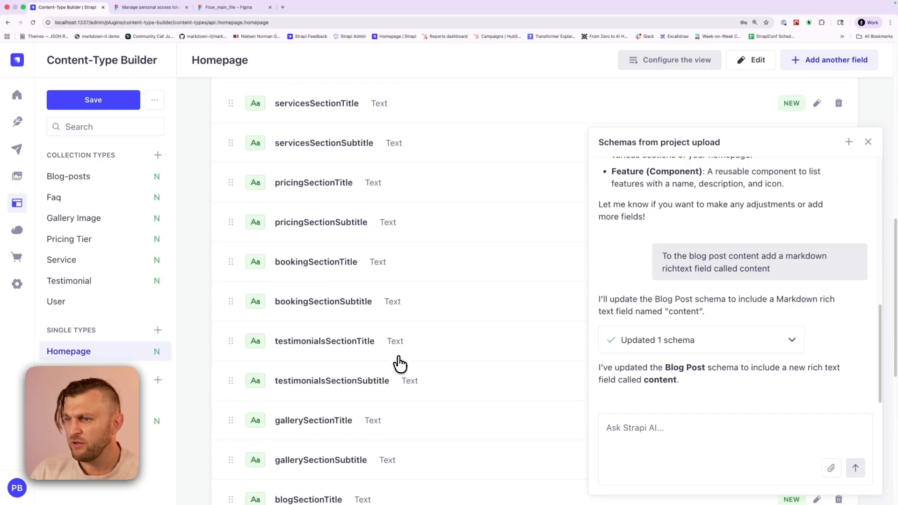
left_click(869, 142)
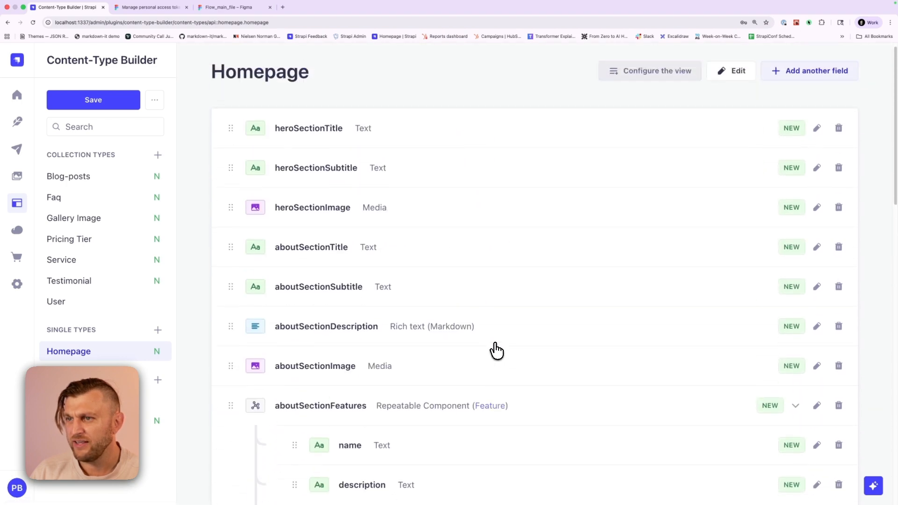
scroll("down", 3)
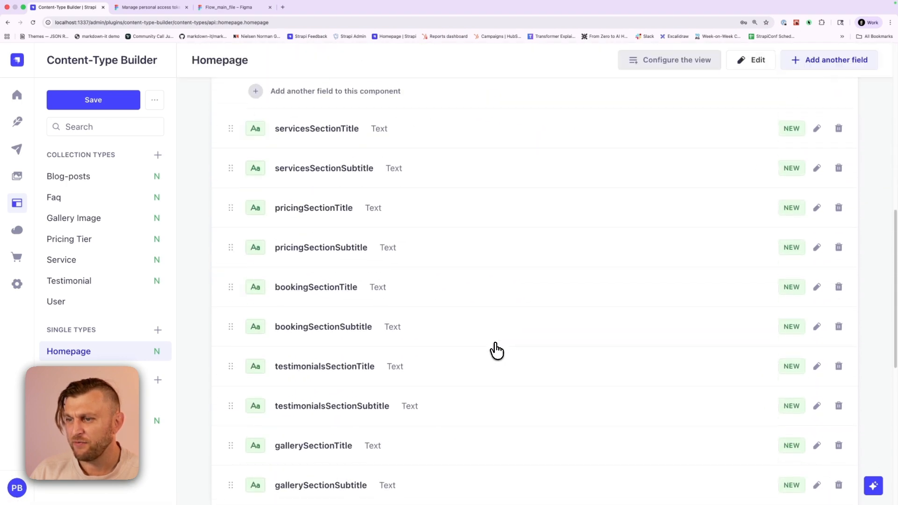
scroll("down", 3)
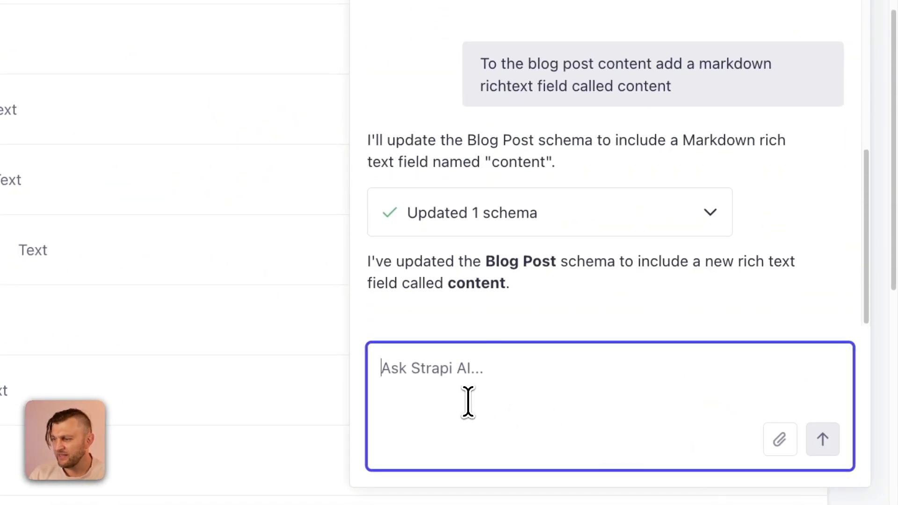
Ask Strapi AI to organize the Homepage content as blocks in a dynamic zone
type("organize the home")
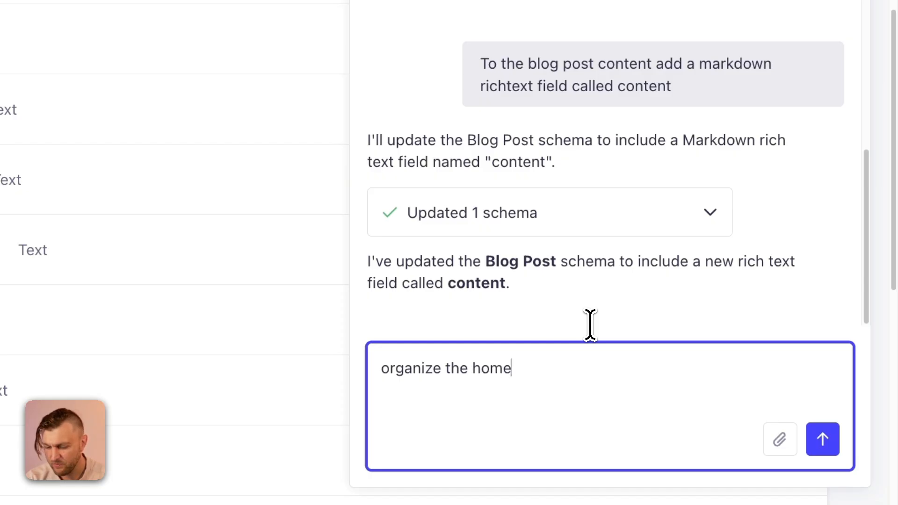
type("page conte")
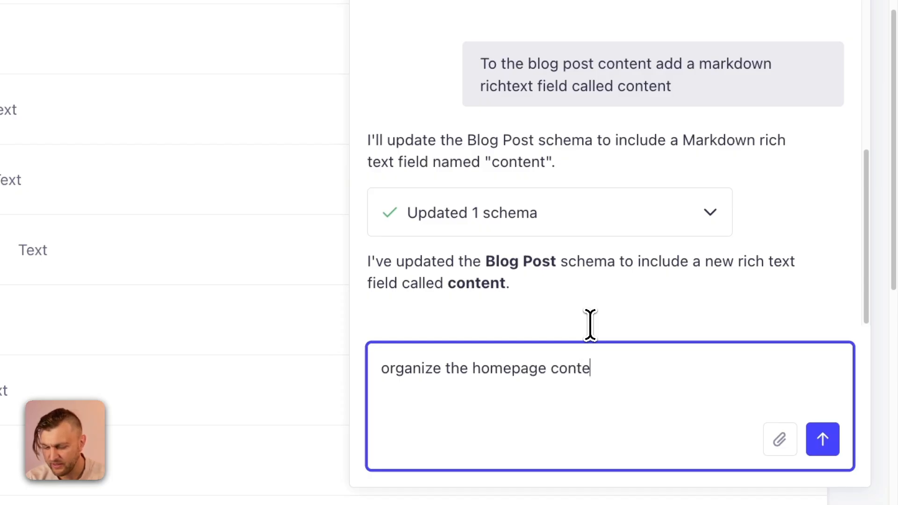
type("nt with blocks in a dy")
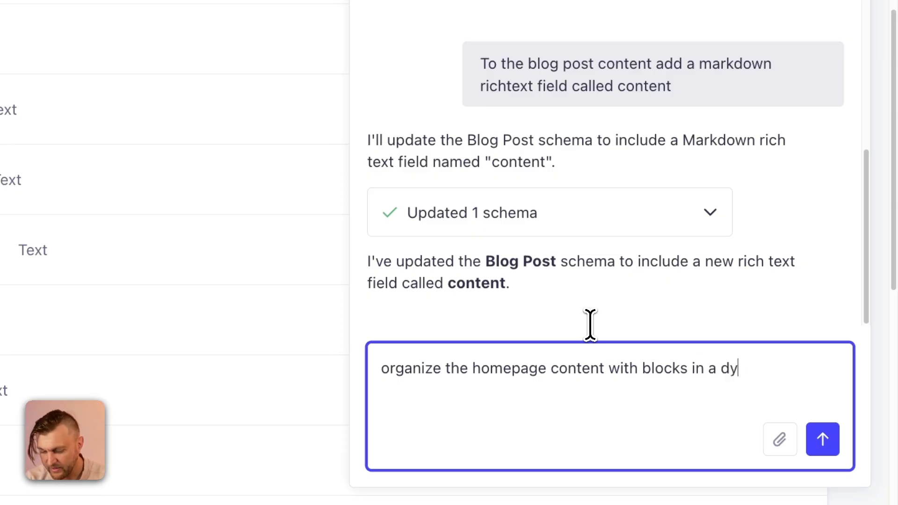
type("namic zone")
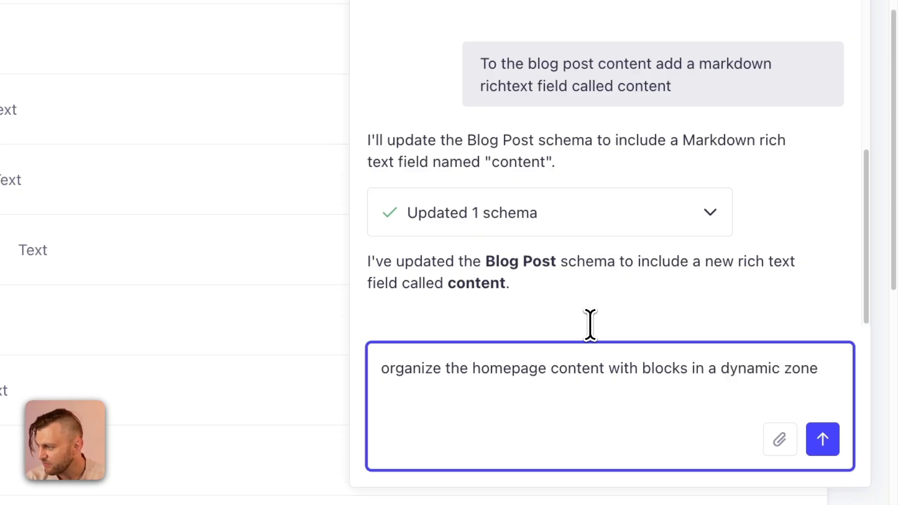
left_click(823, 440)
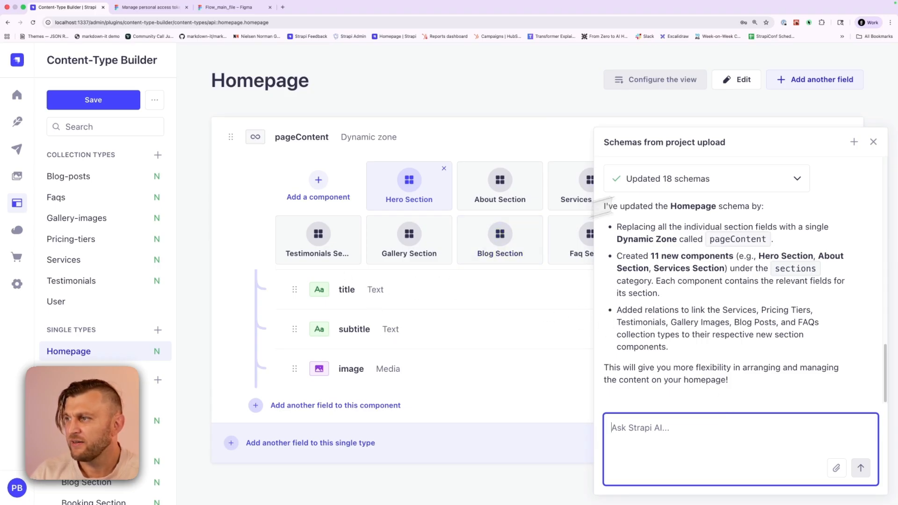
Hide the Strapi AI chat and review the About Section and Blog Section components
left_click(874, 142)
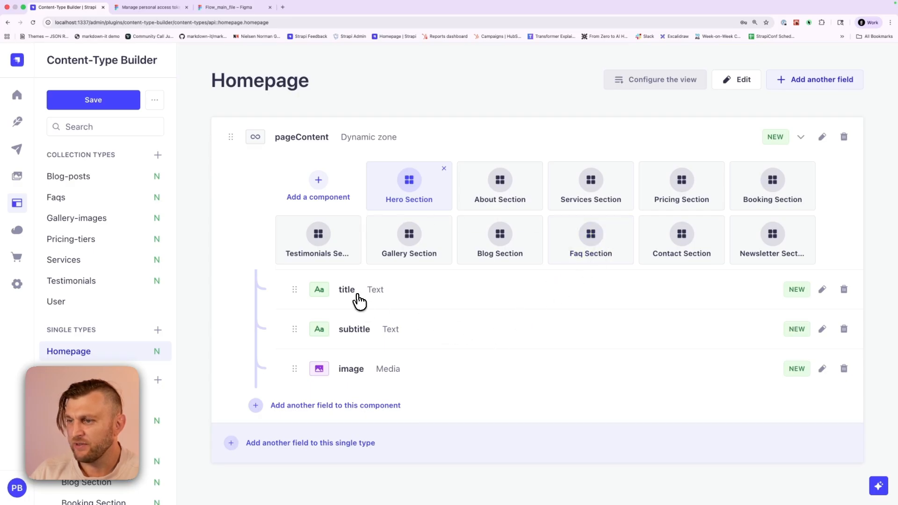
mouse_move(382, 398)
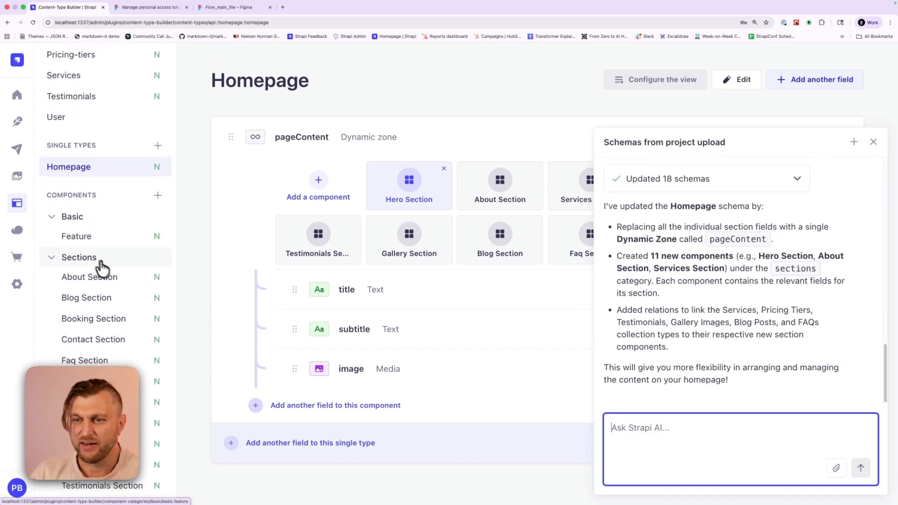
left_click(89, 277)
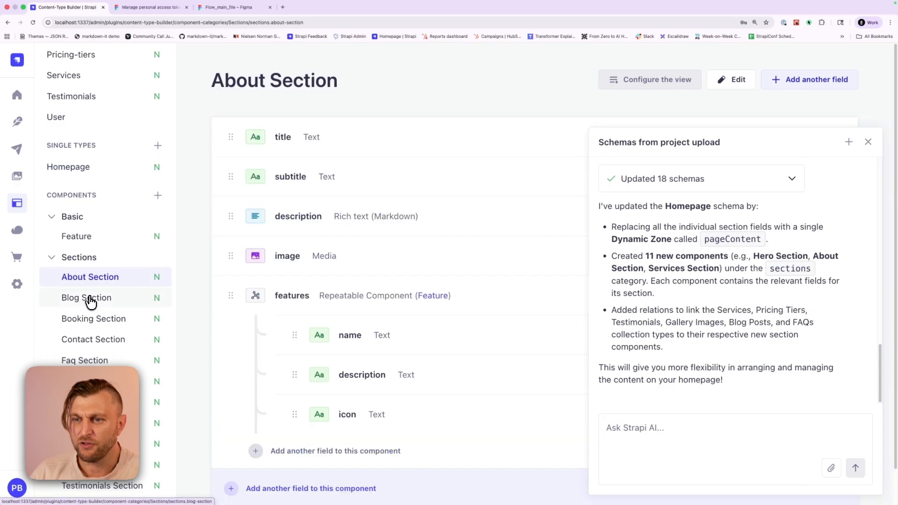
left_click(93, 340)
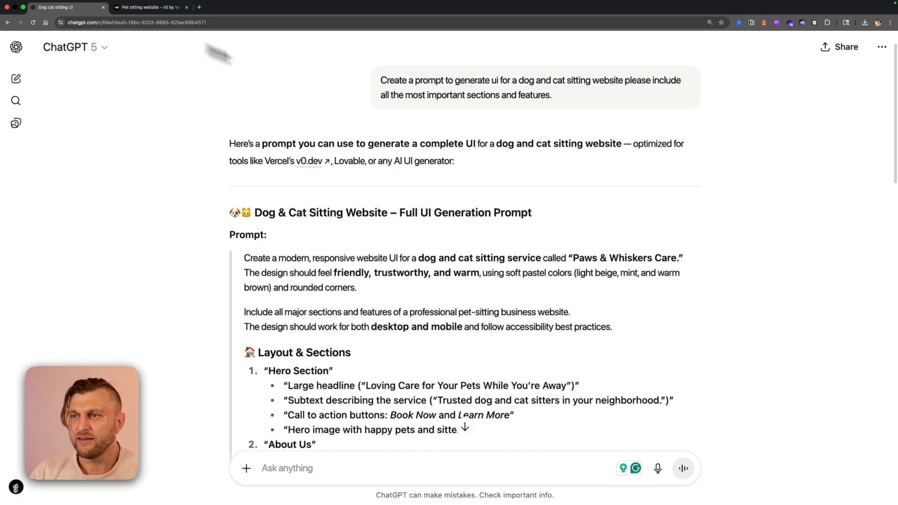
Read through ChatGPT's Paws & Whiskers Care prompt sections, then view the v0 site preview
scroll("down", 3)
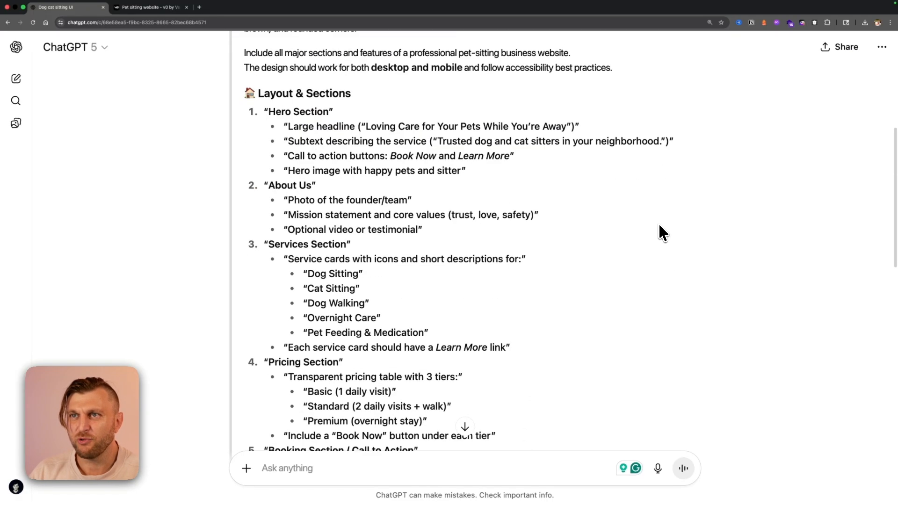
scroll("down", 3)
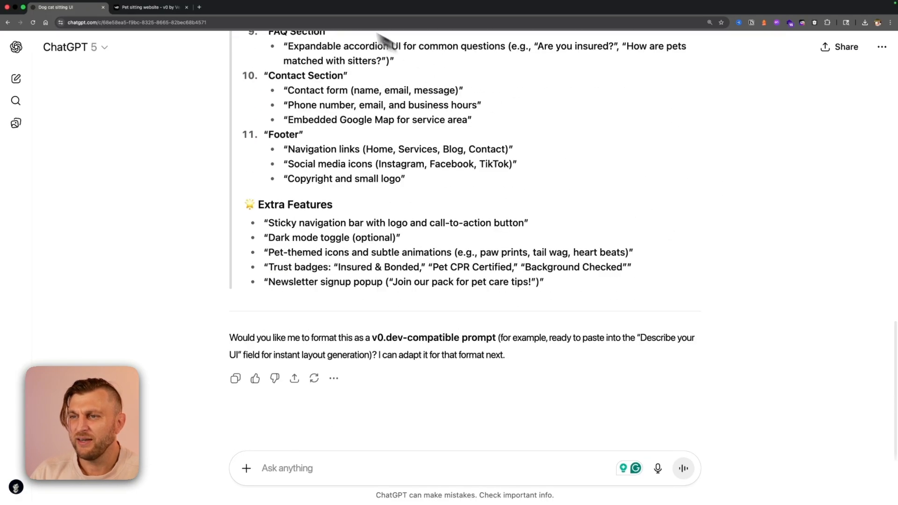
left_click(149, 8)
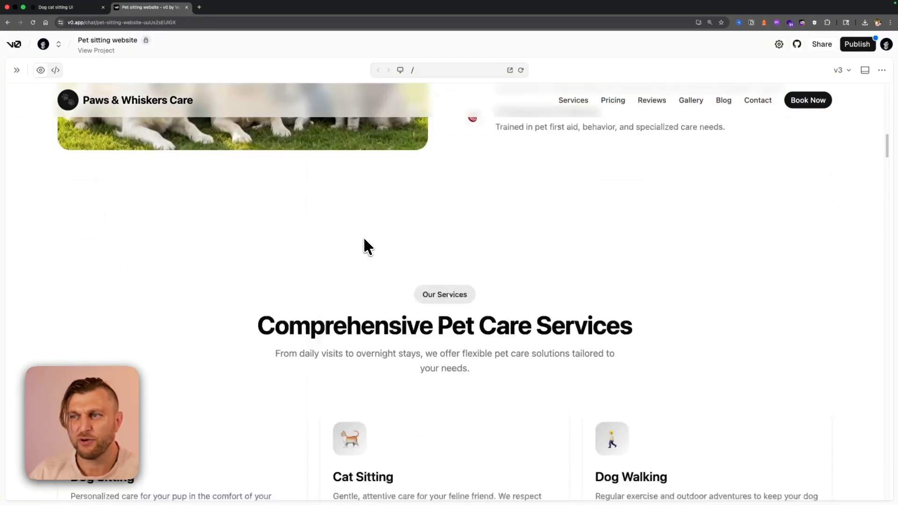
scroll("up", 3)
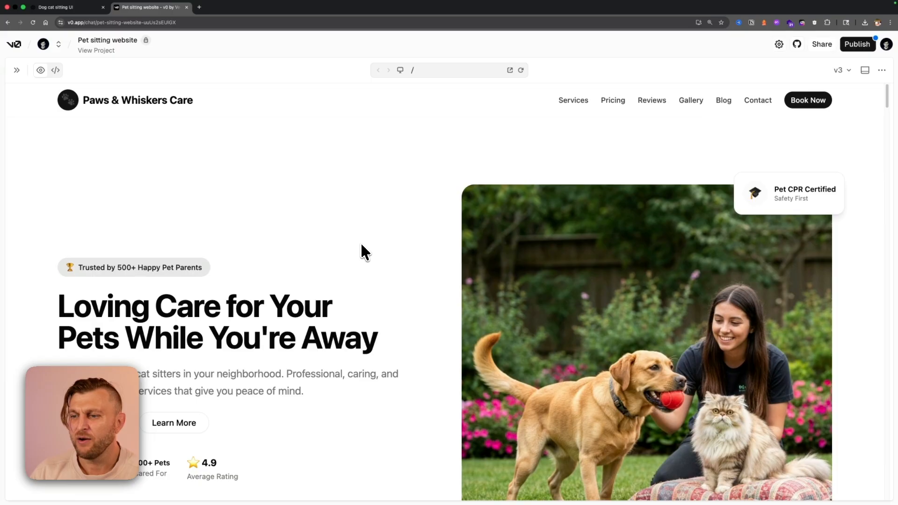
scroll("down", 3)
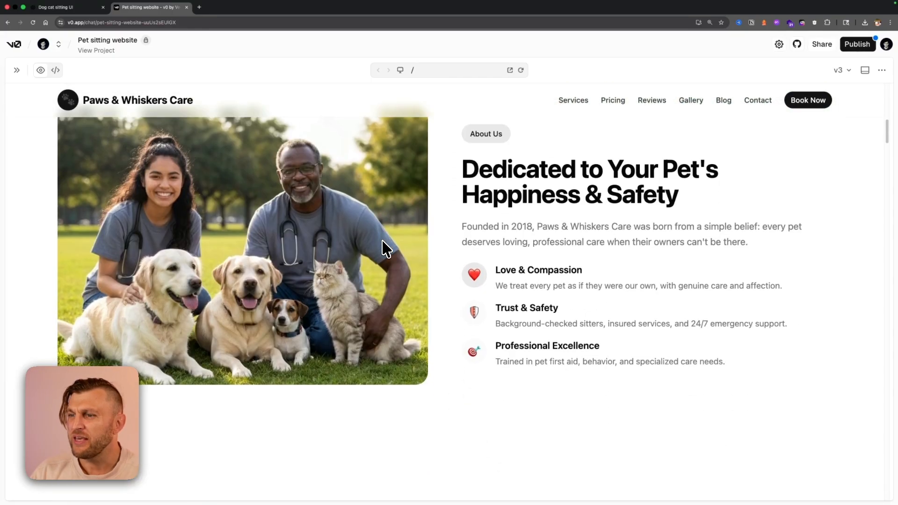
scroll("down", 3)
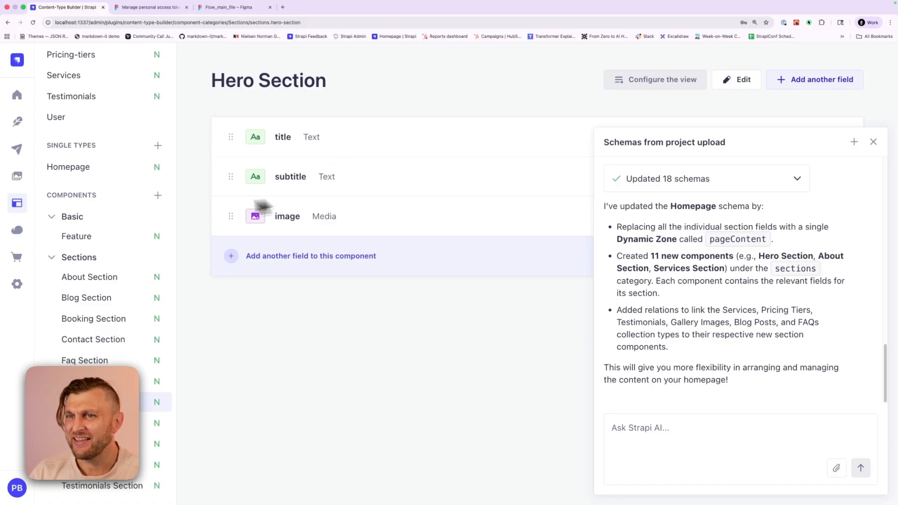
mouse_move(863, 139)
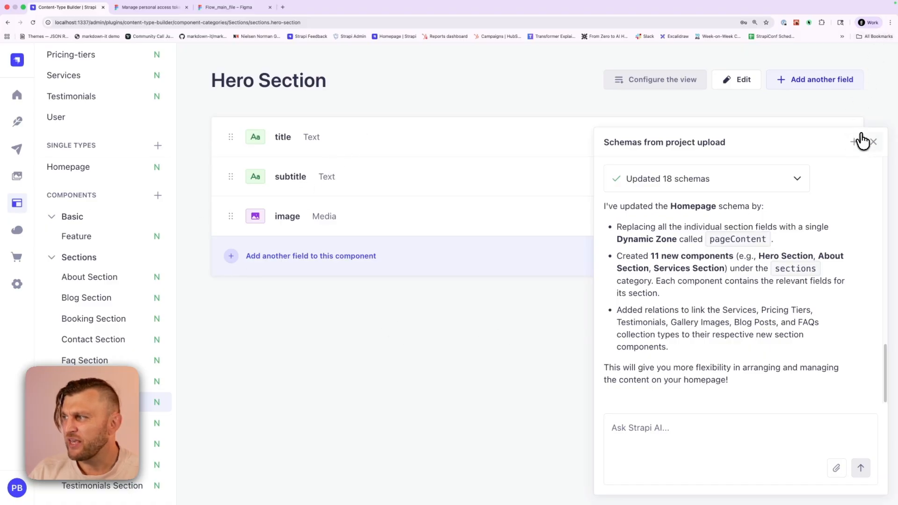
Inspect the Hero Section fields, preview field type choices without adding, and reopen the AI summary
left_click(874, 142)
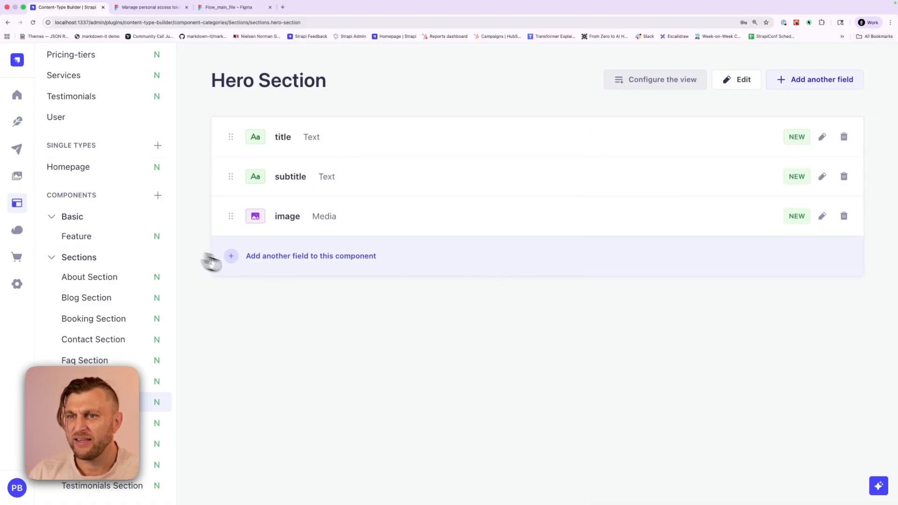
mouse_move(386, 378)
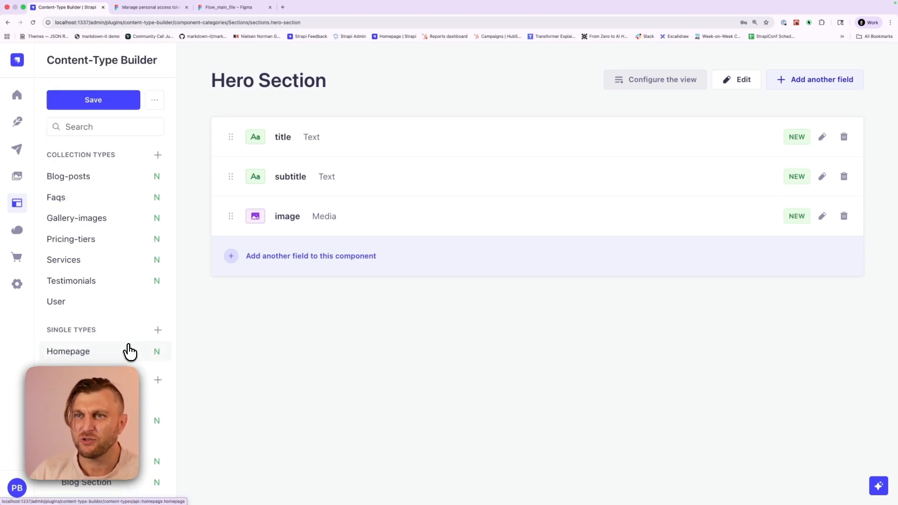
scroll("down", 3)
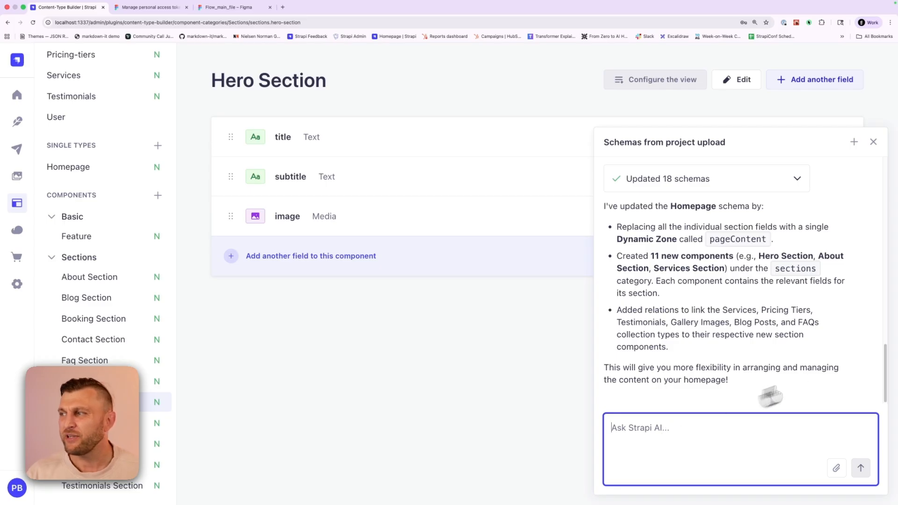
left_click(874, 141)
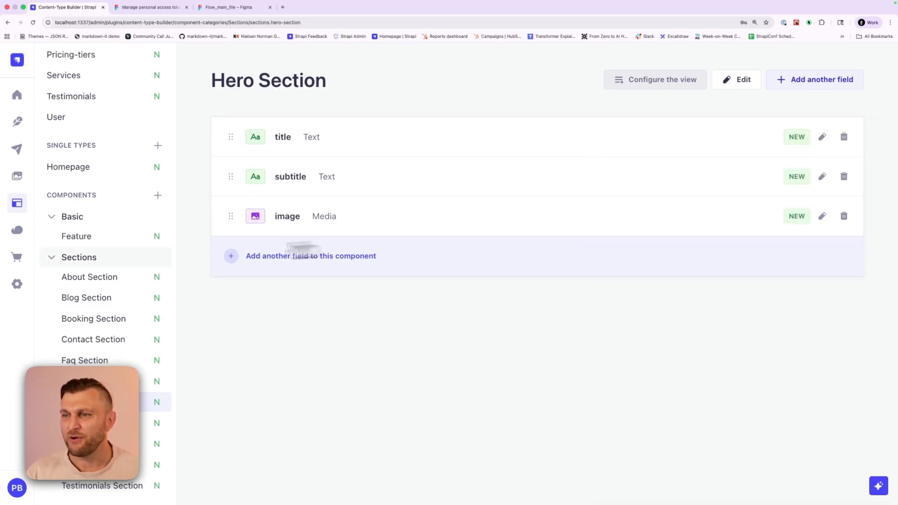
mouse_move(844, 137)
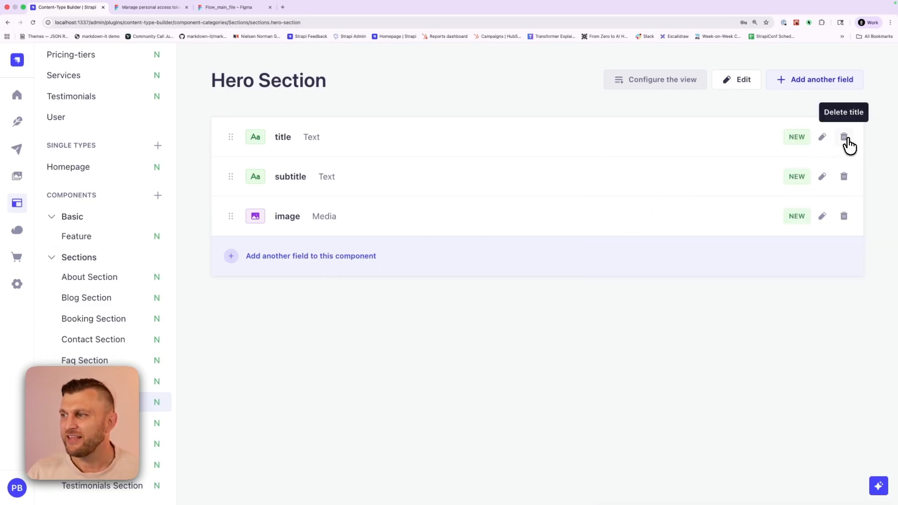
left_click(311, 256)
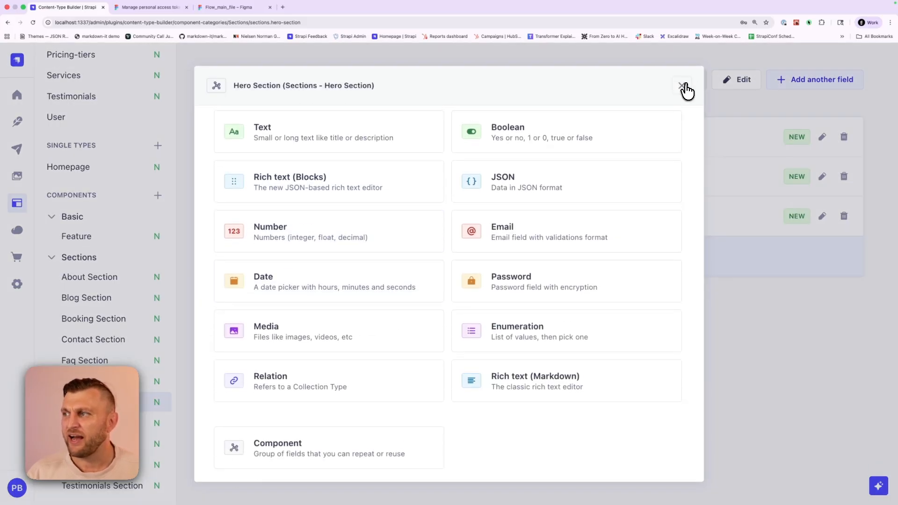
left_click(682, 85)
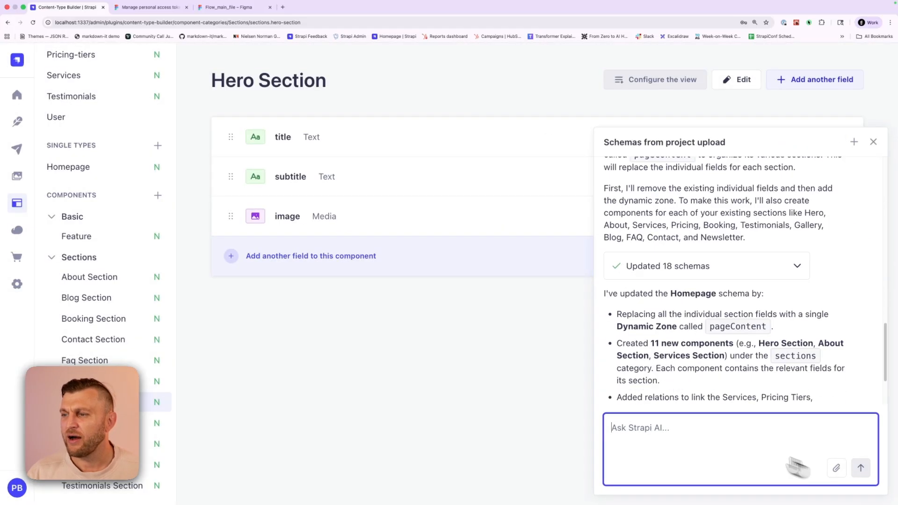
scroll("down", 3)
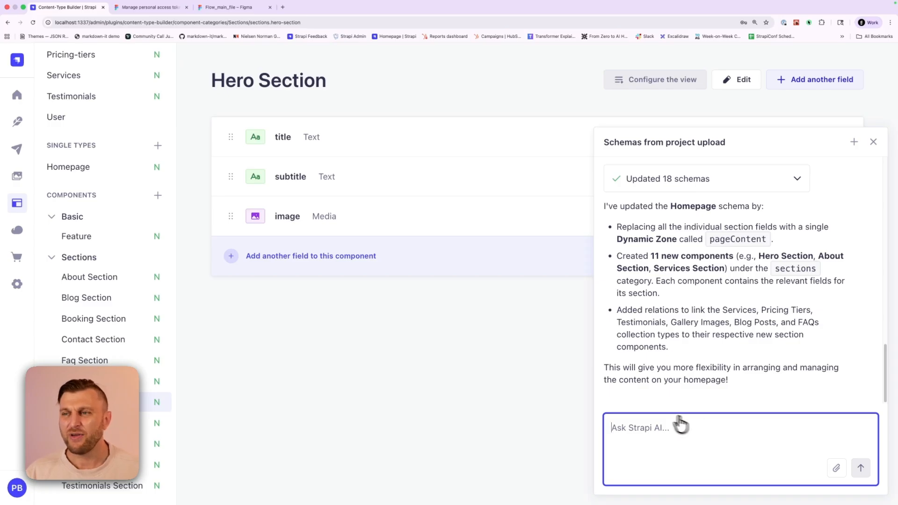
mouse_move(562, 382)
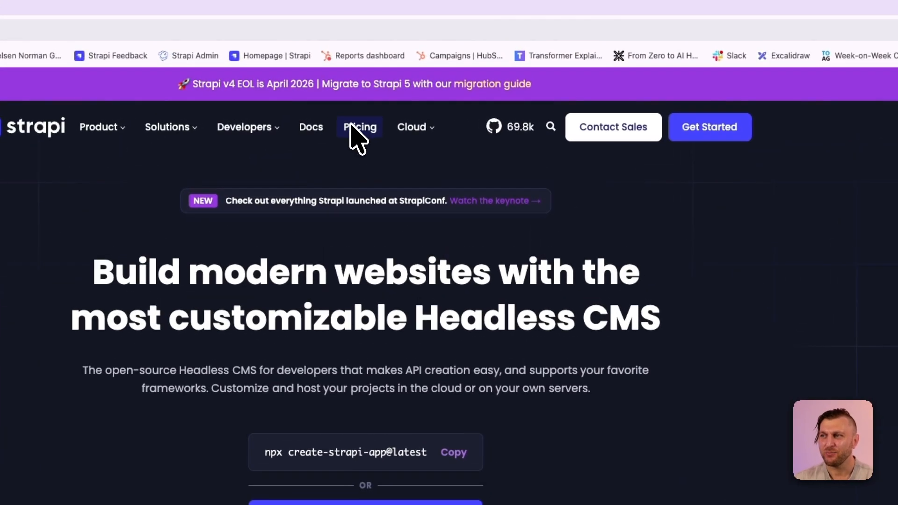
Choose the Growth plan with 3 seats and proceed to the $45 checkout
left_click(360, 127)
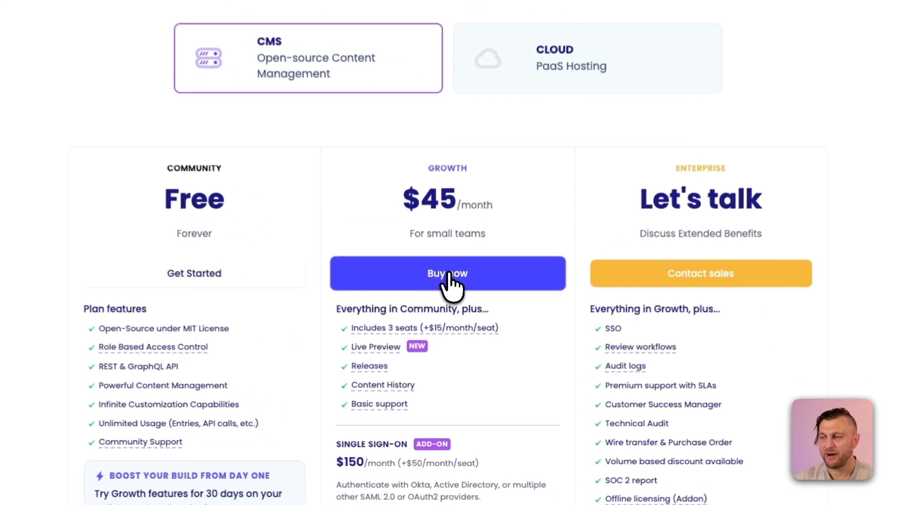
left_click(447, 273)
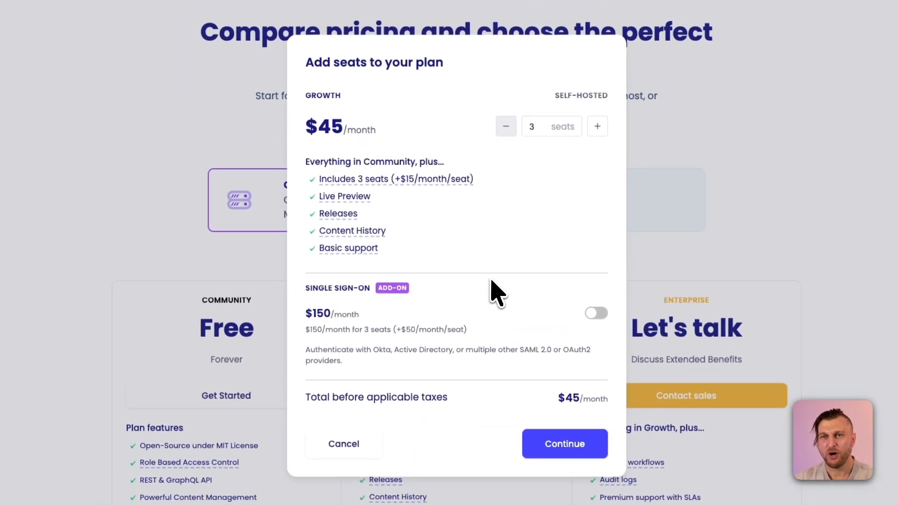
mouse_move(447, 289)
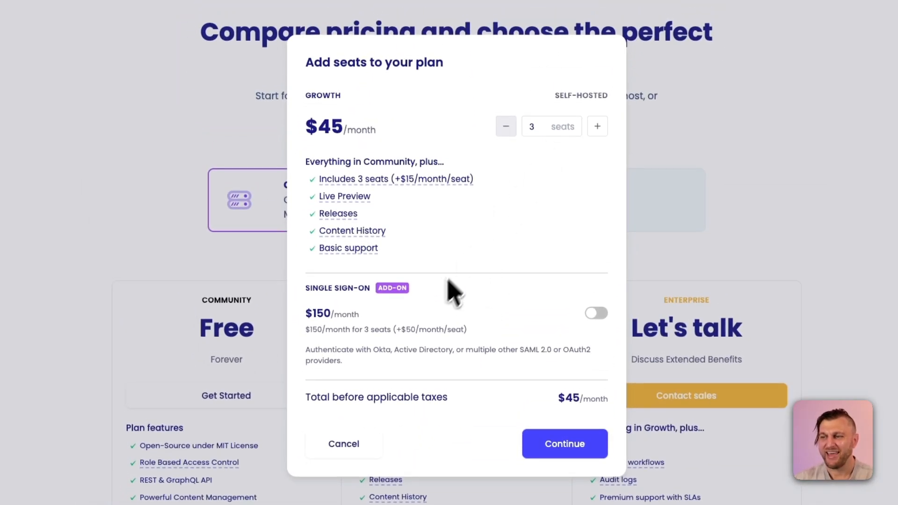
mouse_move(425, 323)
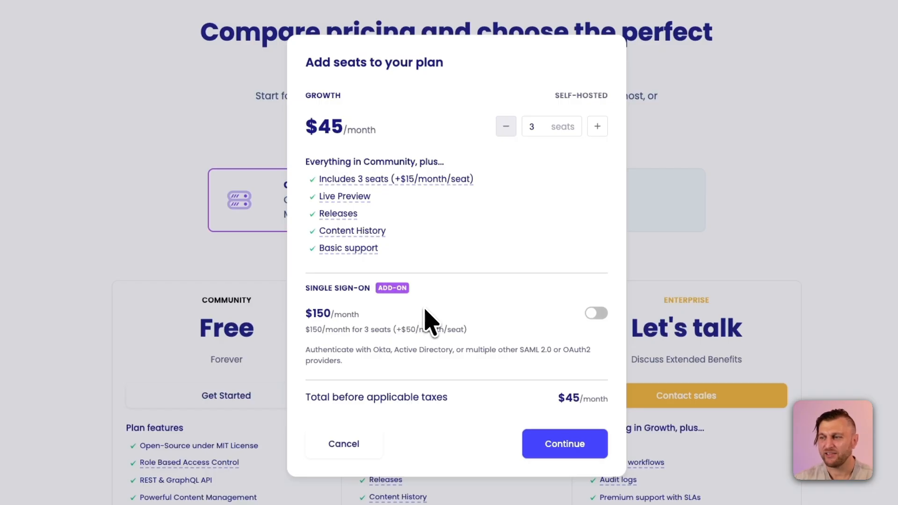
mouse_move(405, 327)
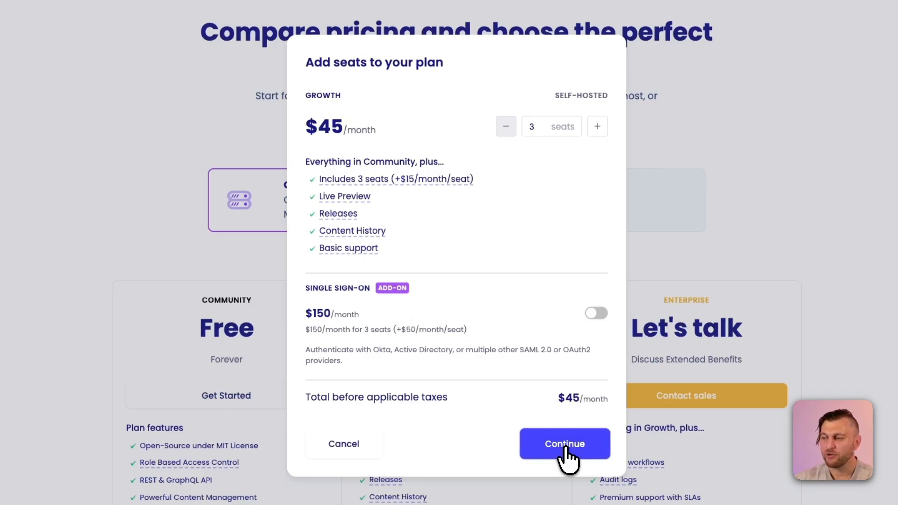
left_click(565, 444)
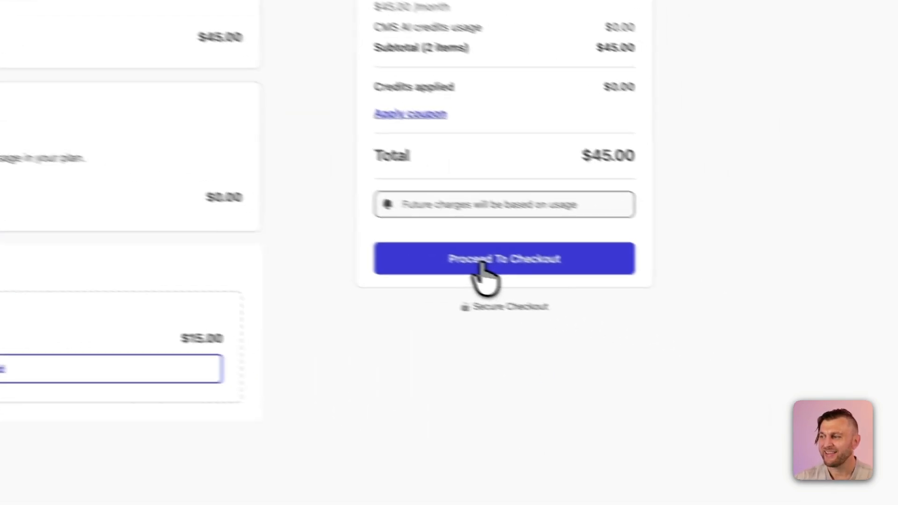
left_click(504, 259)
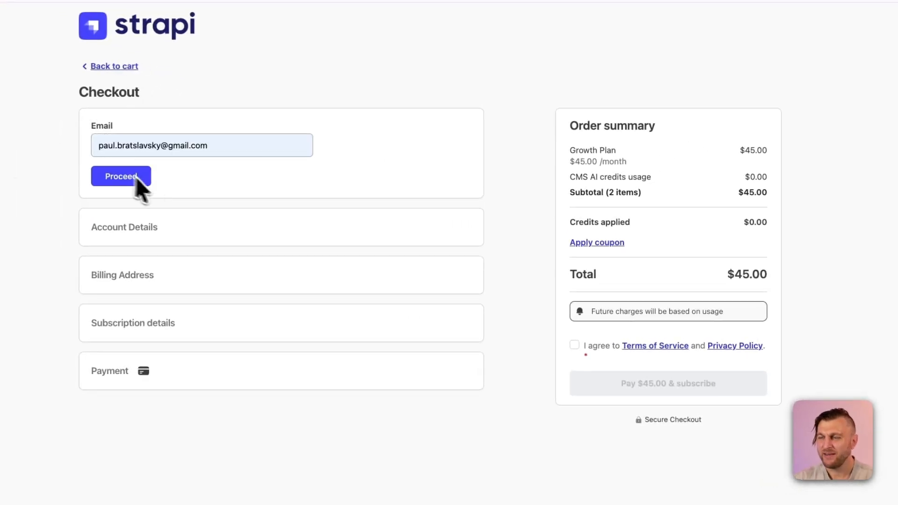
left_click(120, 176)
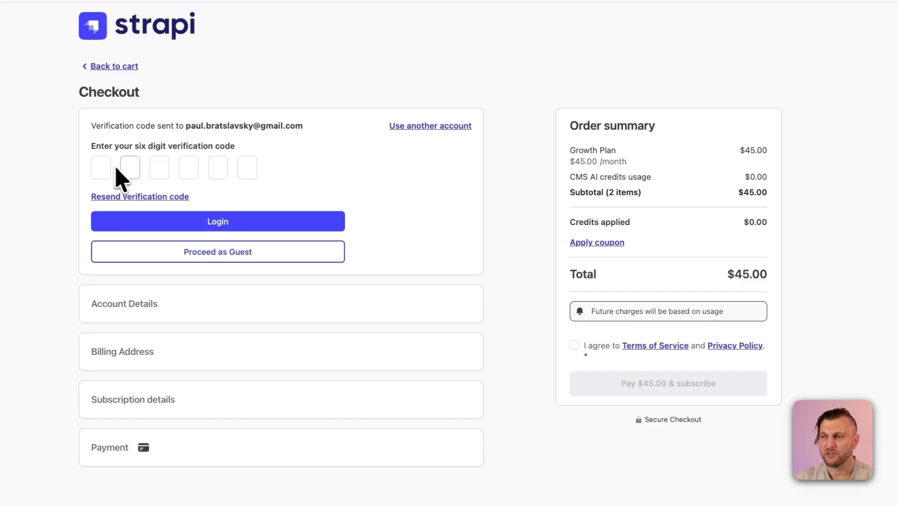
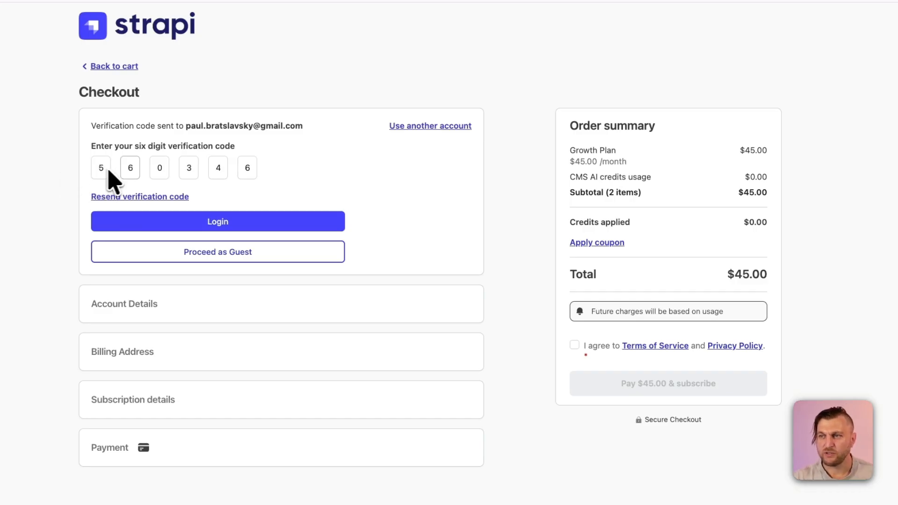
left_click(217, 222)
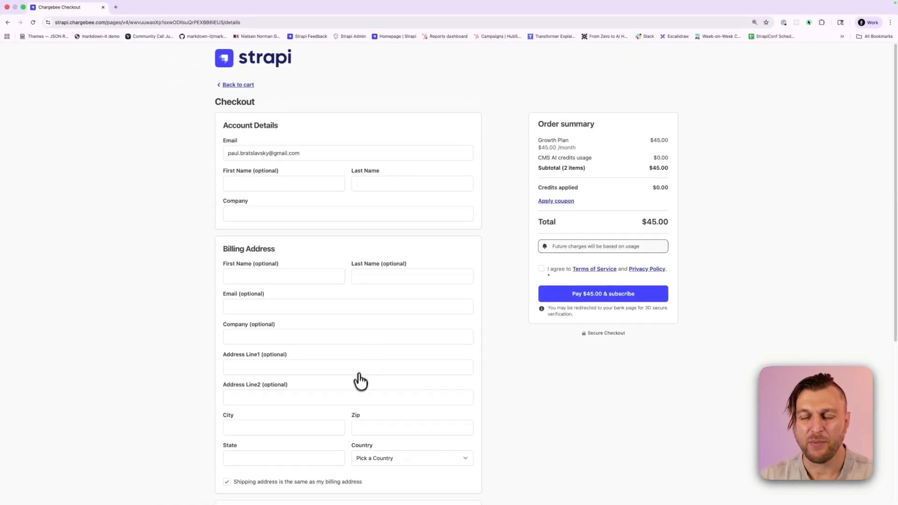
mouse_move(351, 419)
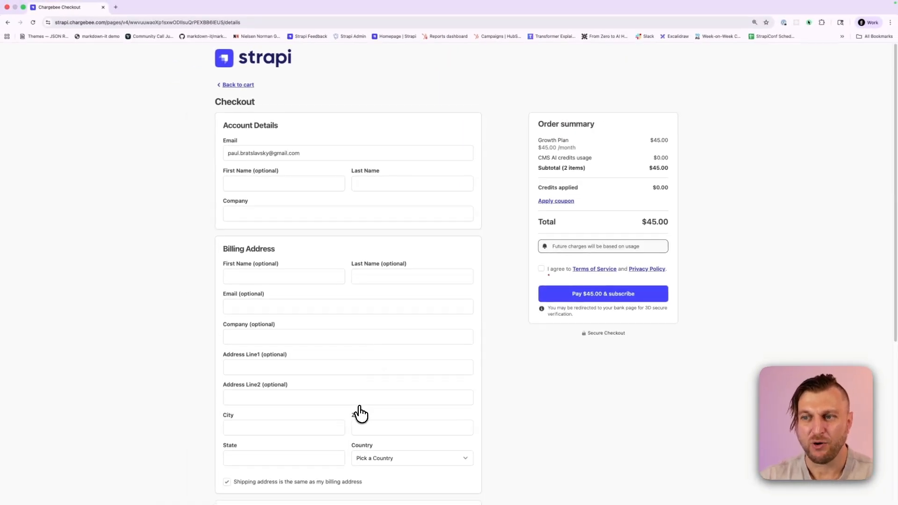
scroll("down", 3)
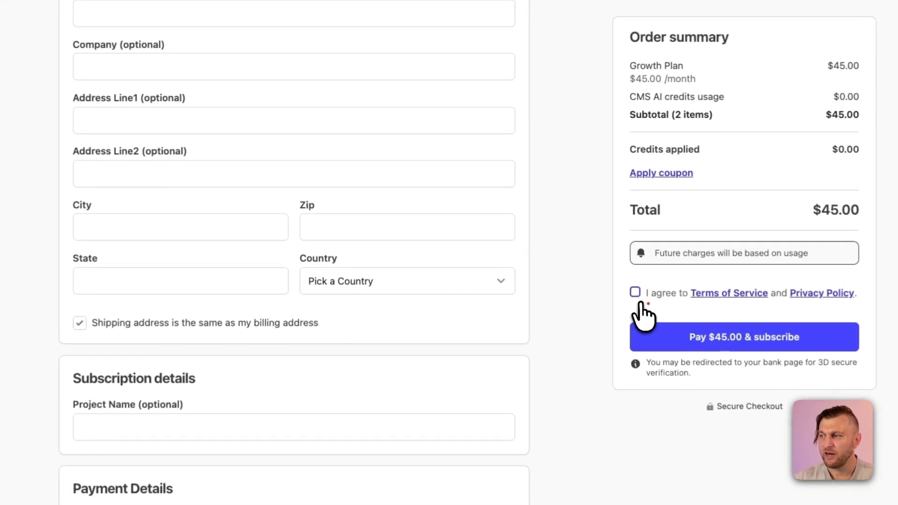
left_click(635, 293)
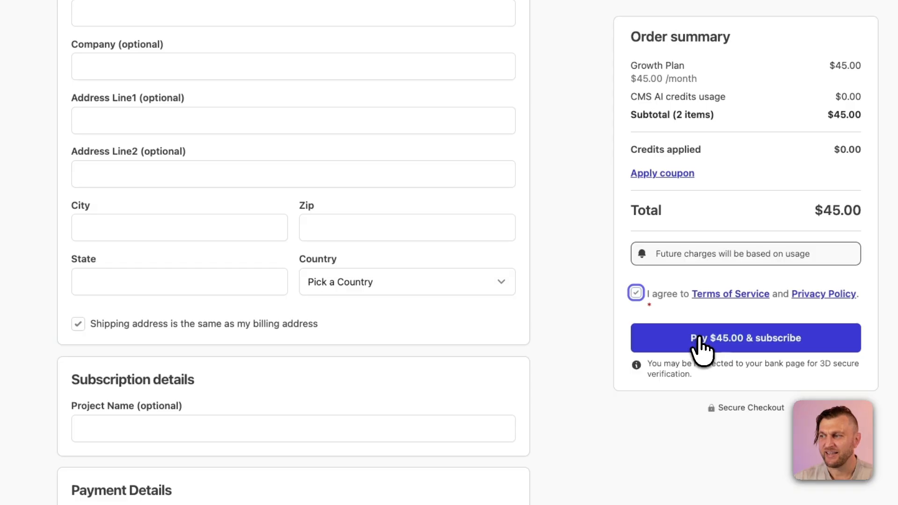
left_click(746, 338)
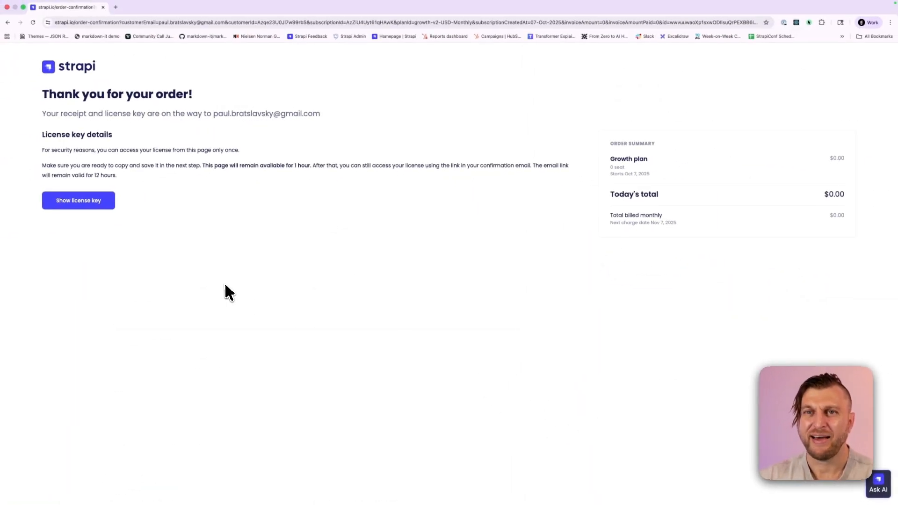
mouse_move(204, 281)
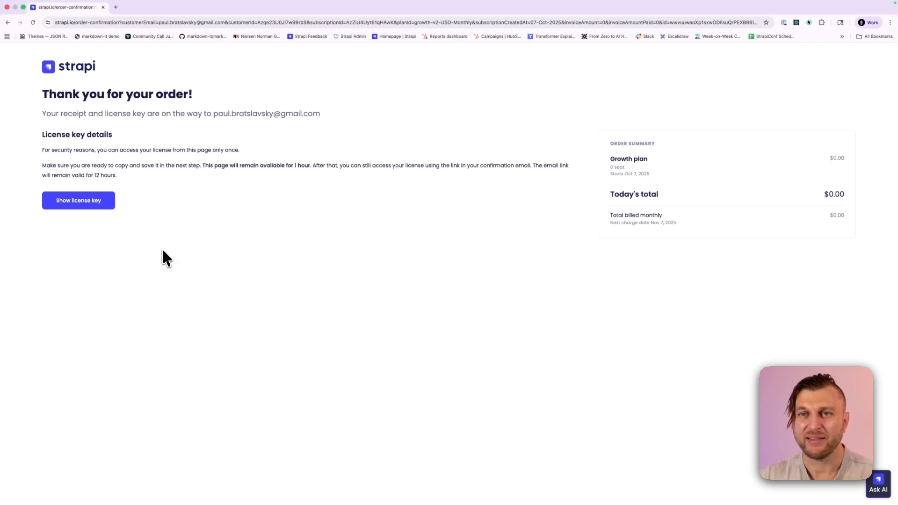
Reveal and copy the Growth plan license key from the order confirmation page
left_click(78, 200)
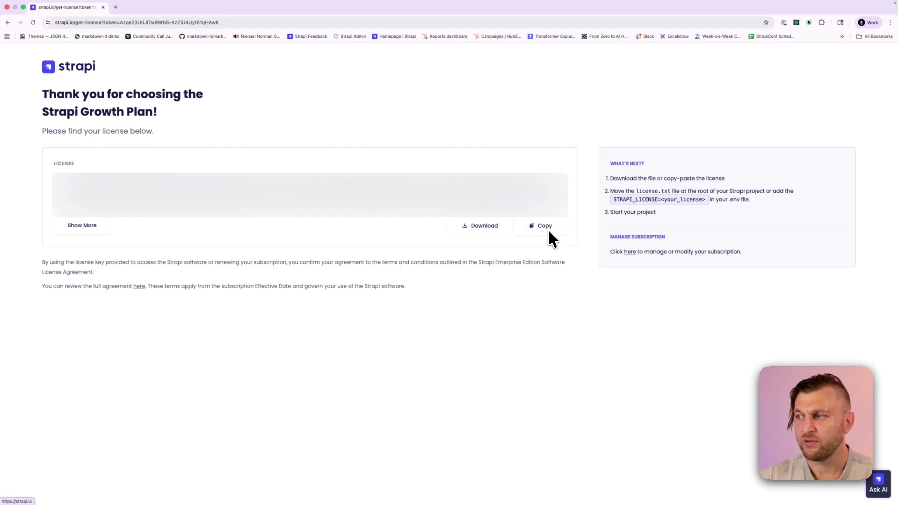
left_click(484, 225)
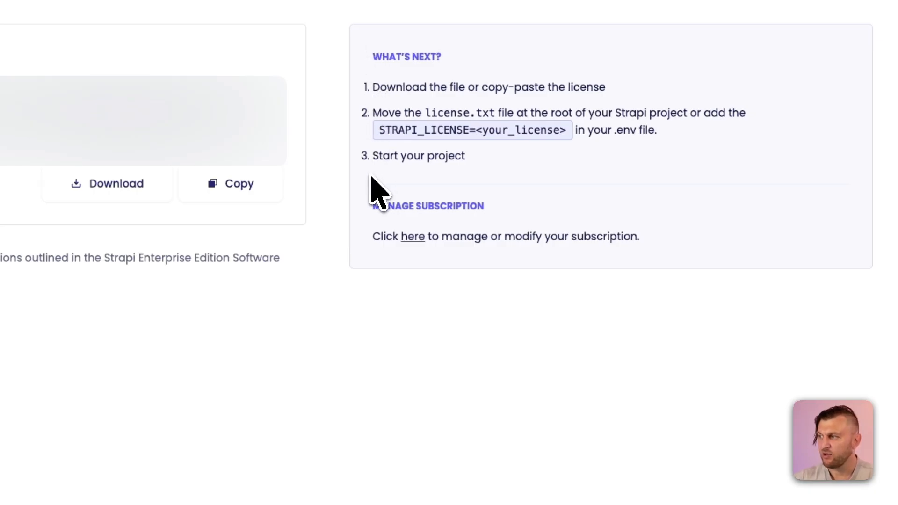
mouse_move(370, 154)
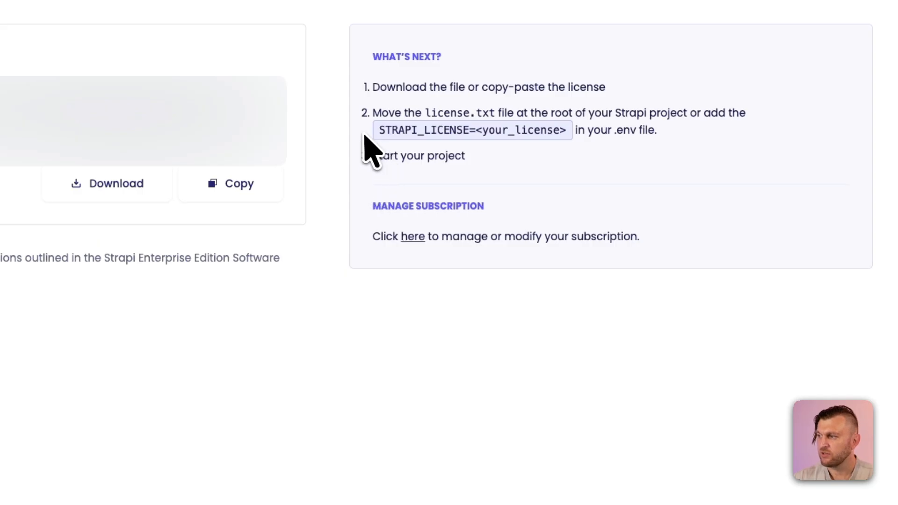
mouse_move(530, 150)
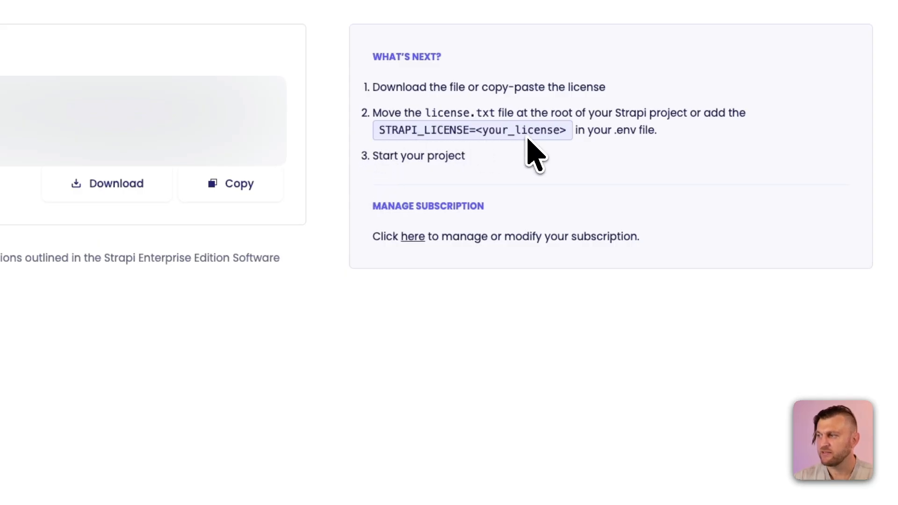
mouse_move(562, 159)
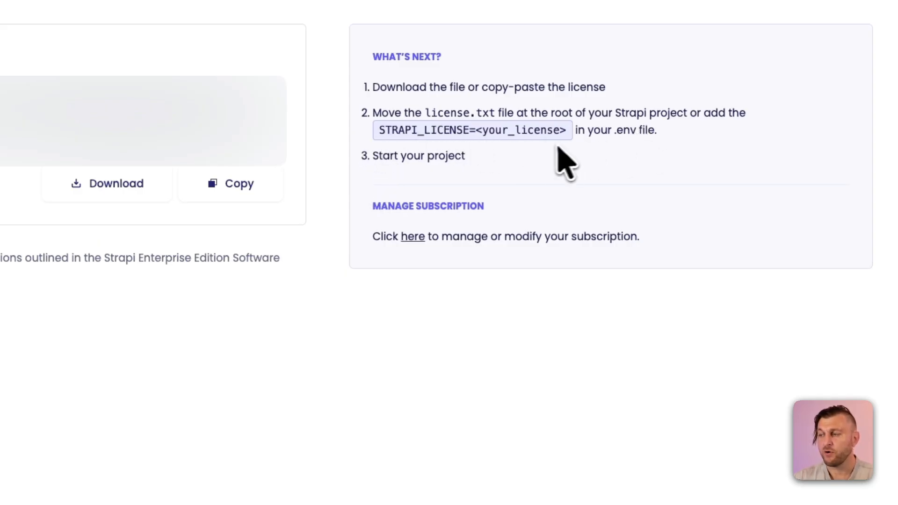
mouse_move(443, 168)
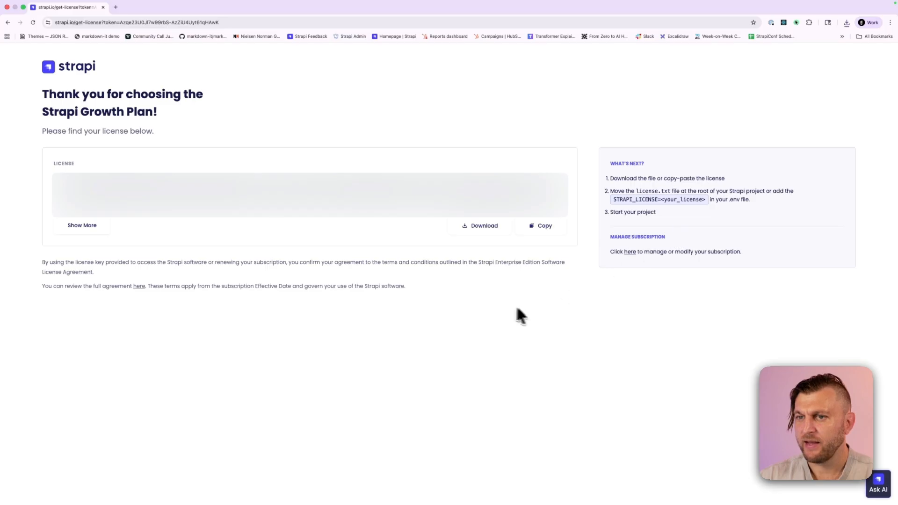
left_click(542, 226)
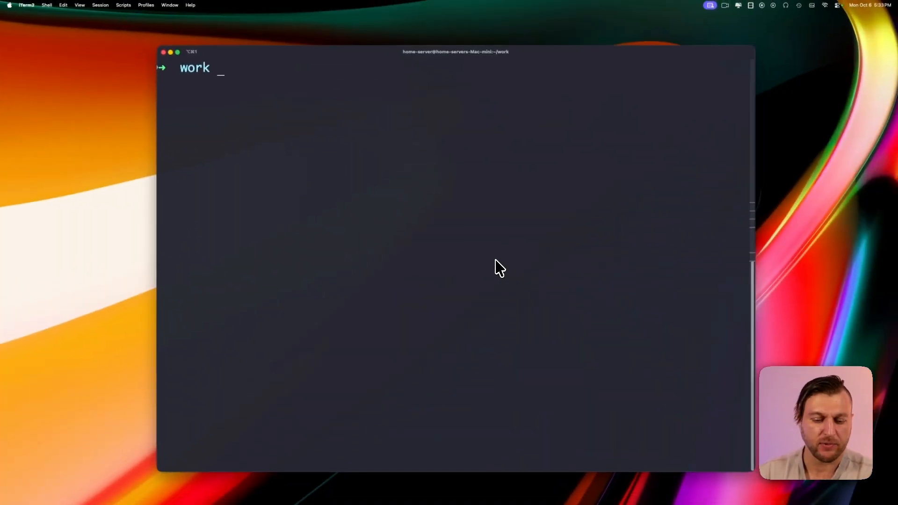
Create strapi-ai-demo via create-strapi-app, skipping login, using SQLite, with no example data
type("npx create-strapi-app@latest")
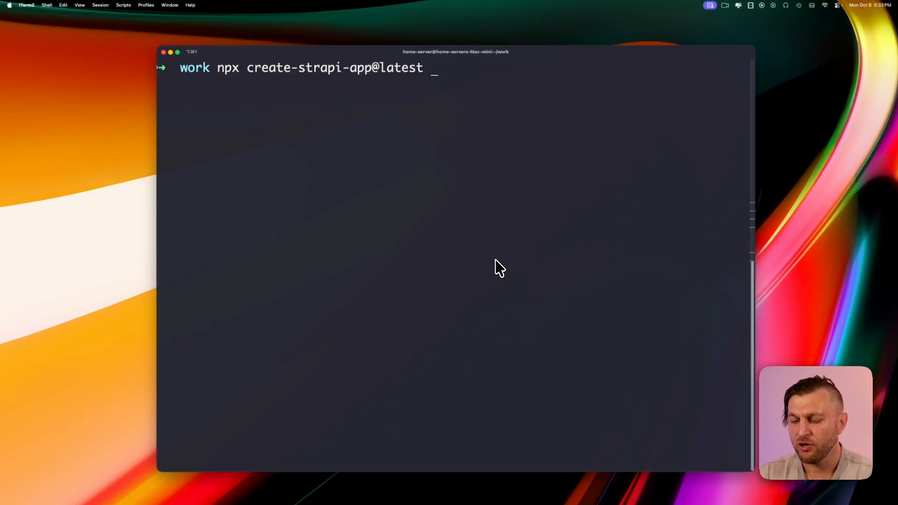
type("strapi-ai-demo")
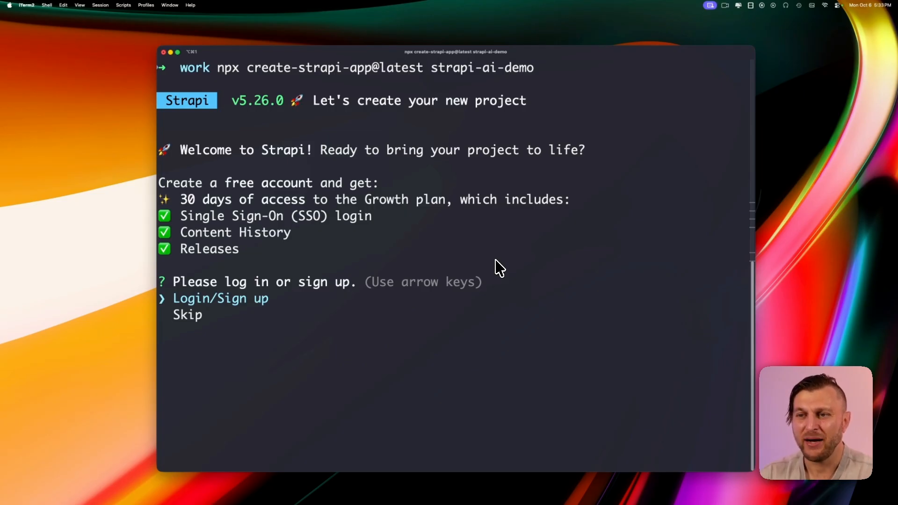
key("Down")
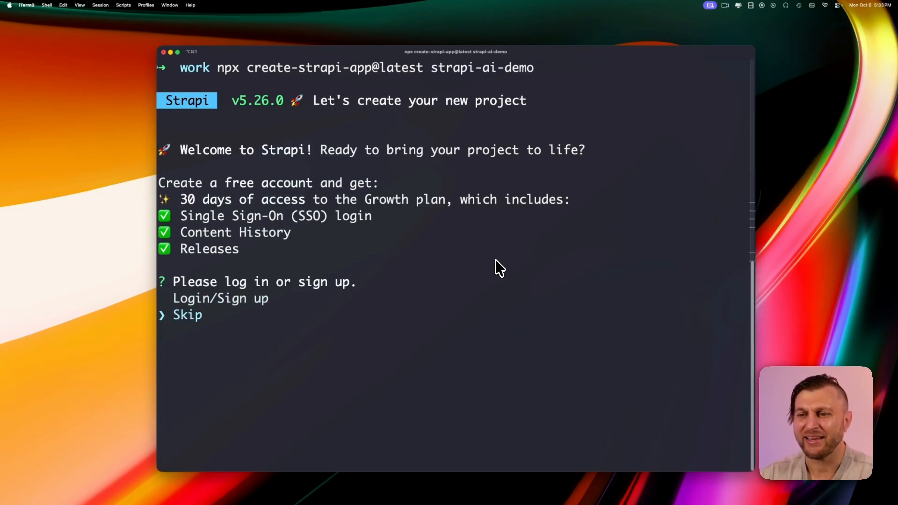
key("enter")
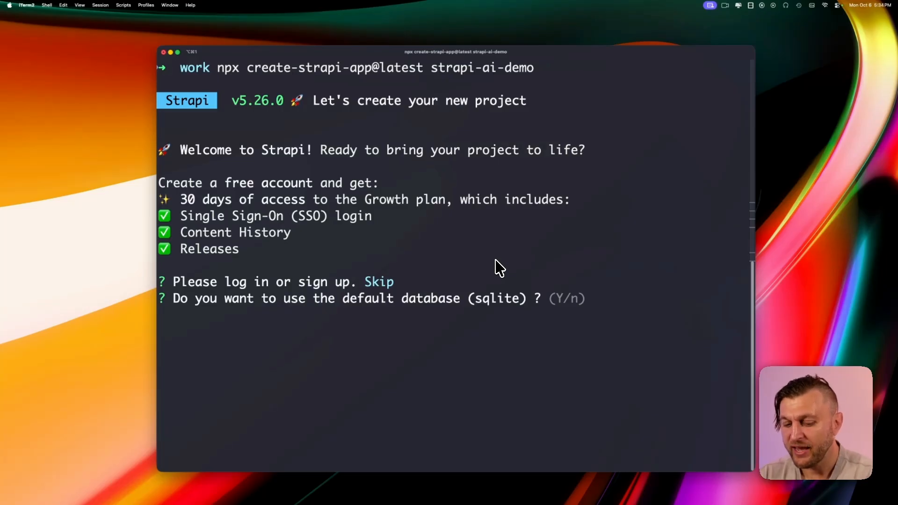
type("y")
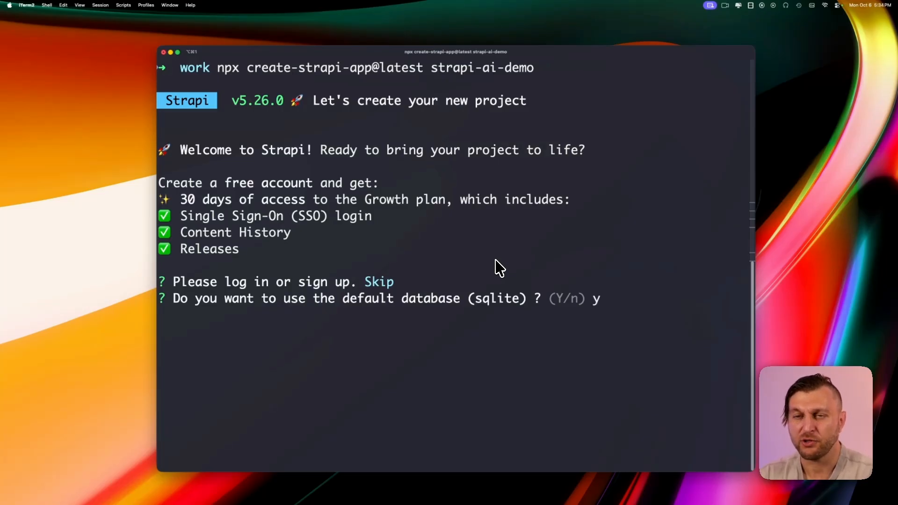
key("Return")
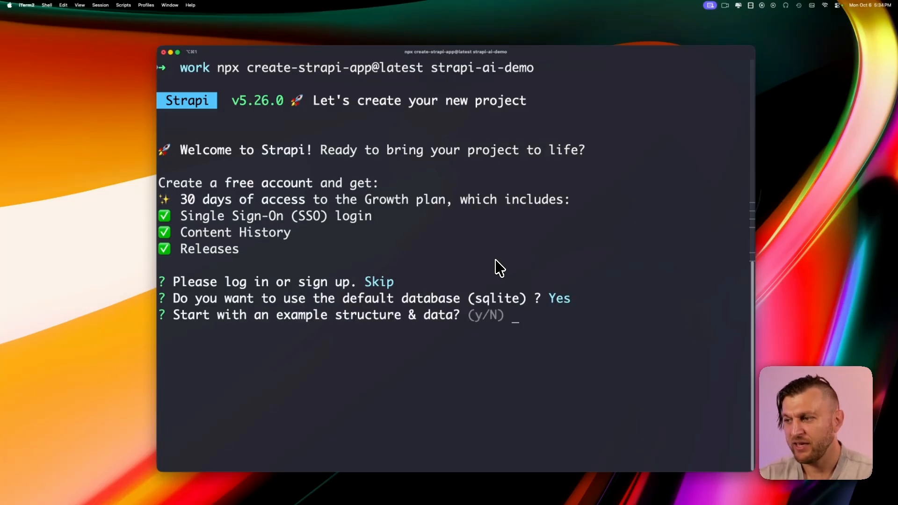
type("n")
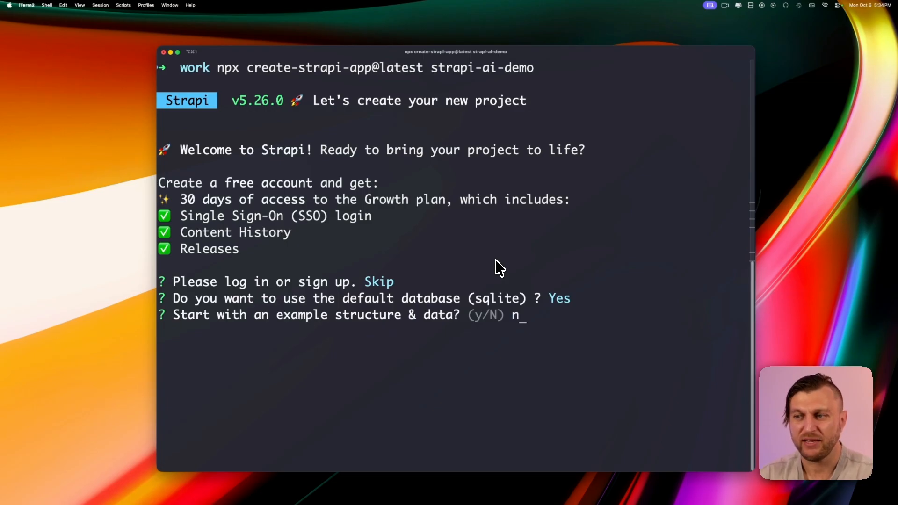
key("Enter")
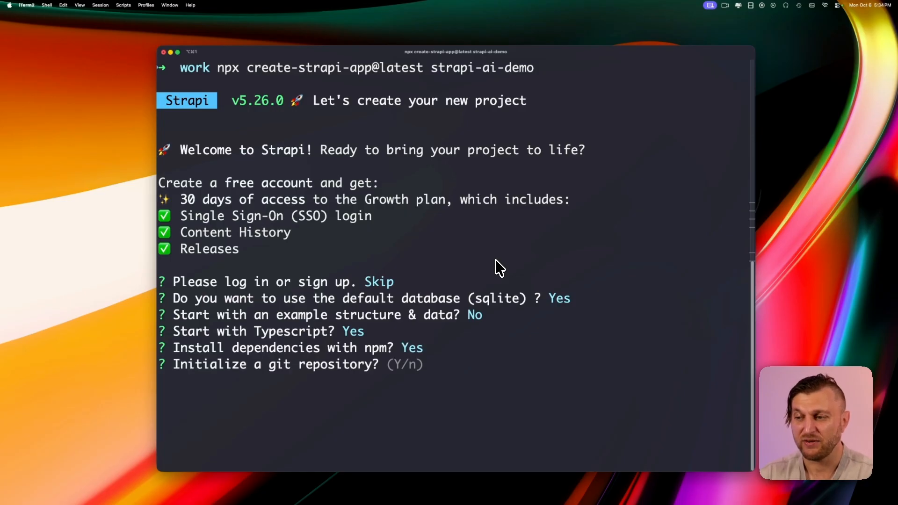
key("Return")
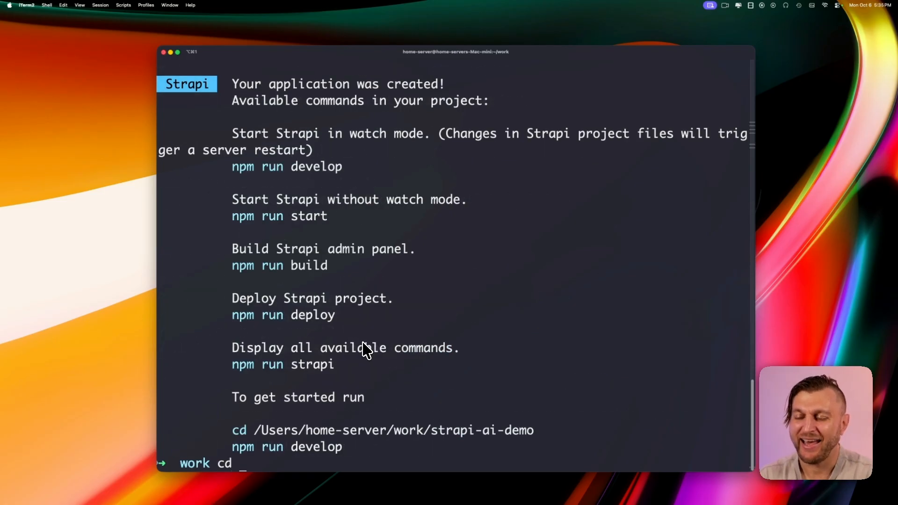
Open strapi-ai-demo's package.json and select the 5.26.0 plugin-cloud version
type("strapi")
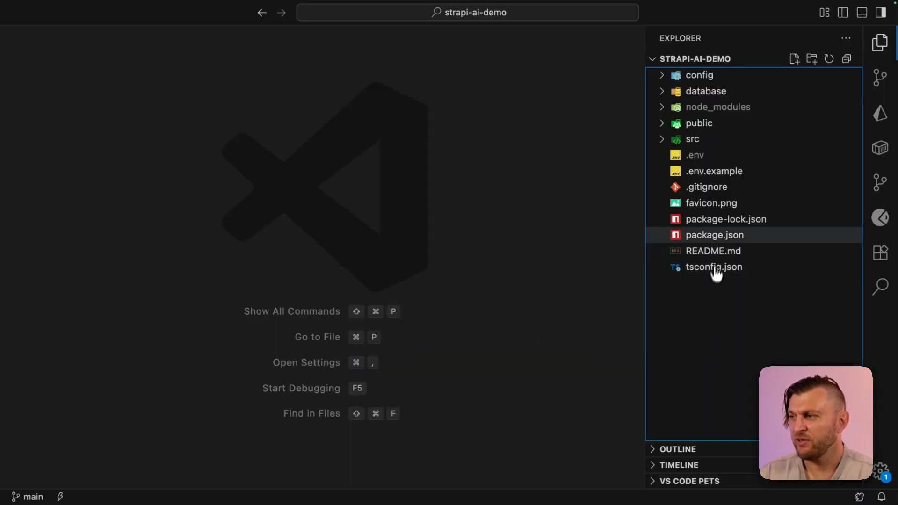
left_click(715, 235)
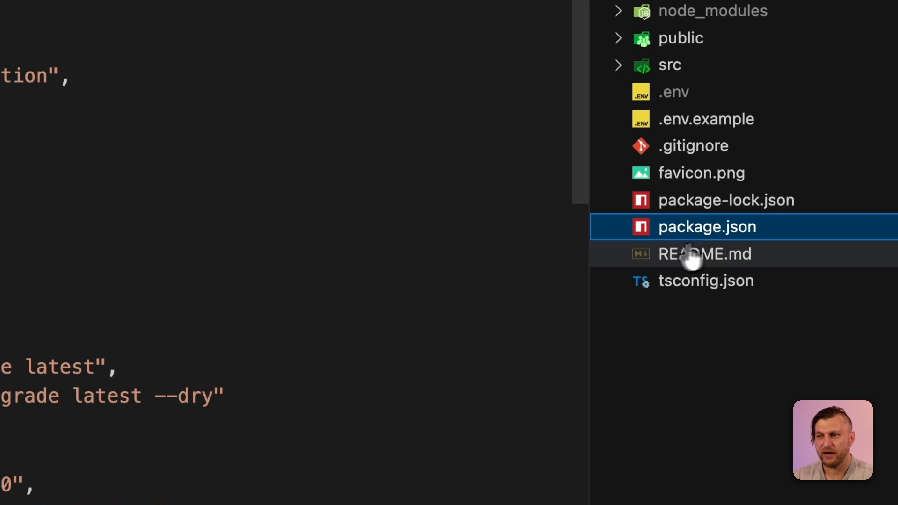
left_click(707, 227)
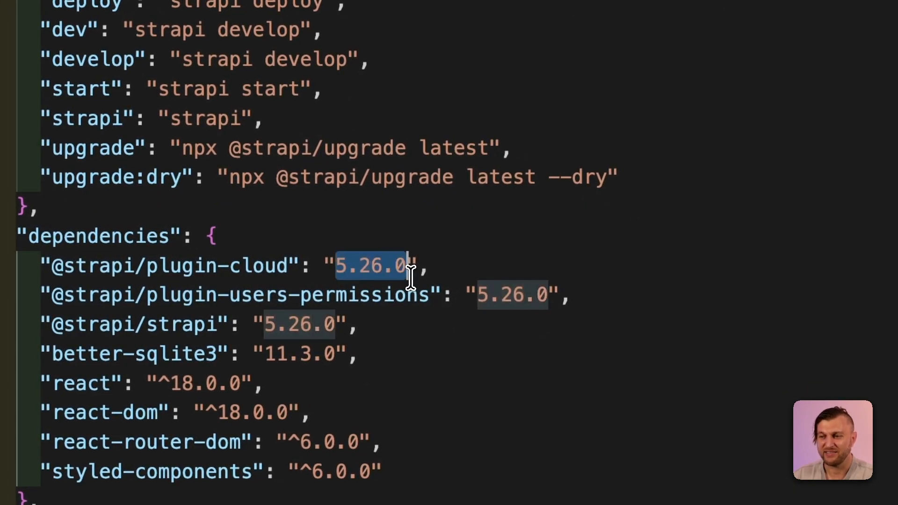
mouse_move(568, 264)
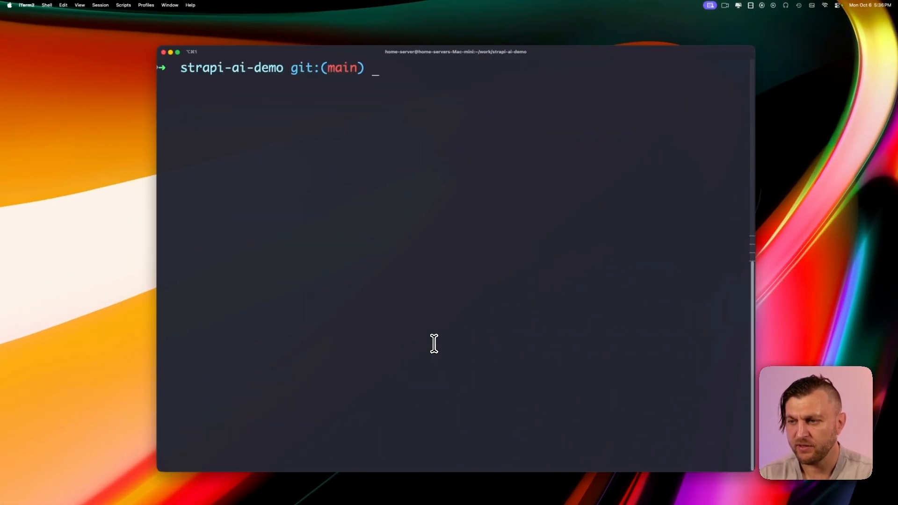
Run yarn dev, register the first admin, and confirm Community Edition in Settings Overview
type("yarn dev")
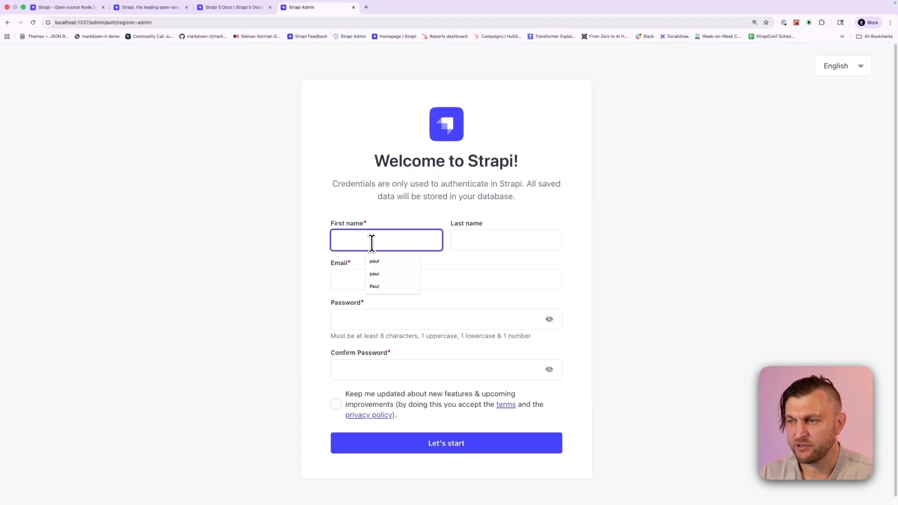
type("brats")
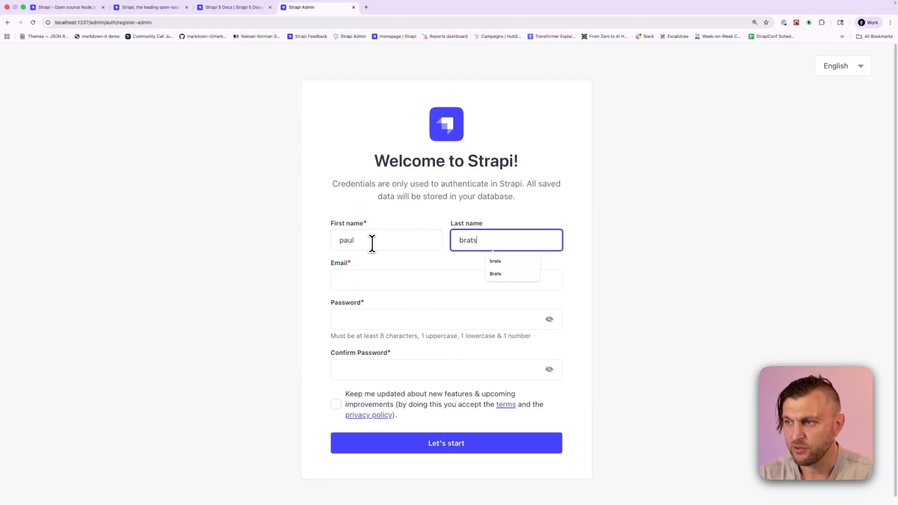
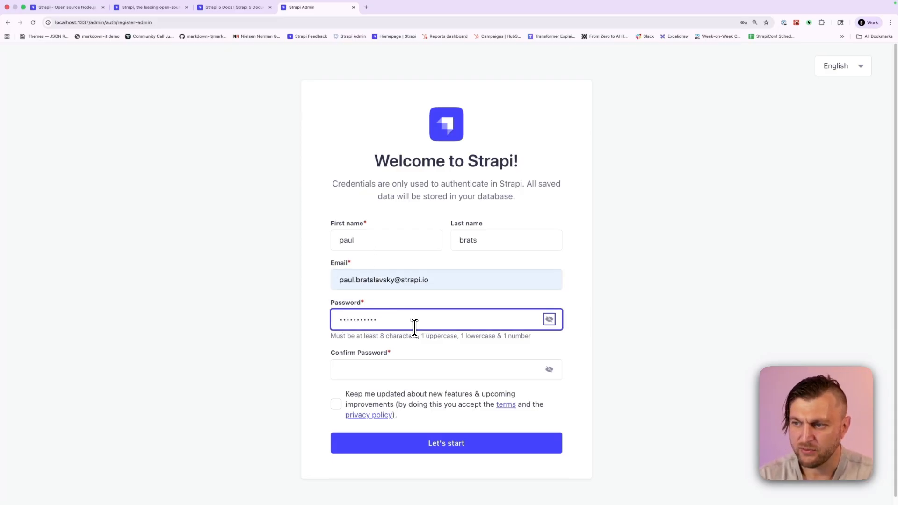
type("••••••")
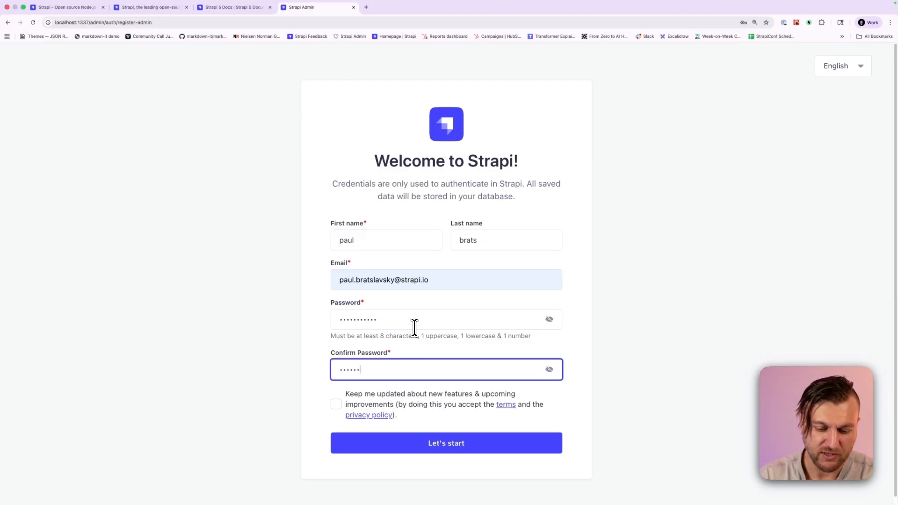
left_click(446, 443)
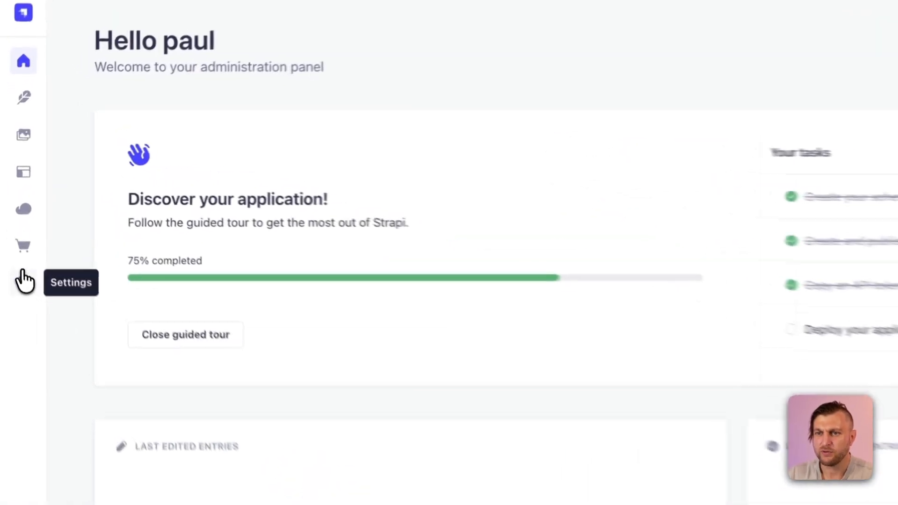
left_click(23, 279)
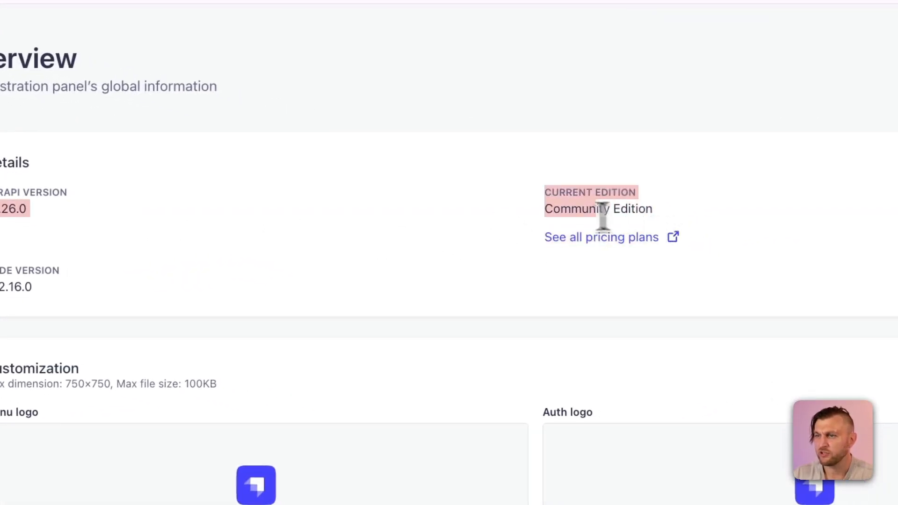
left_click(24, 195)
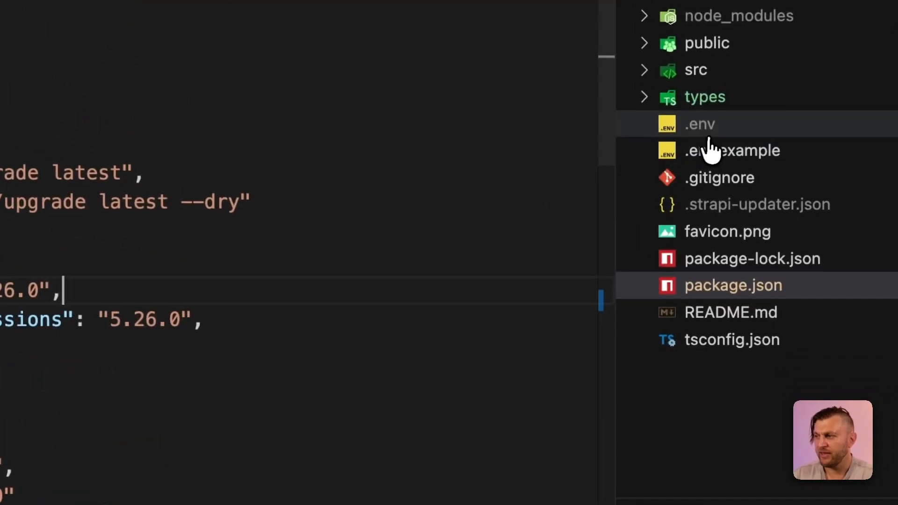
Open the strapi-ai-demo project's .env file from the Explorer
left_click(699, 124)
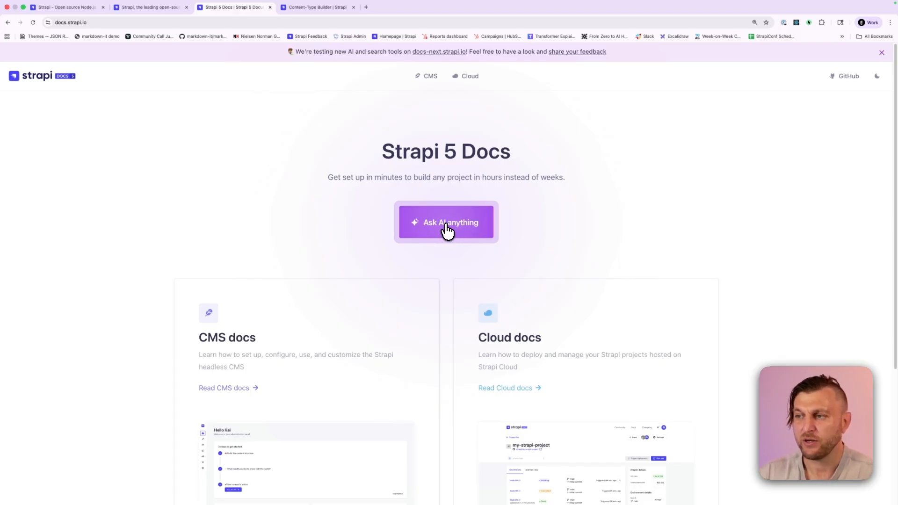
Ask the Strapi Docs AI assistant how to add a license key to an existing project
left_click(446, 222)
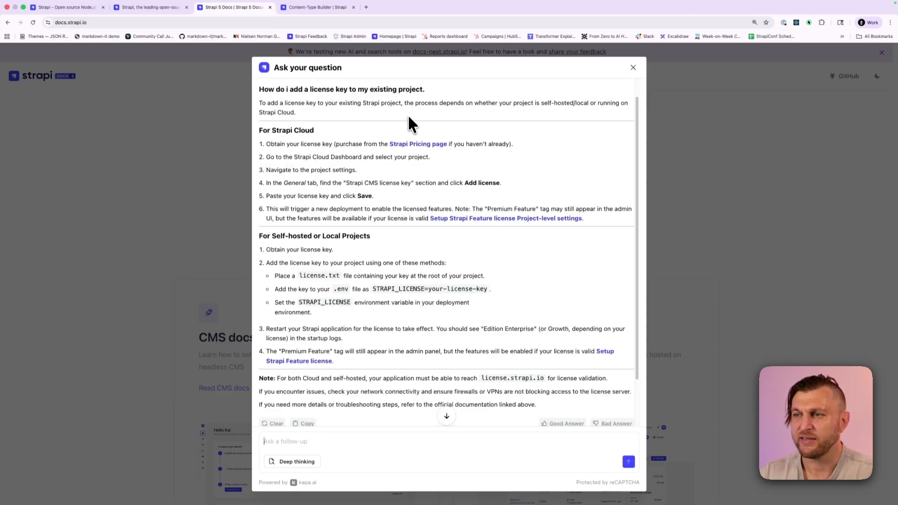
mouse_move(472, 223)
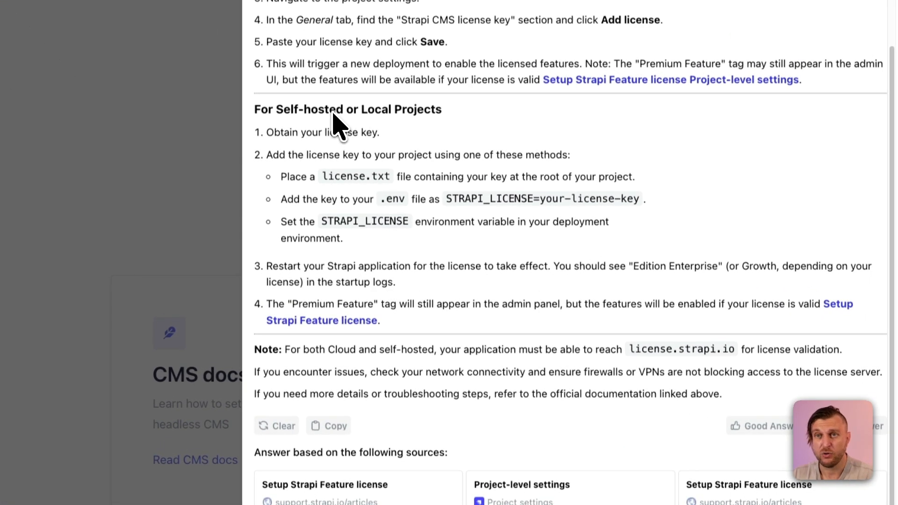
mouse_move(304, 159)
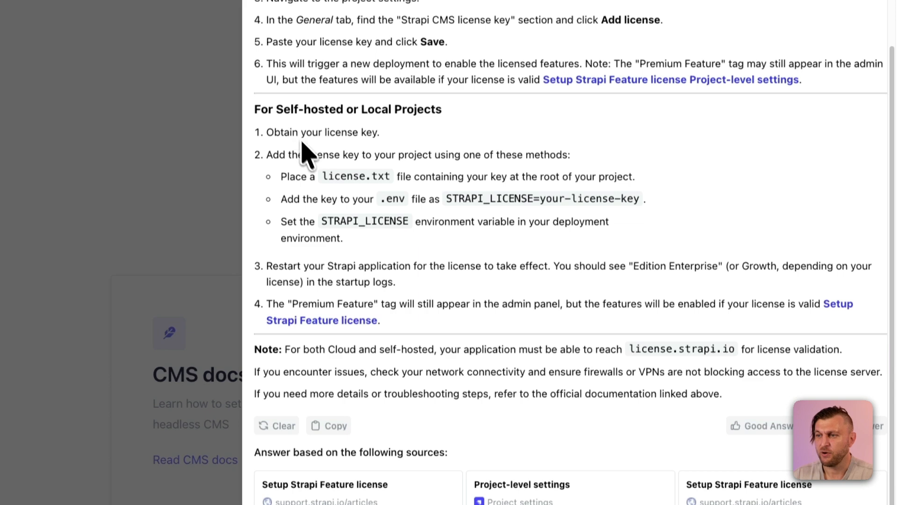
mouse_move(370, 184)
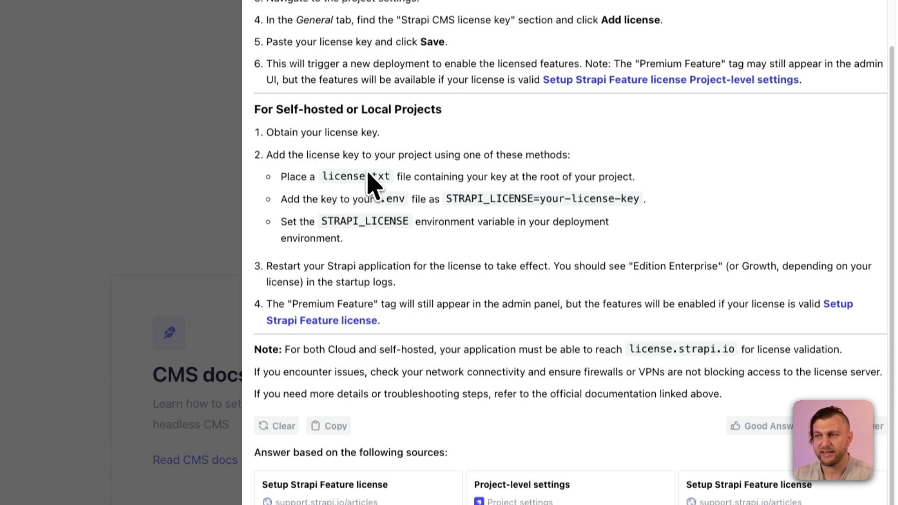
mouse_move(450, 205)
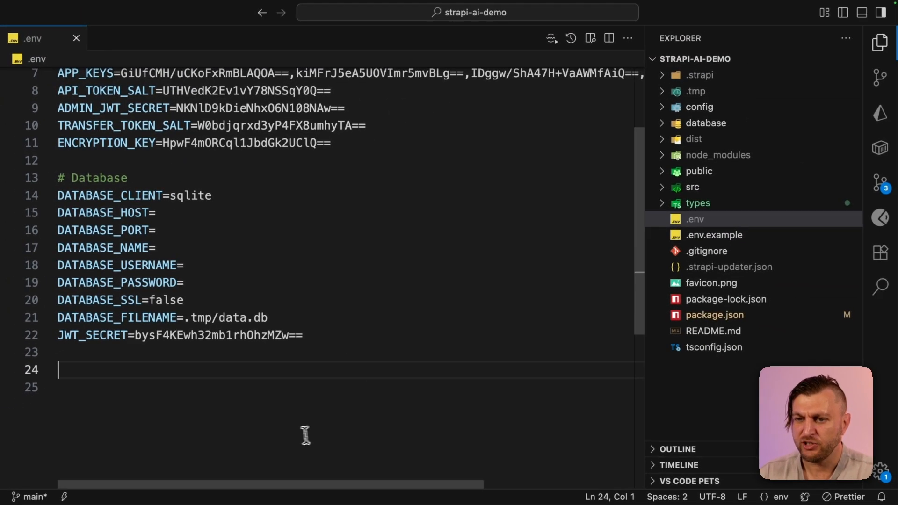
Type 'STRAPI_LICENSE=' on the last line of the .env file
type("STRAPI_LICENSE=")
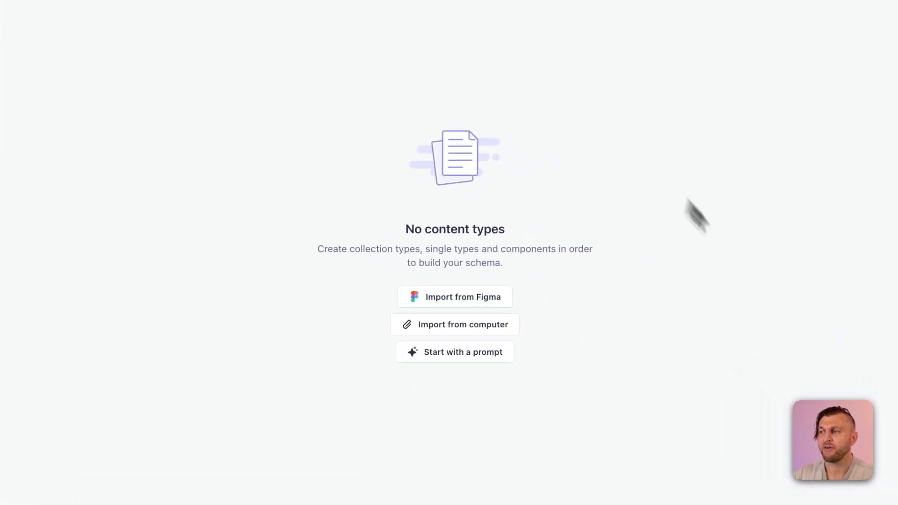
mouse_move(604, 441)
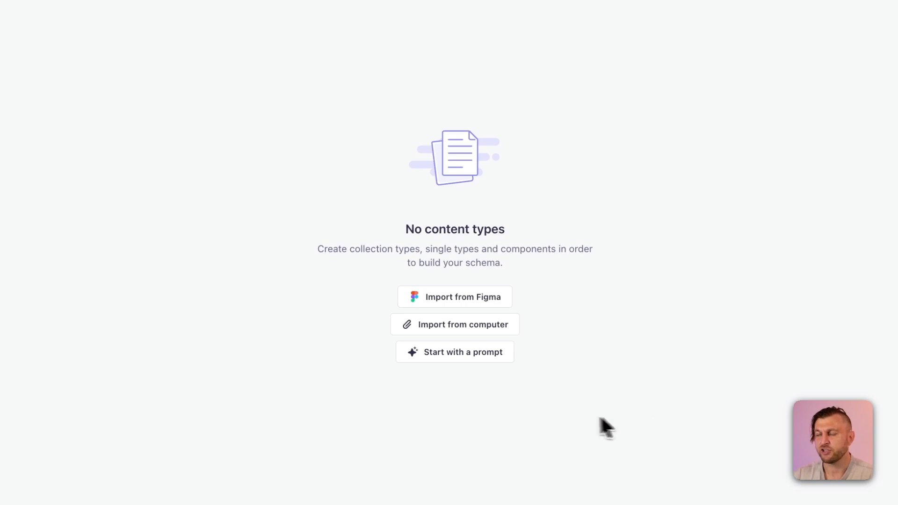